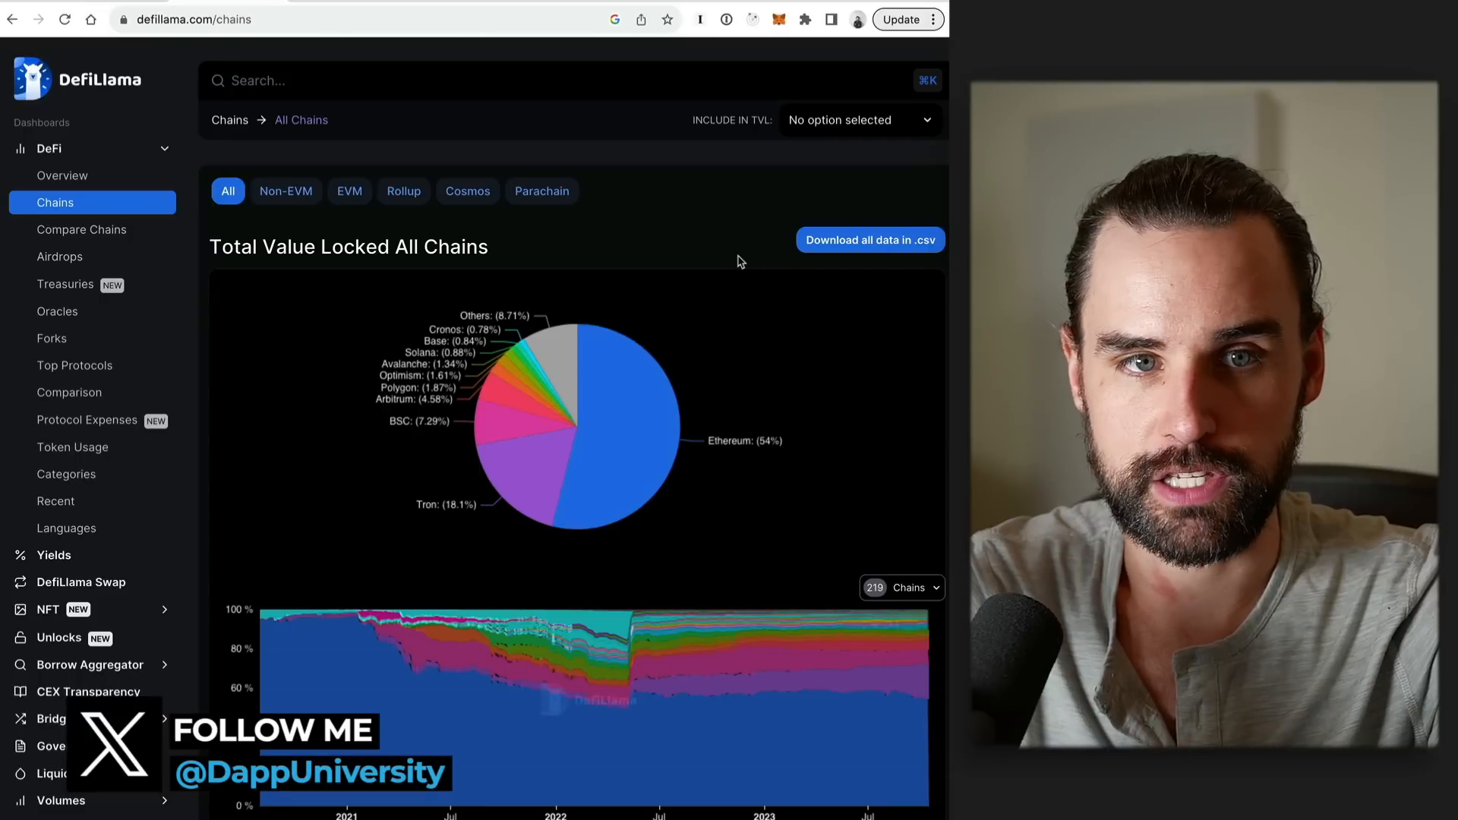
mouse_move(614, 484)
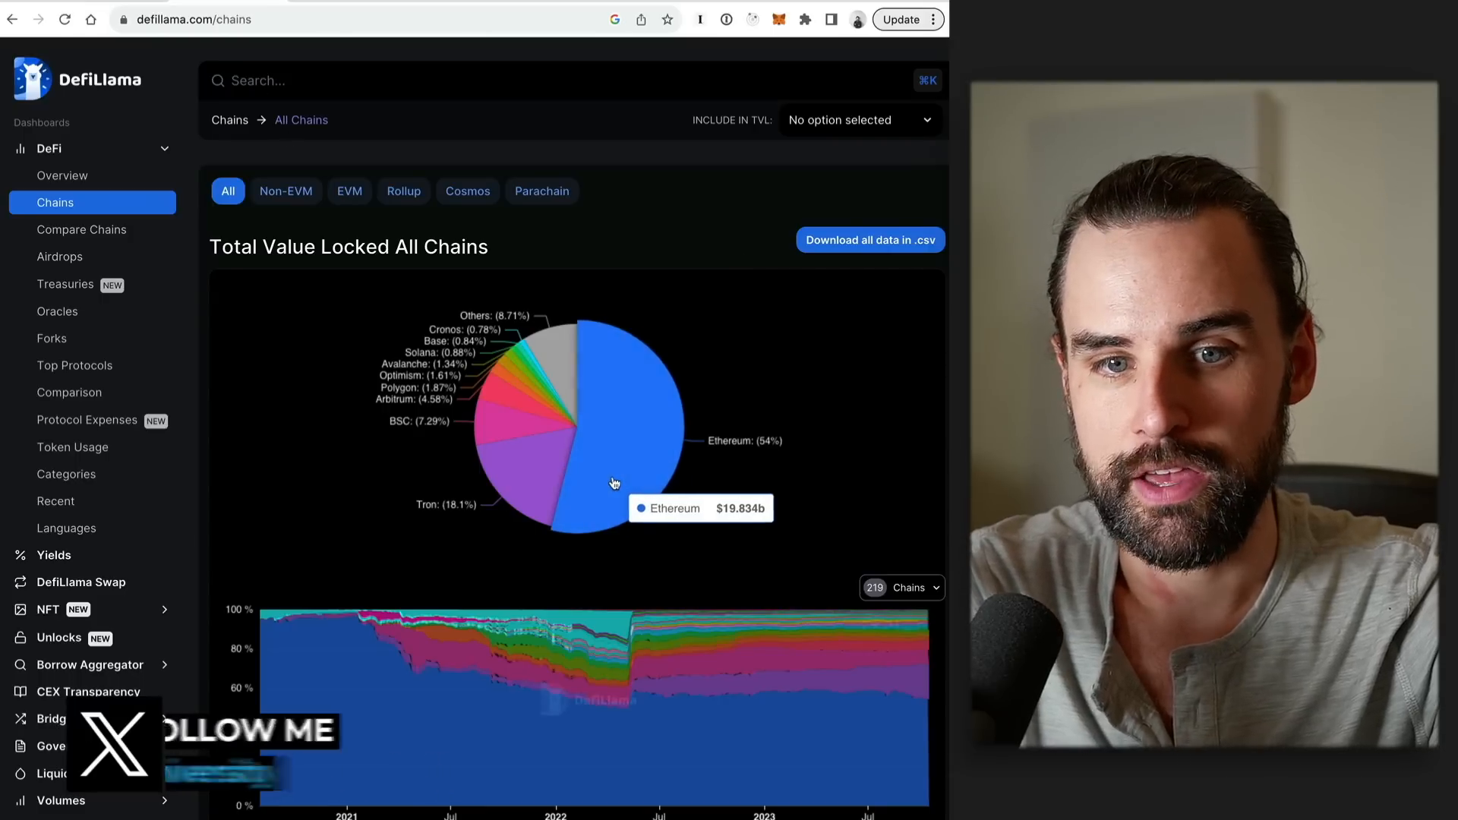
mouse_move(494, 465)
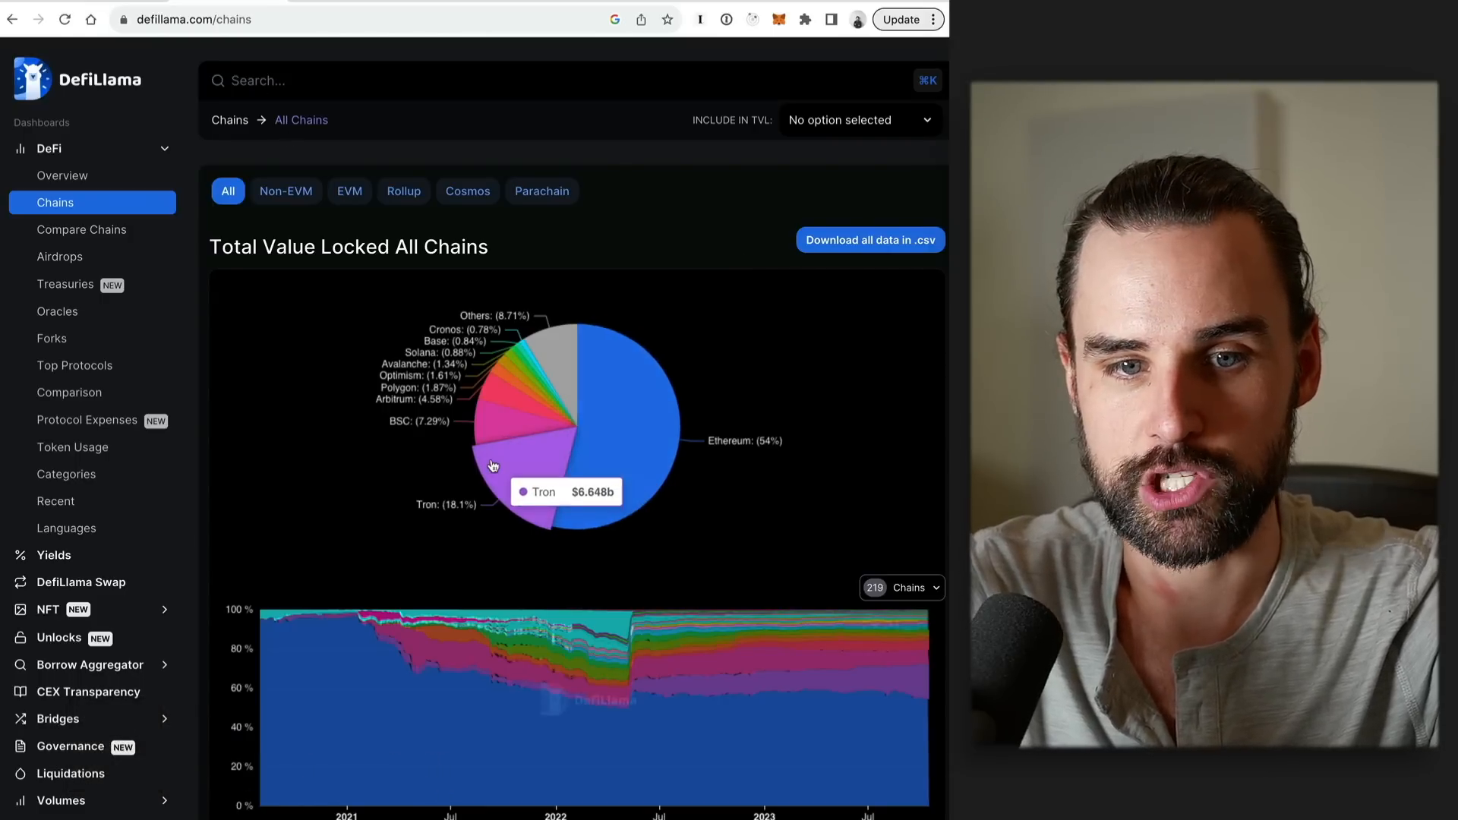
mouse_move(500, 405)
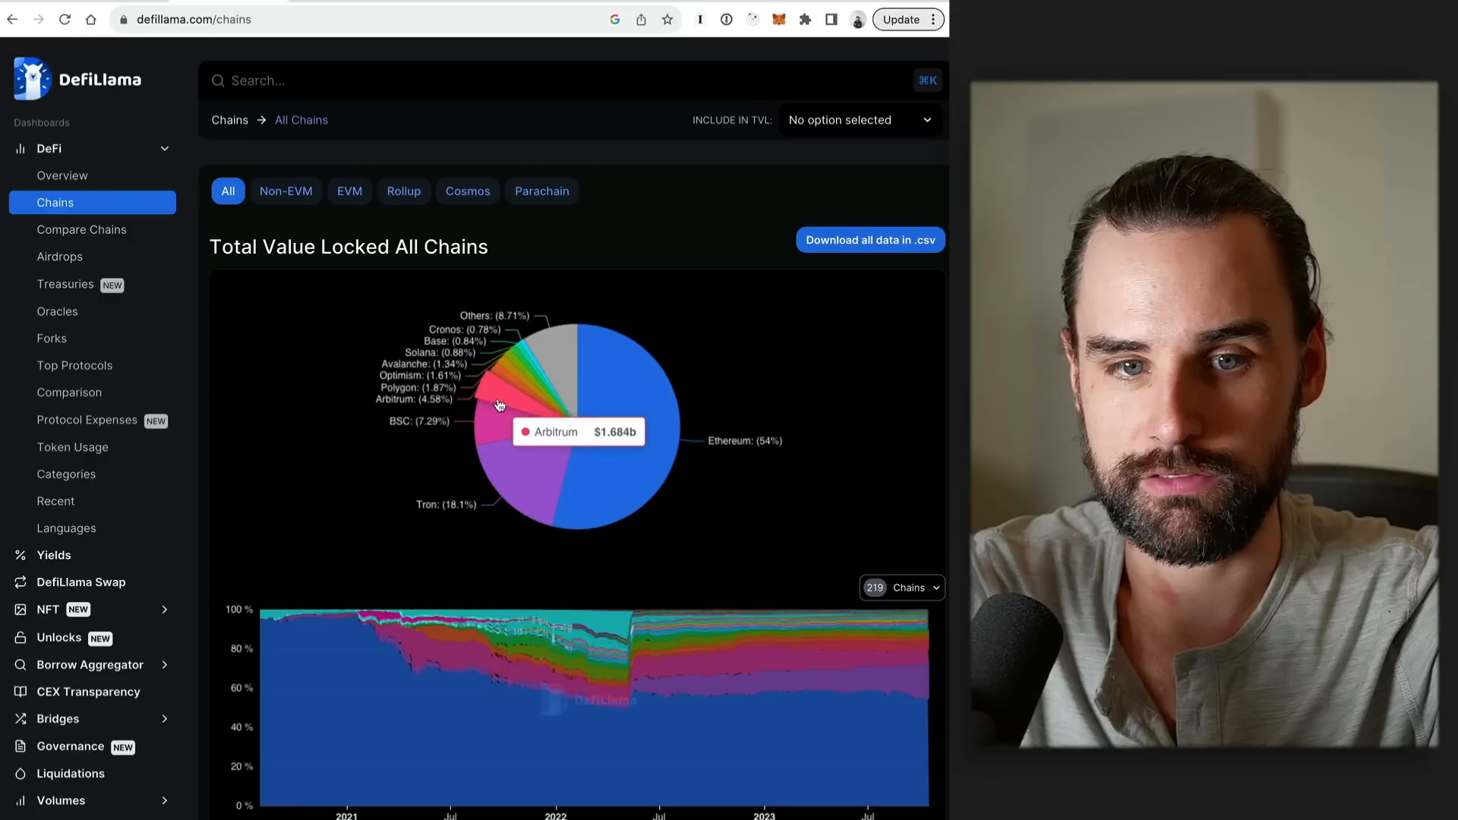
mouse_move(504, 378)
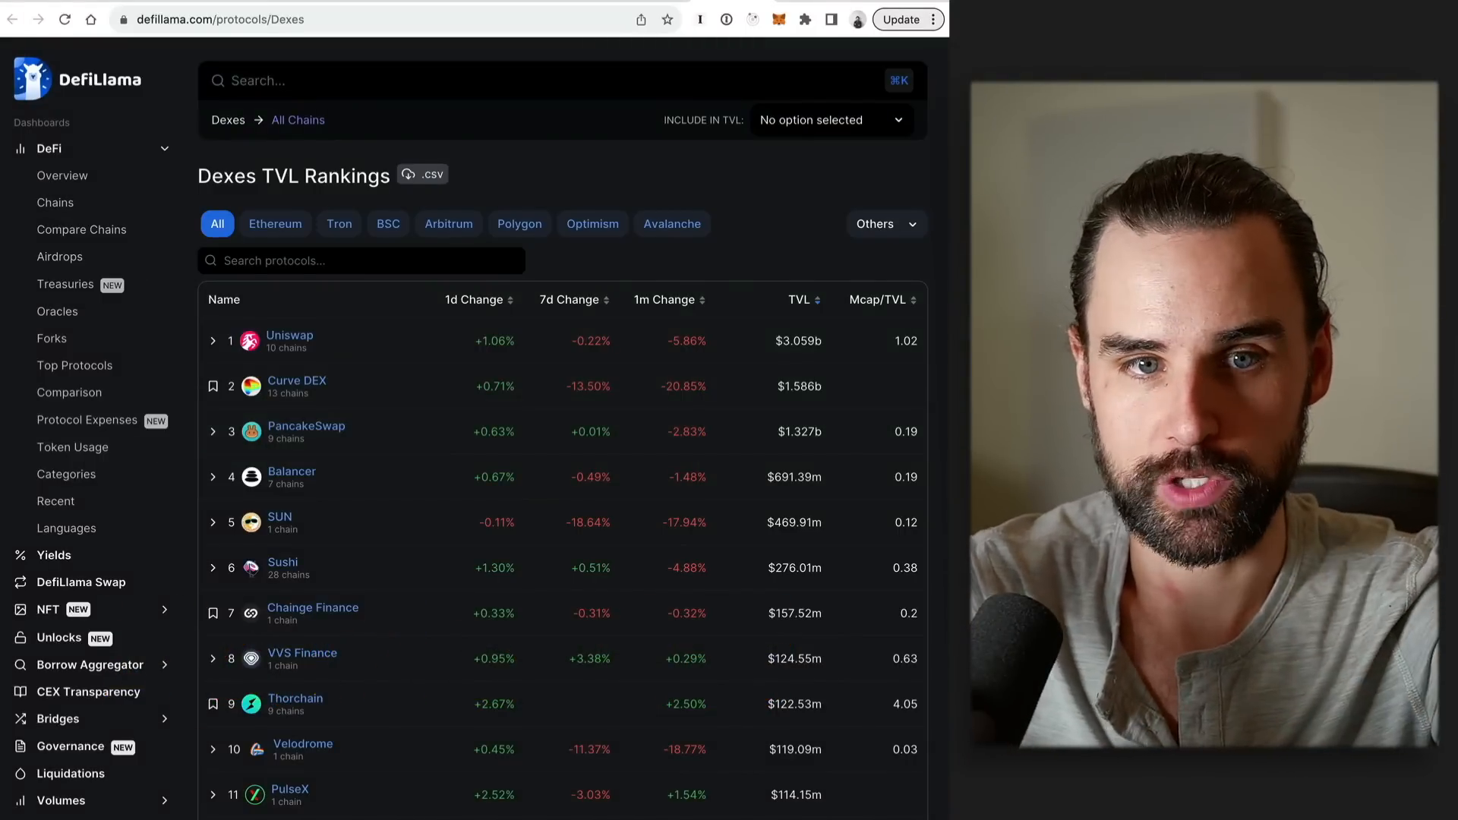
mouse_move(818, 184)
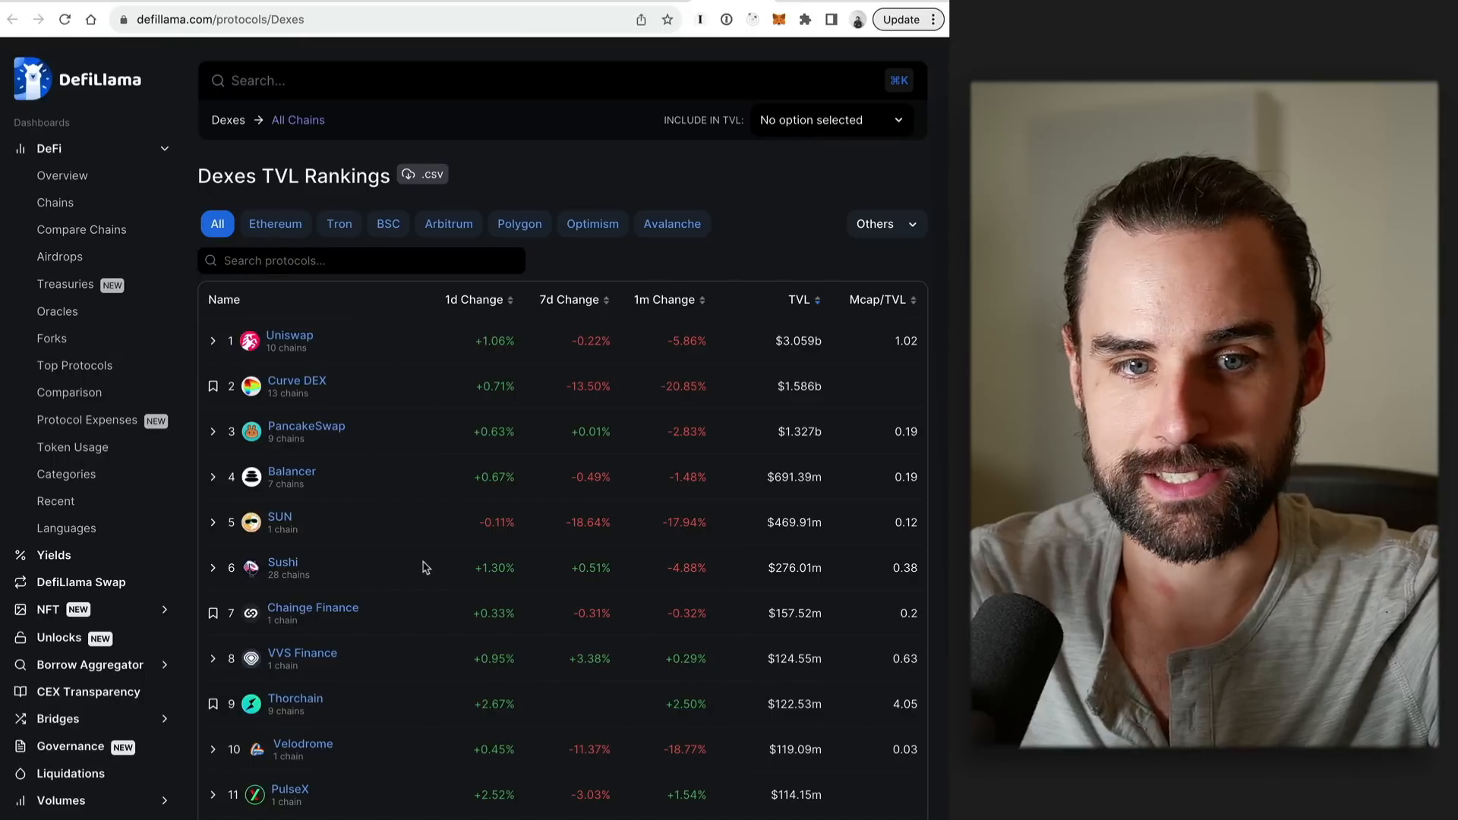
- Scroll through the DefiLlama Dexes TVL Rankings list of decentralized exchanges
scroll(down, 3)
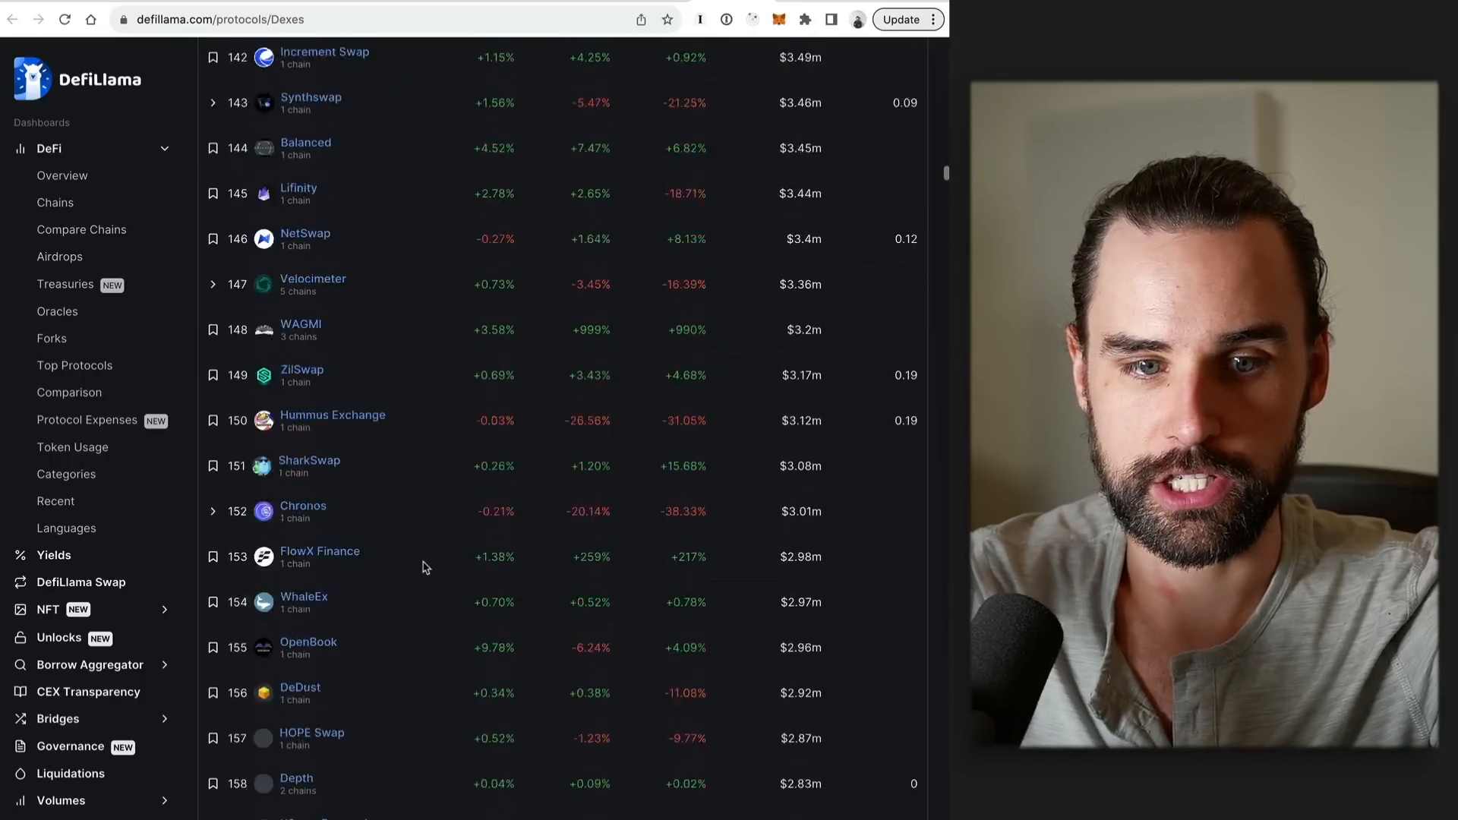
scroll(up, 3)
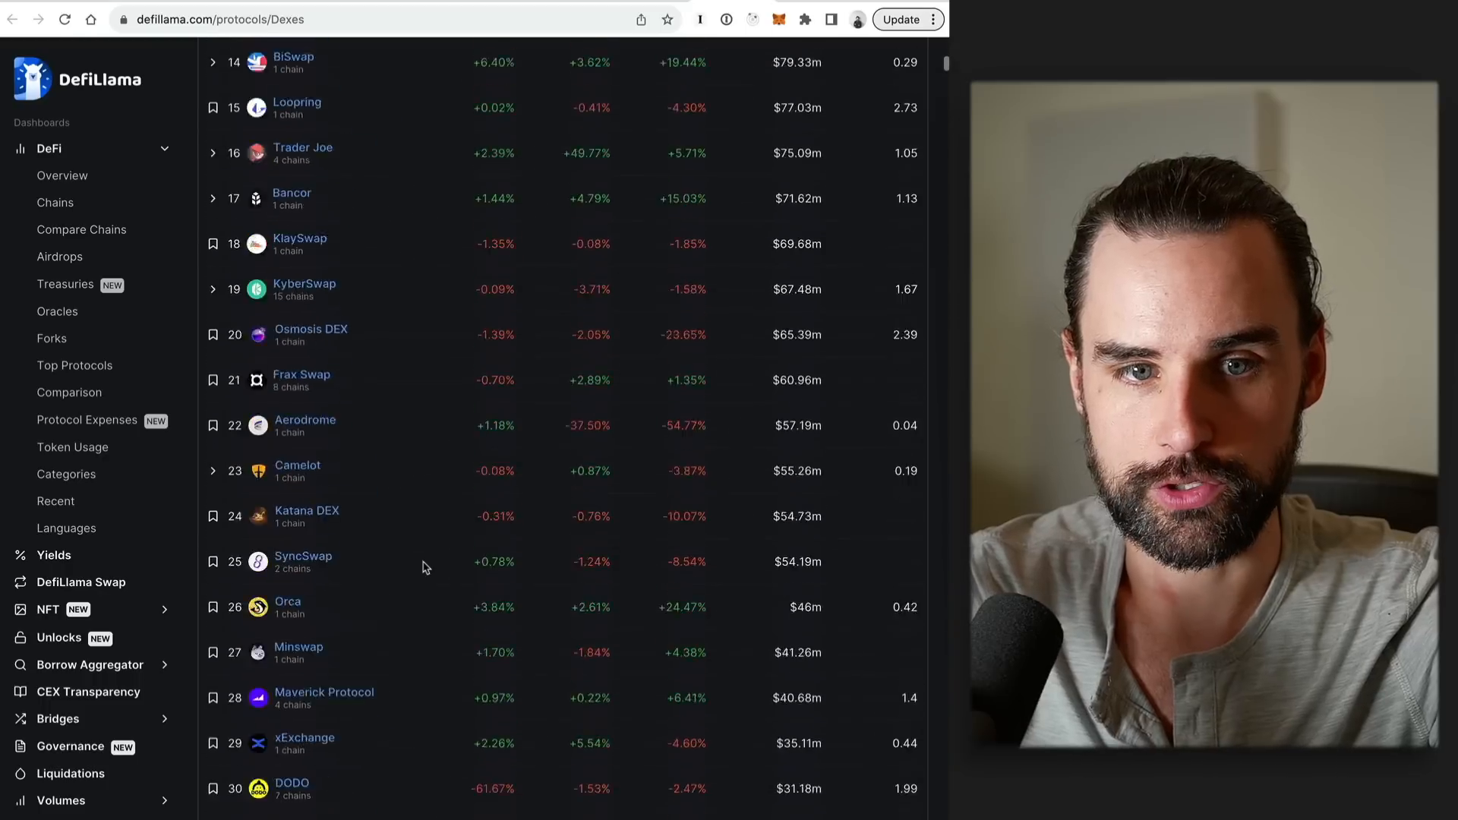
scroll(up, 3)
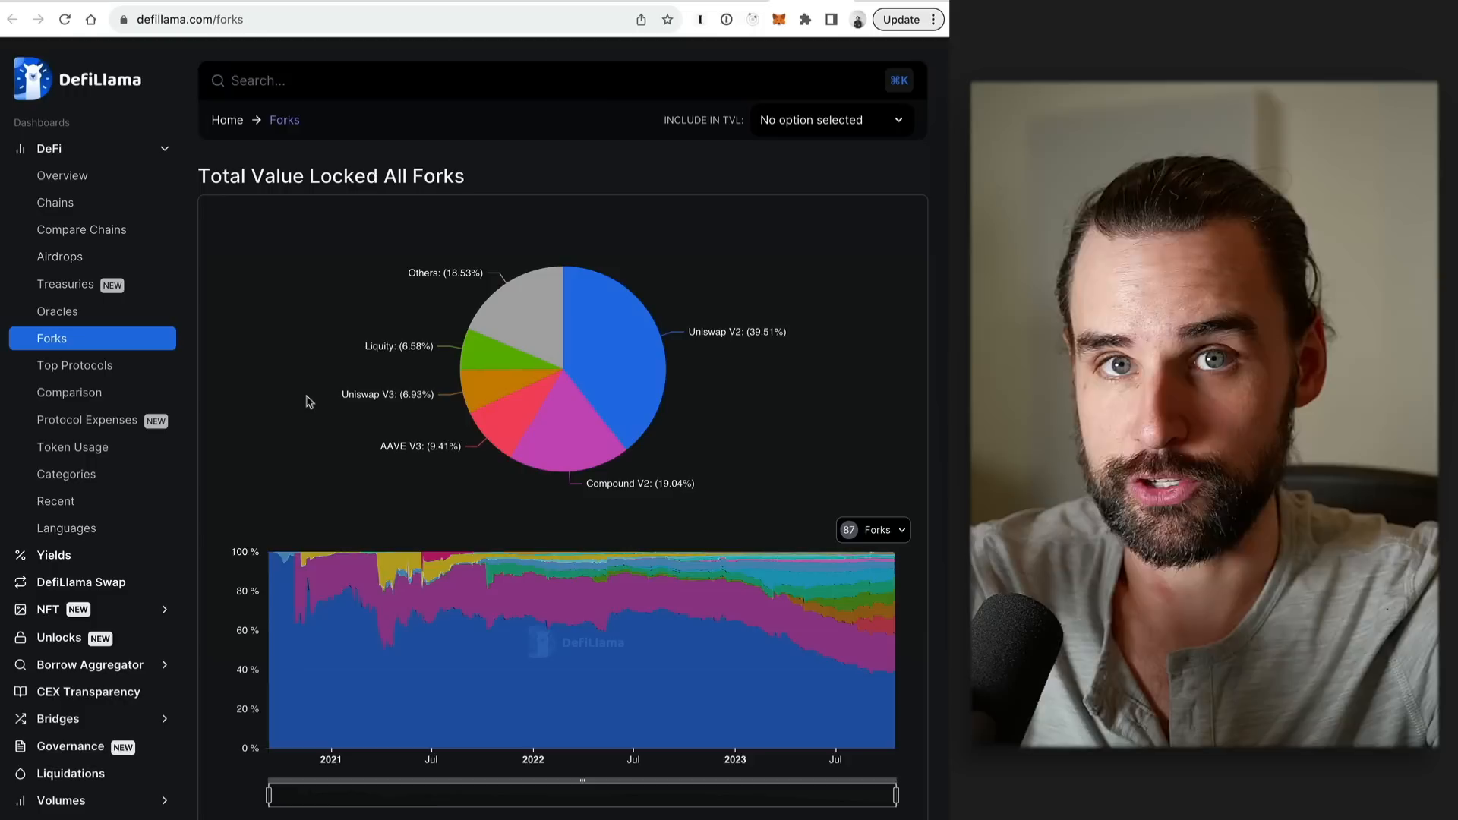
mouse_move(96, 344)
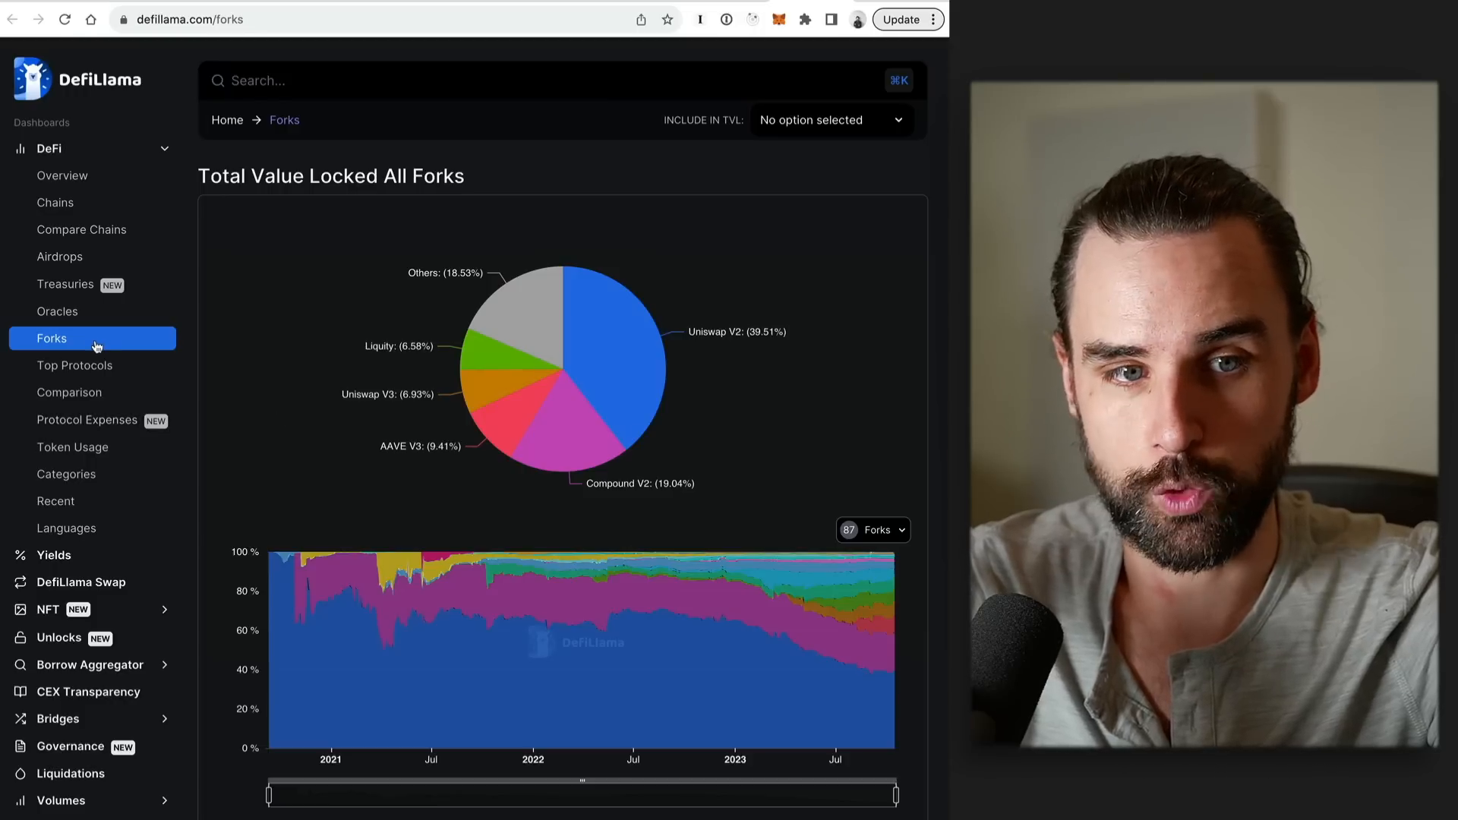
- Open Uniswap V2 from the forks table and browse its forks, such as PancakeSwap and SushiSwap
scroll(down, 3)
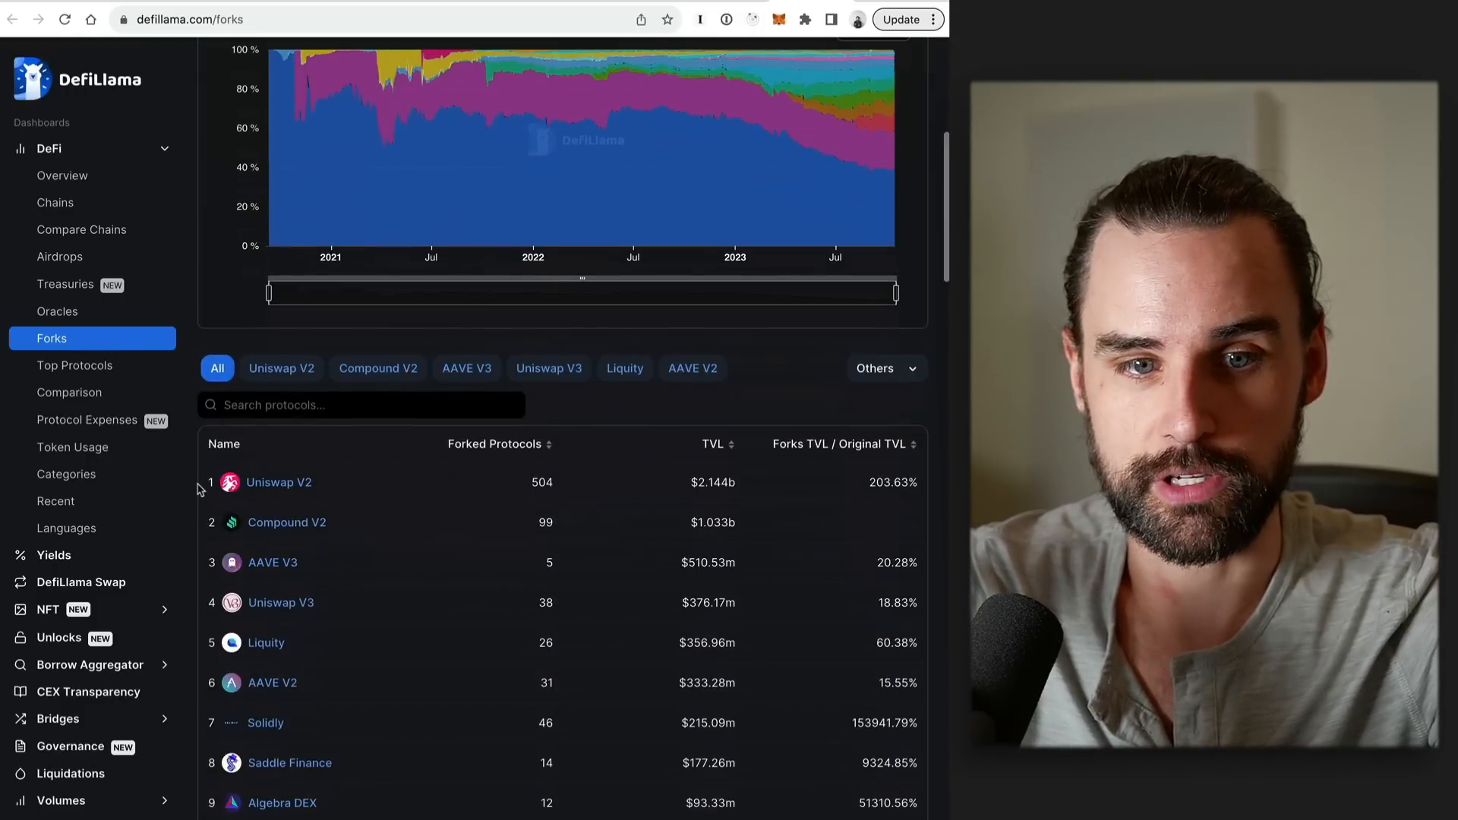
mouse_move(278, 482)
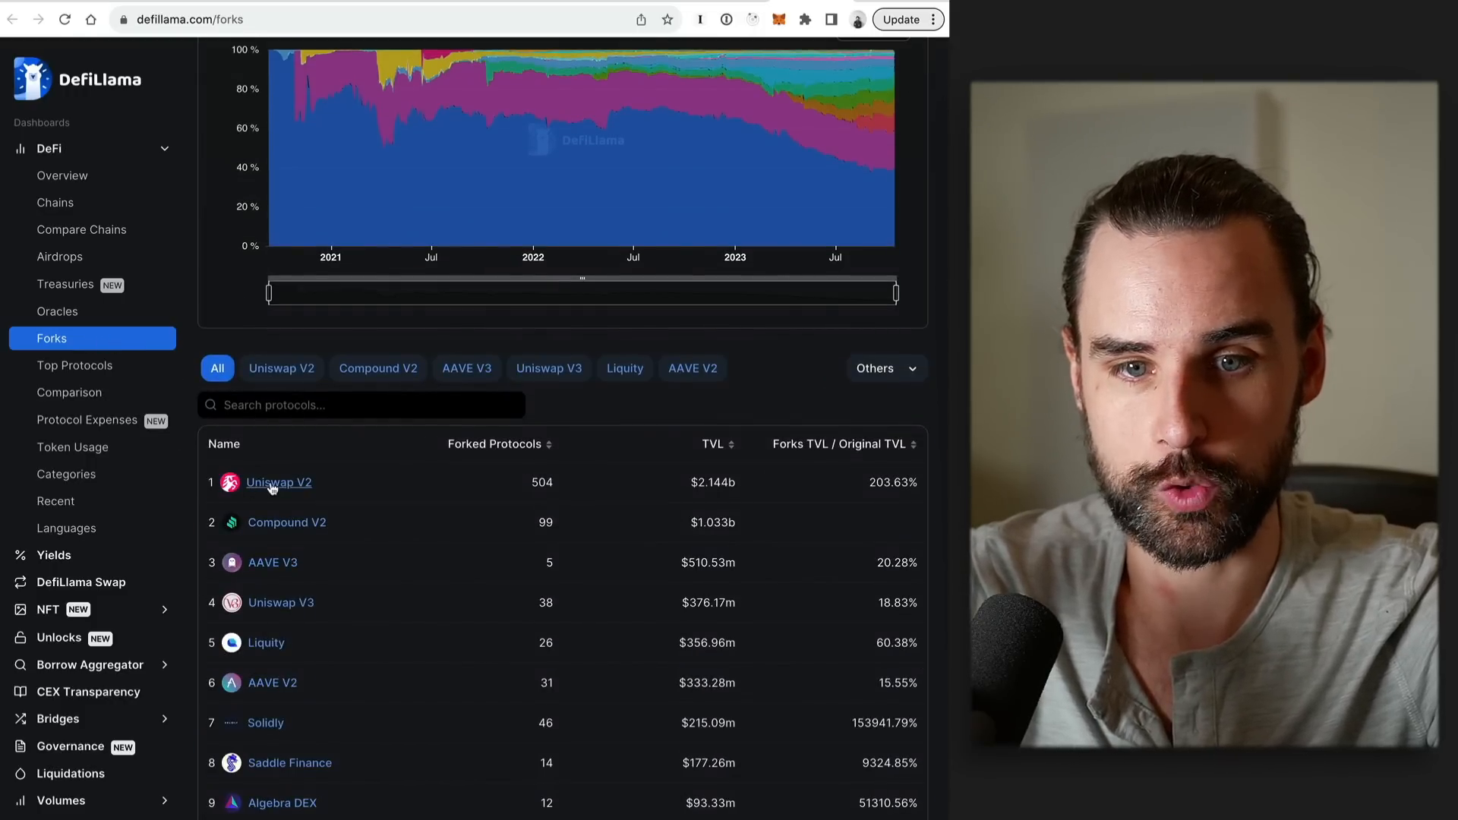
click(280, 482)
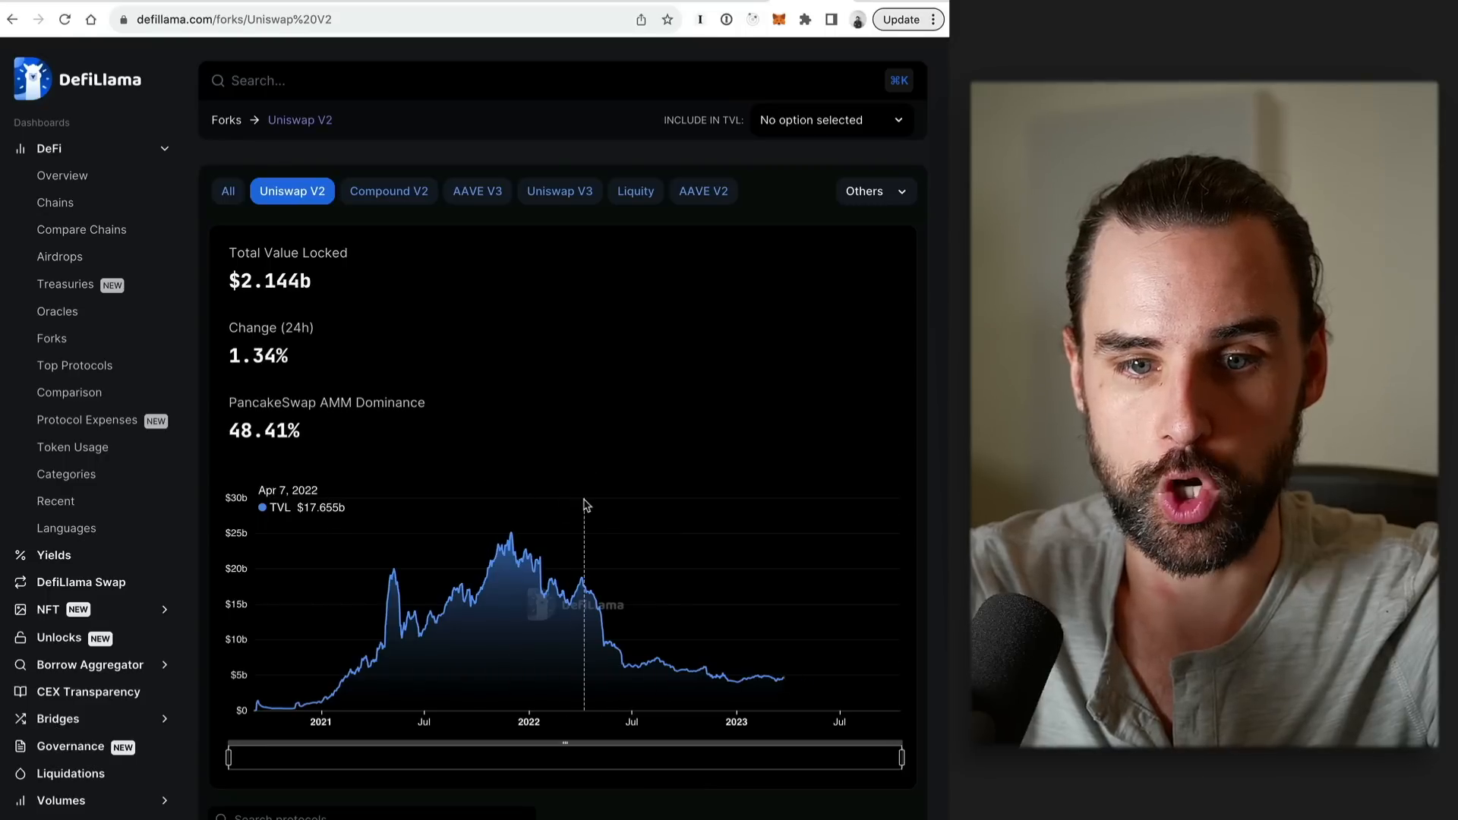
scroll(down, 3)
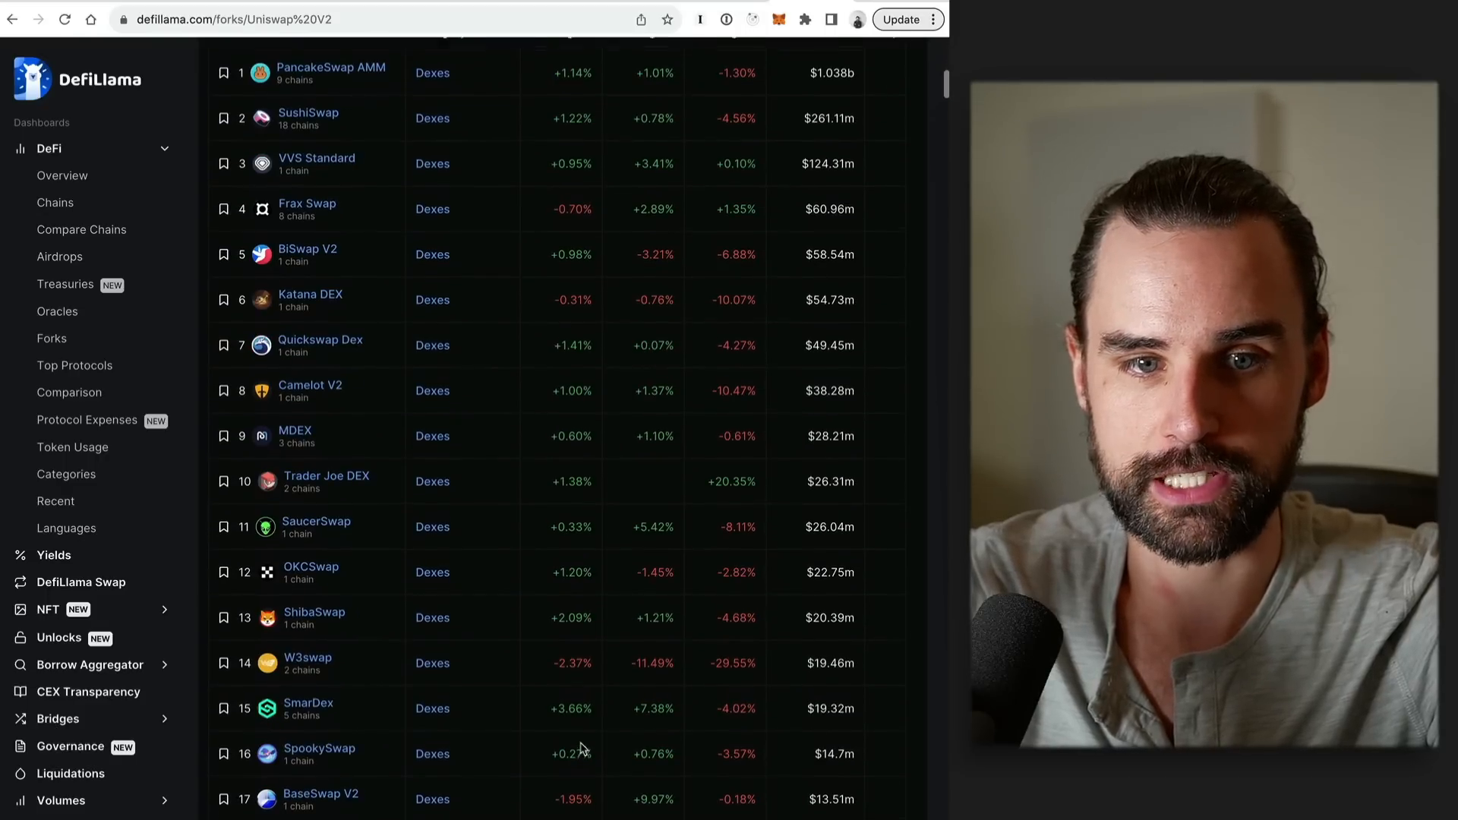
scroll(up, 3)
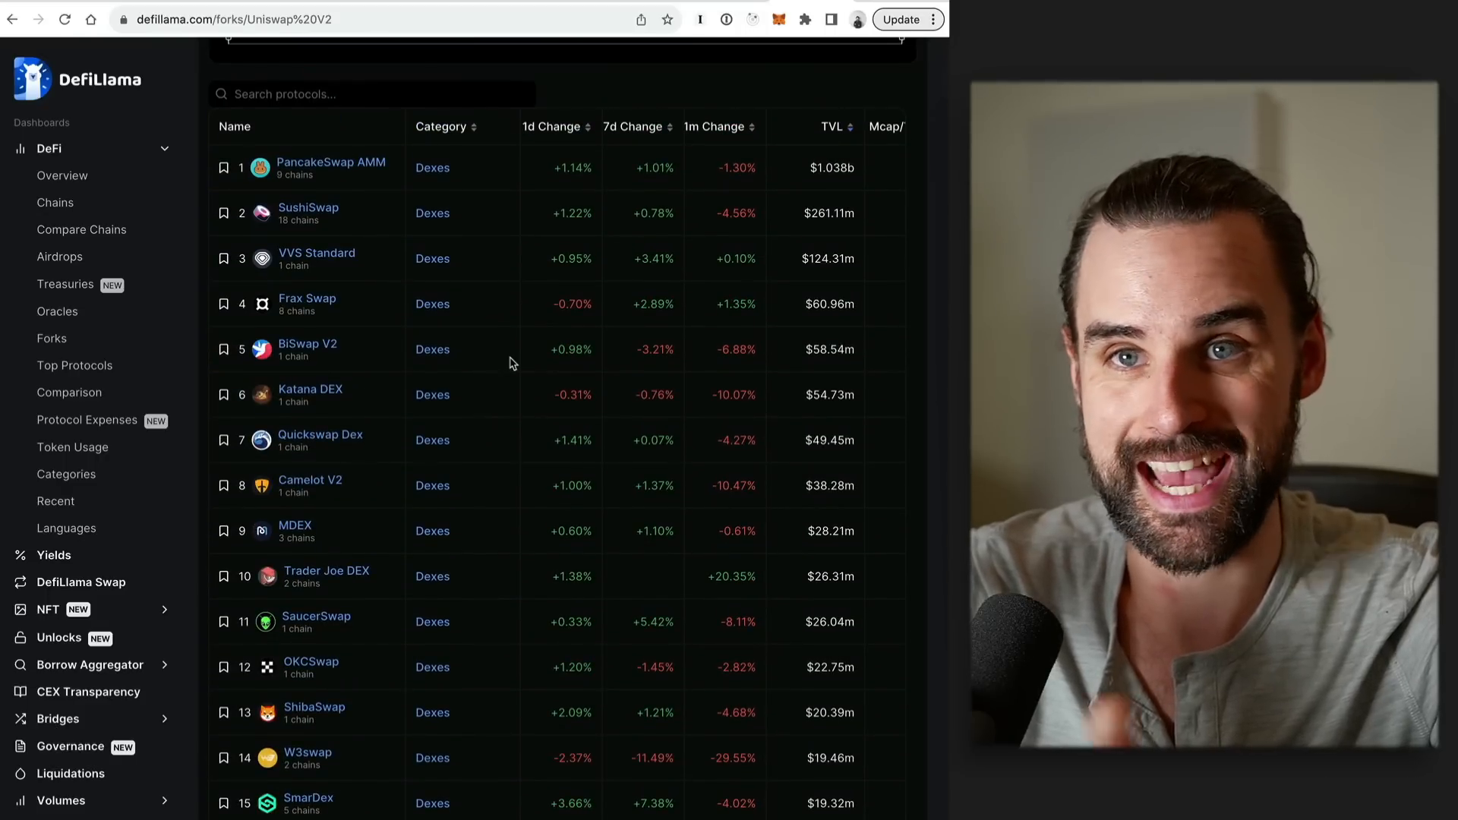
scroll(down, 3)
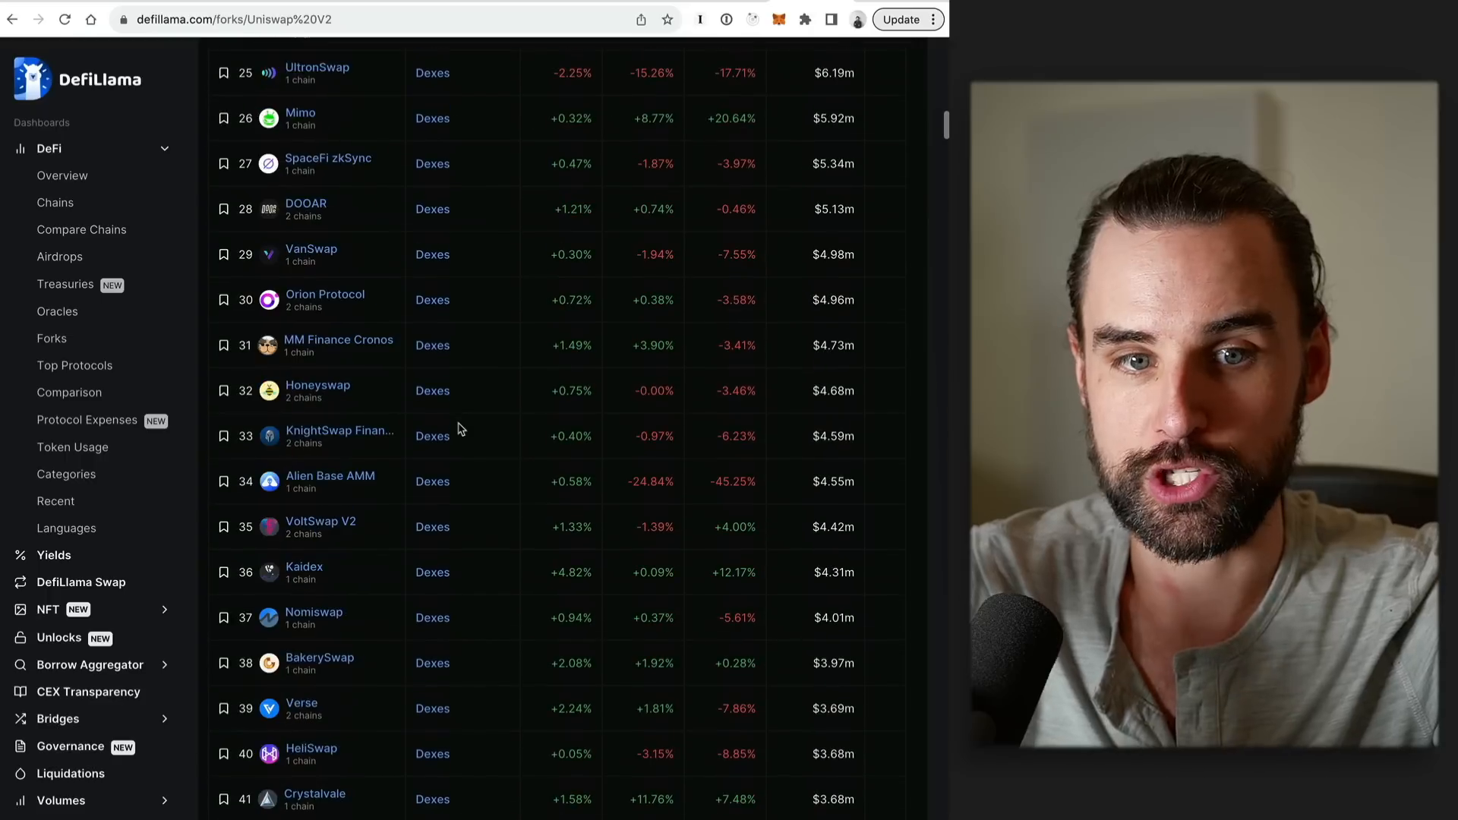
scroll(down, 3)
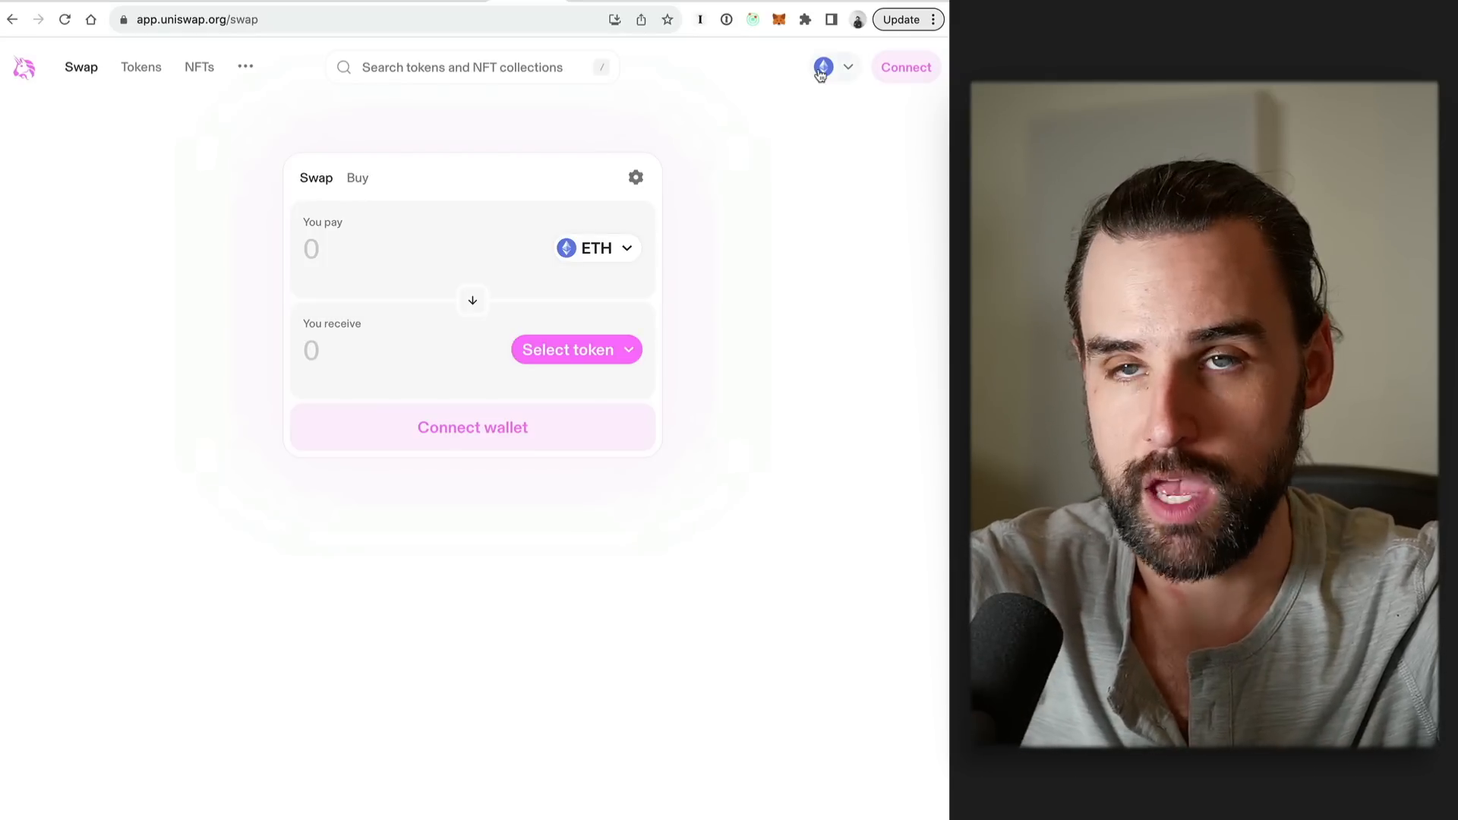
mouse_move(788, 163)
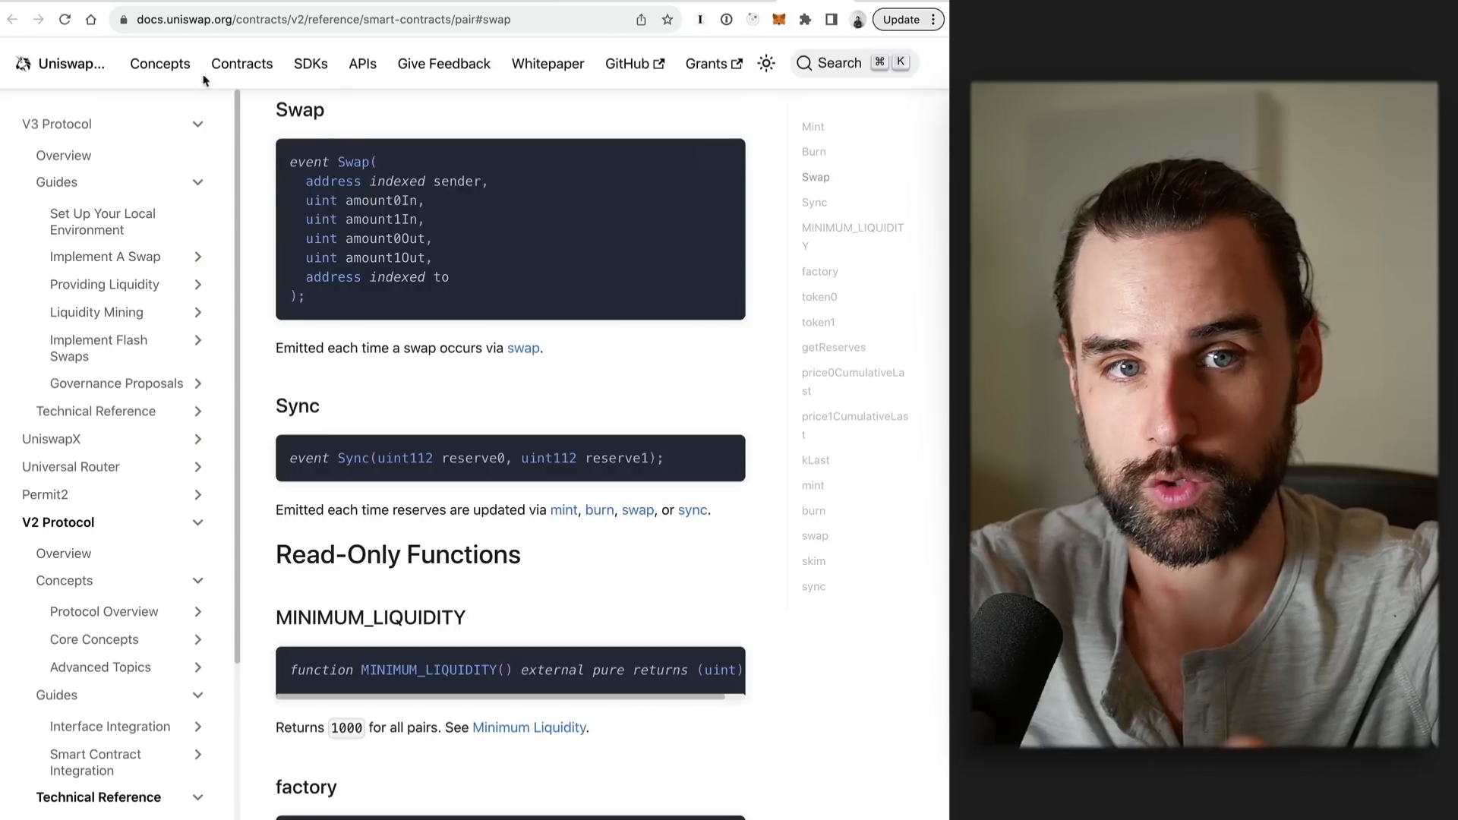
mouse_move(431, 233)
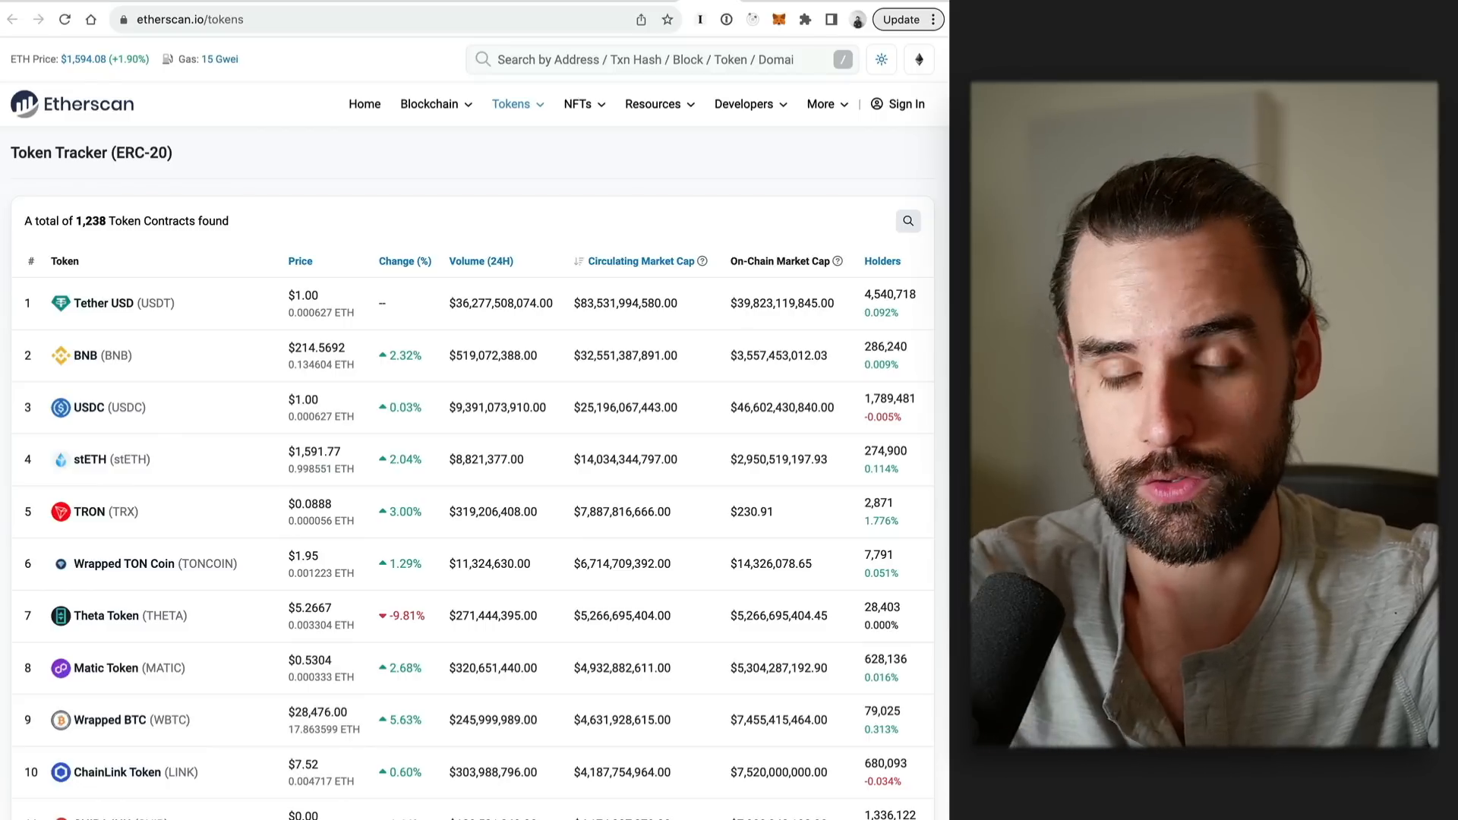
mouse_move(248, 363)
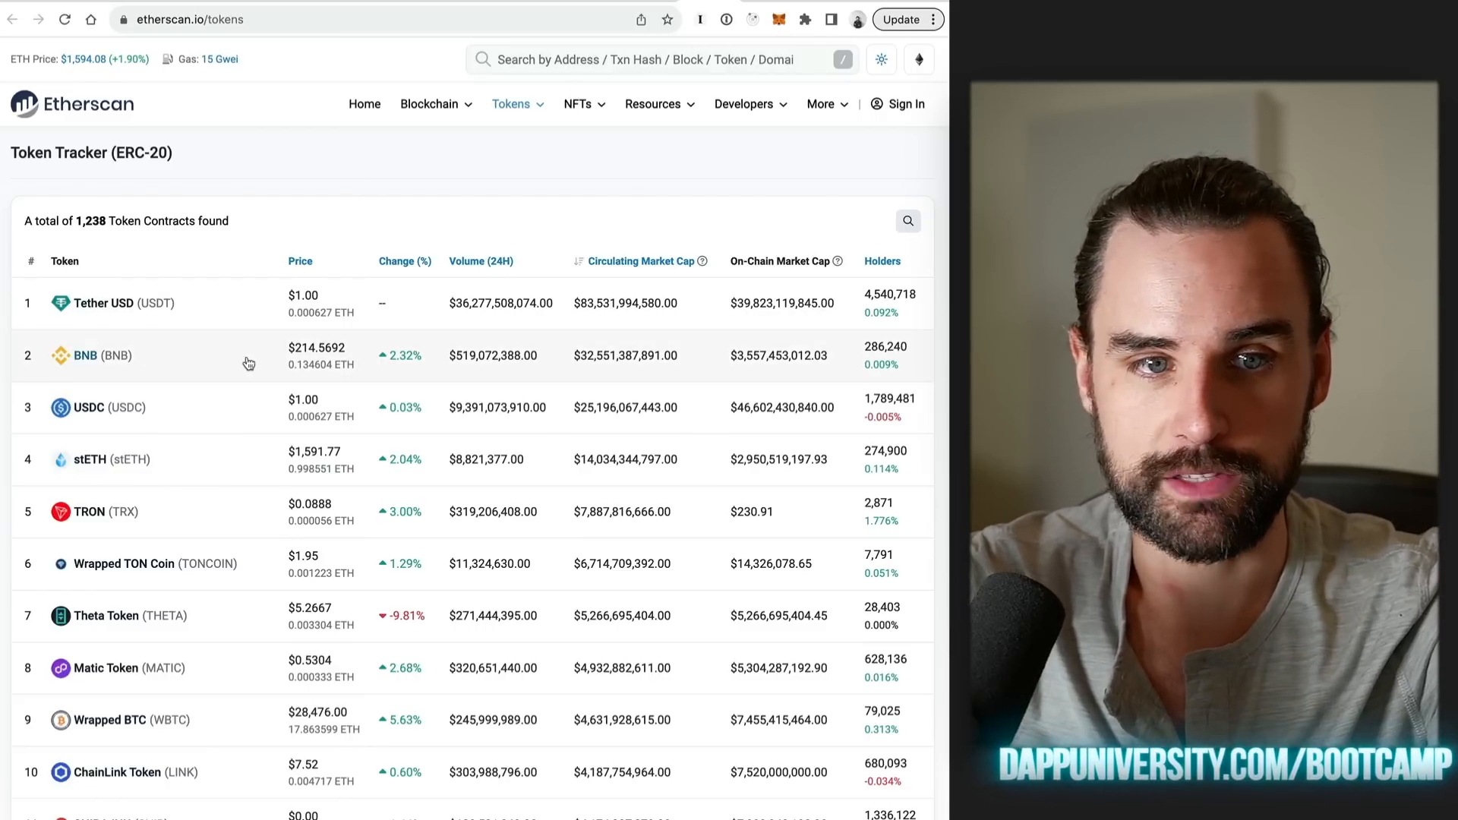
- Scroll through the Etherscan ERC-20 Top Tokens table
scroll(down, 3)
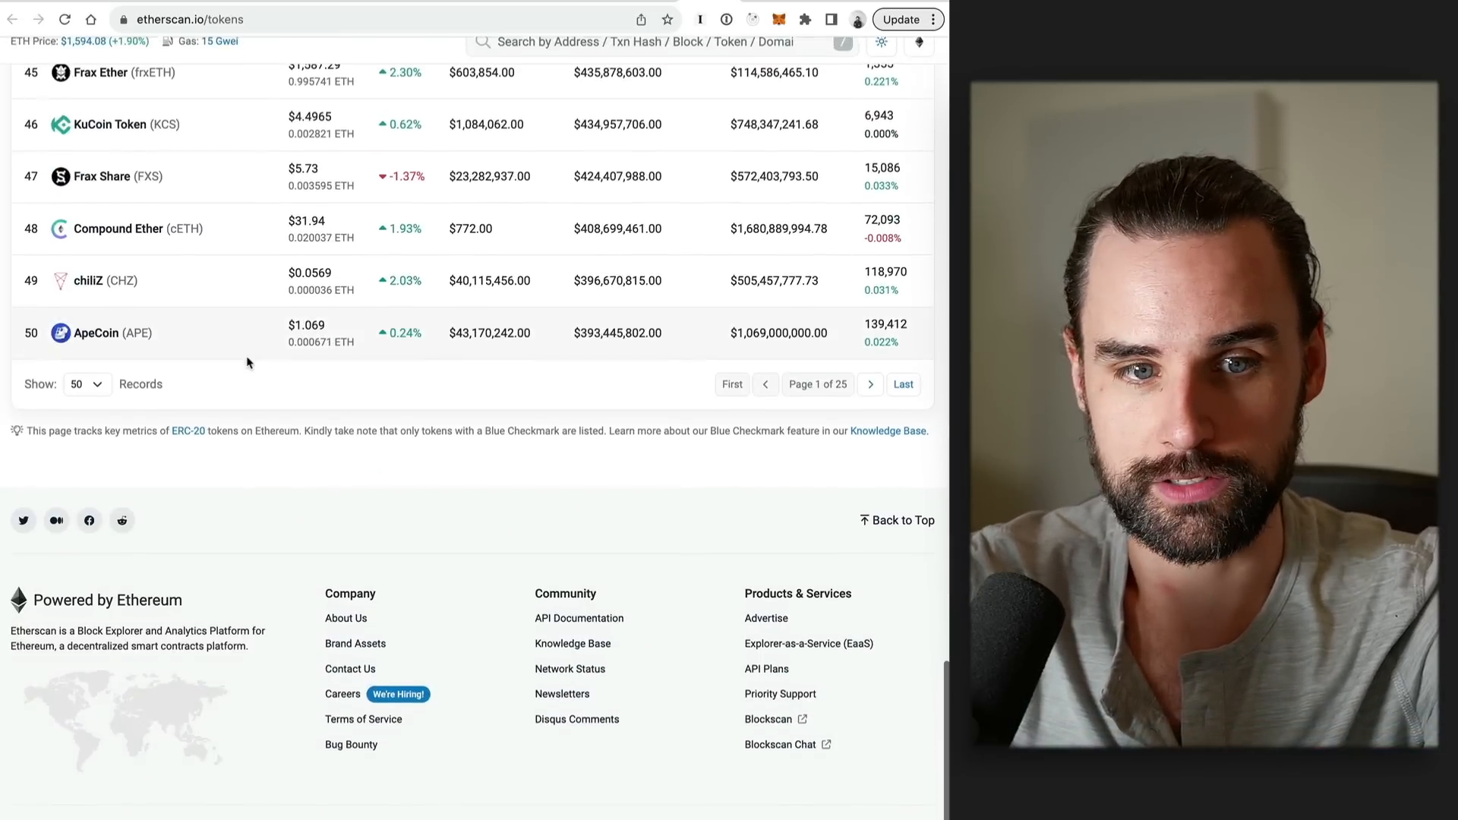
scroll(up, 3)
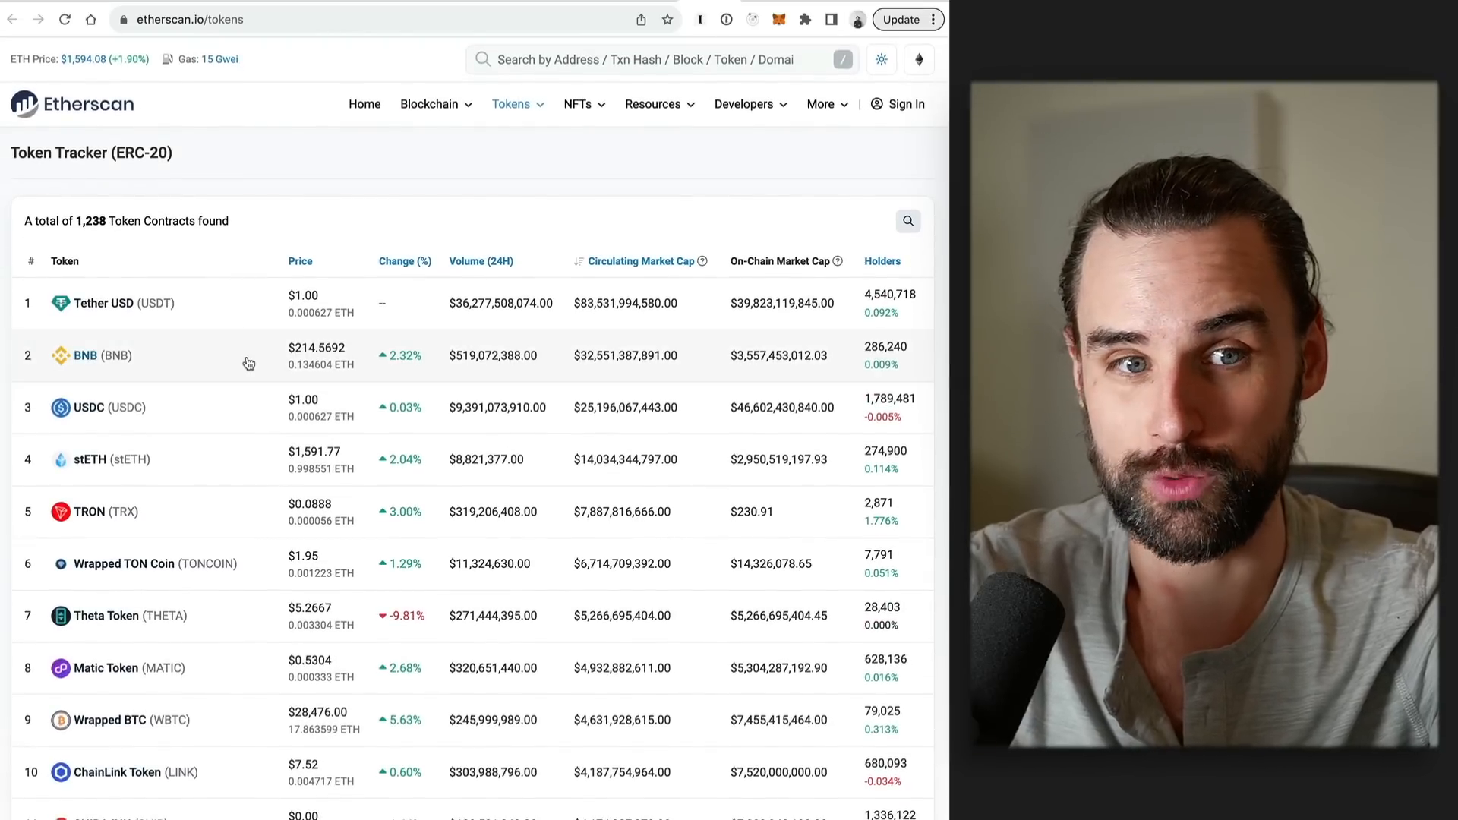
mouse_move(246, 449)
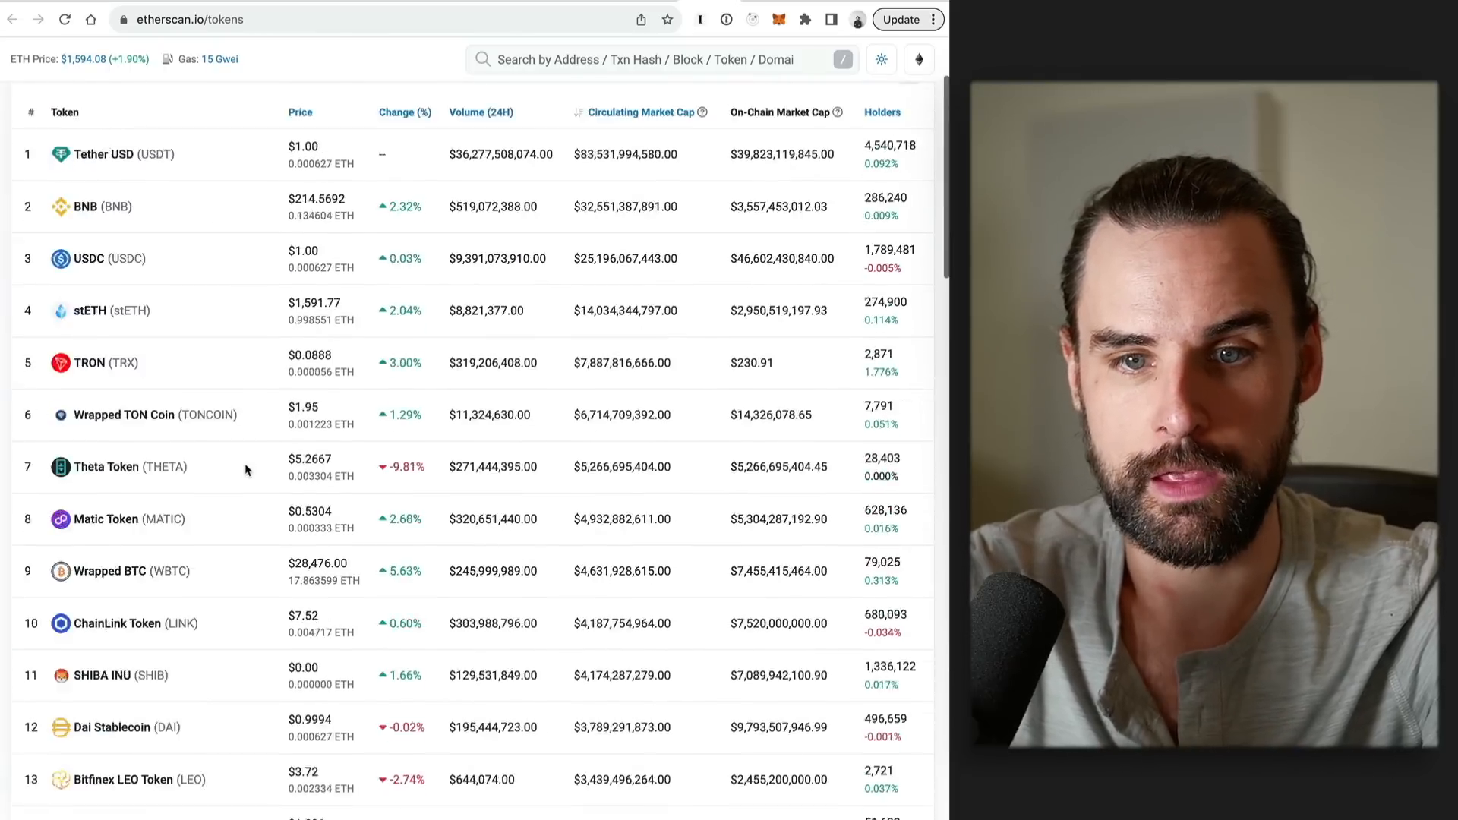
scroll(up, 3)
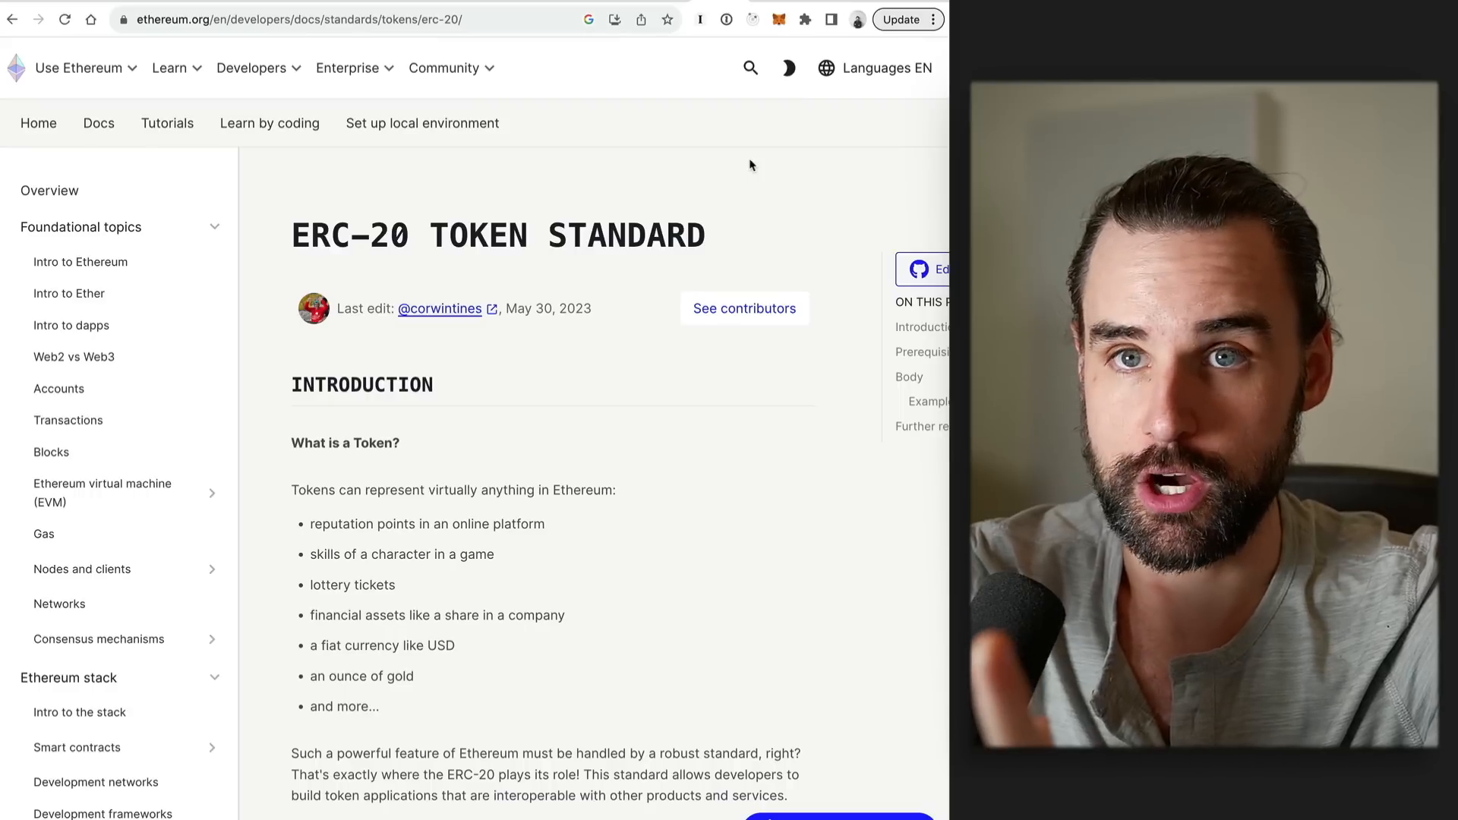
mouse_move(561, 469)
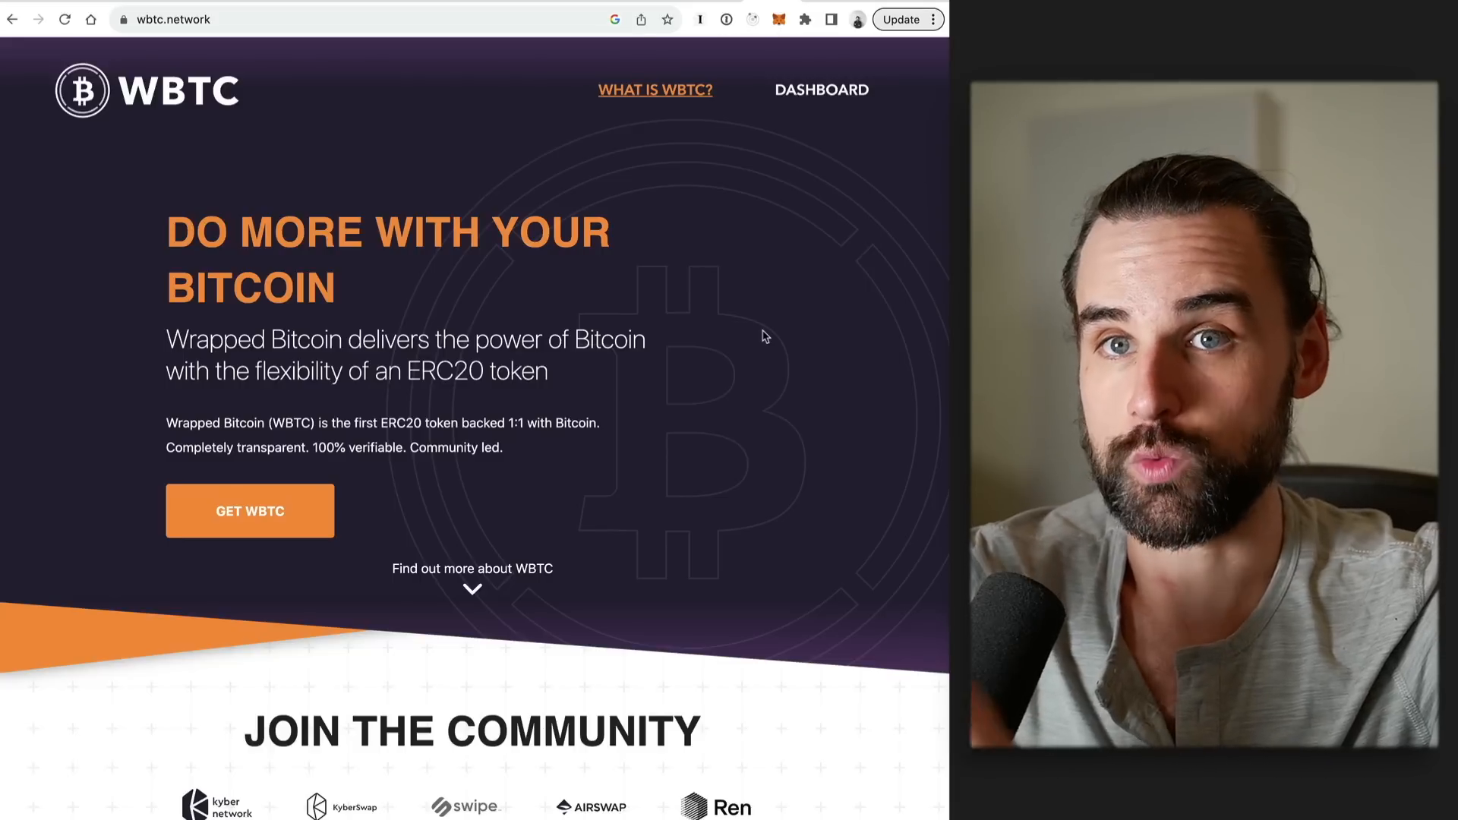
mouse_move(763, 336)
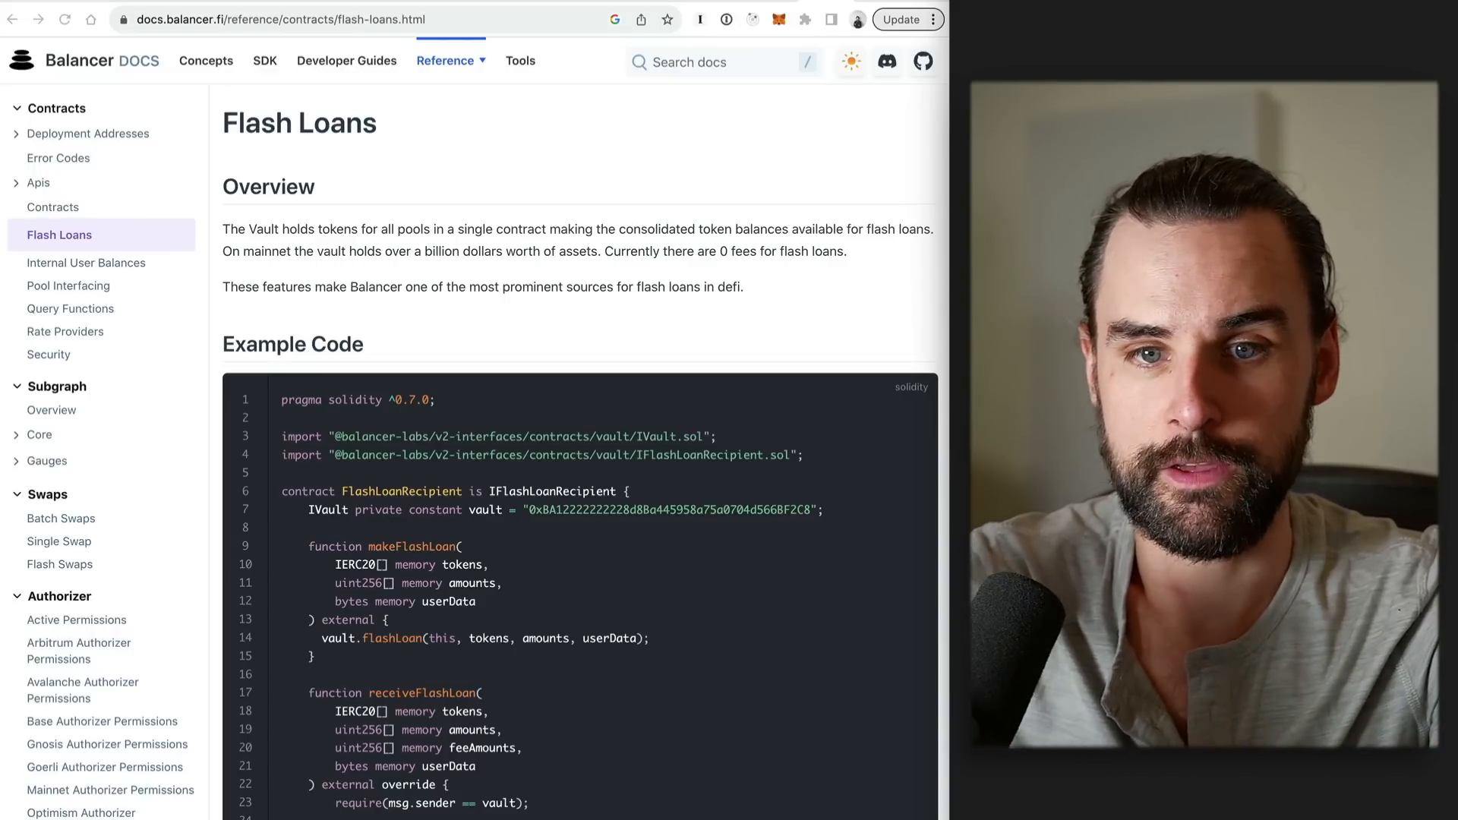
mouse_move(741, 196)
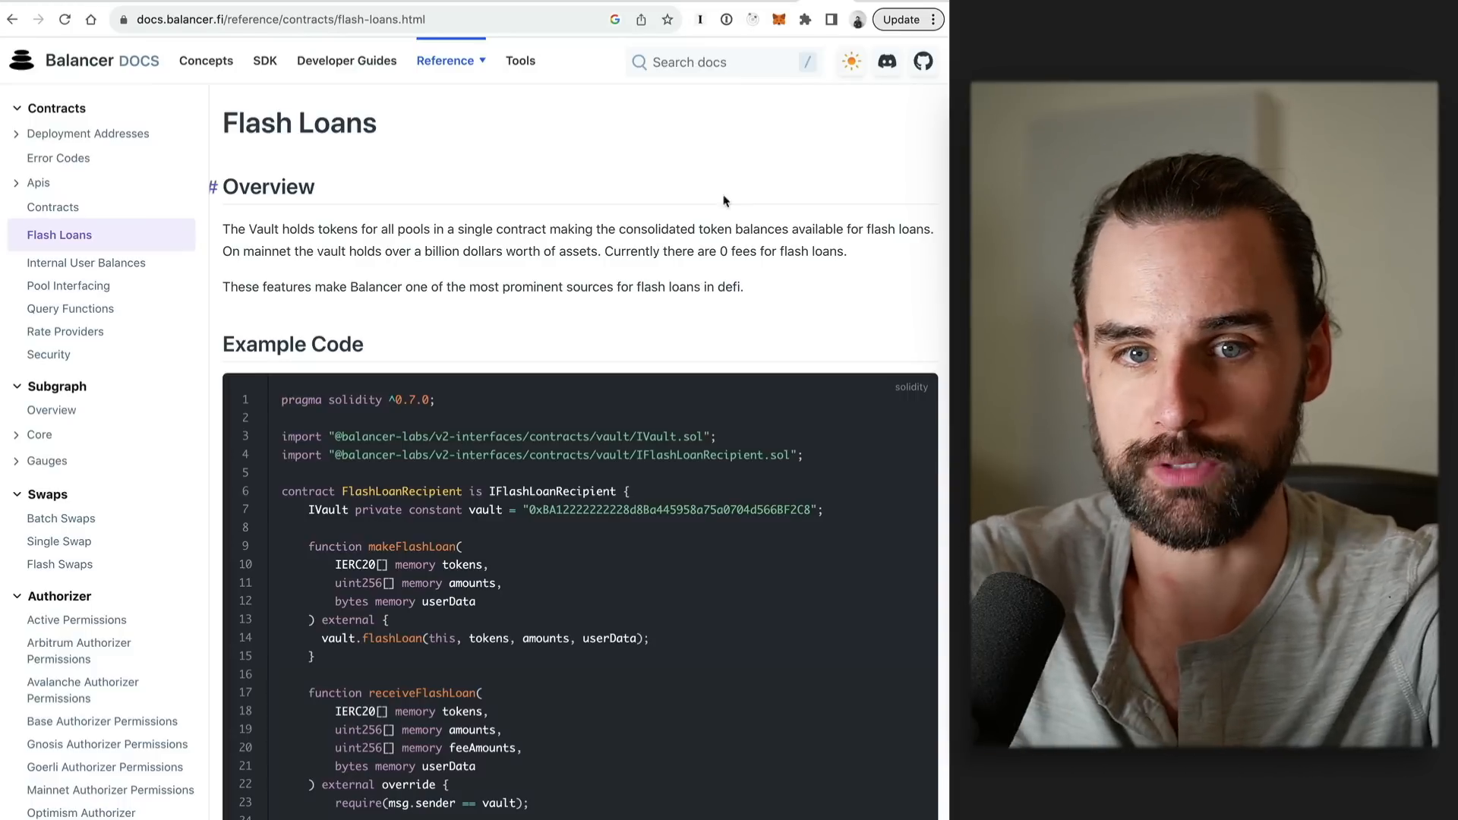
mouse_move(609, 274)
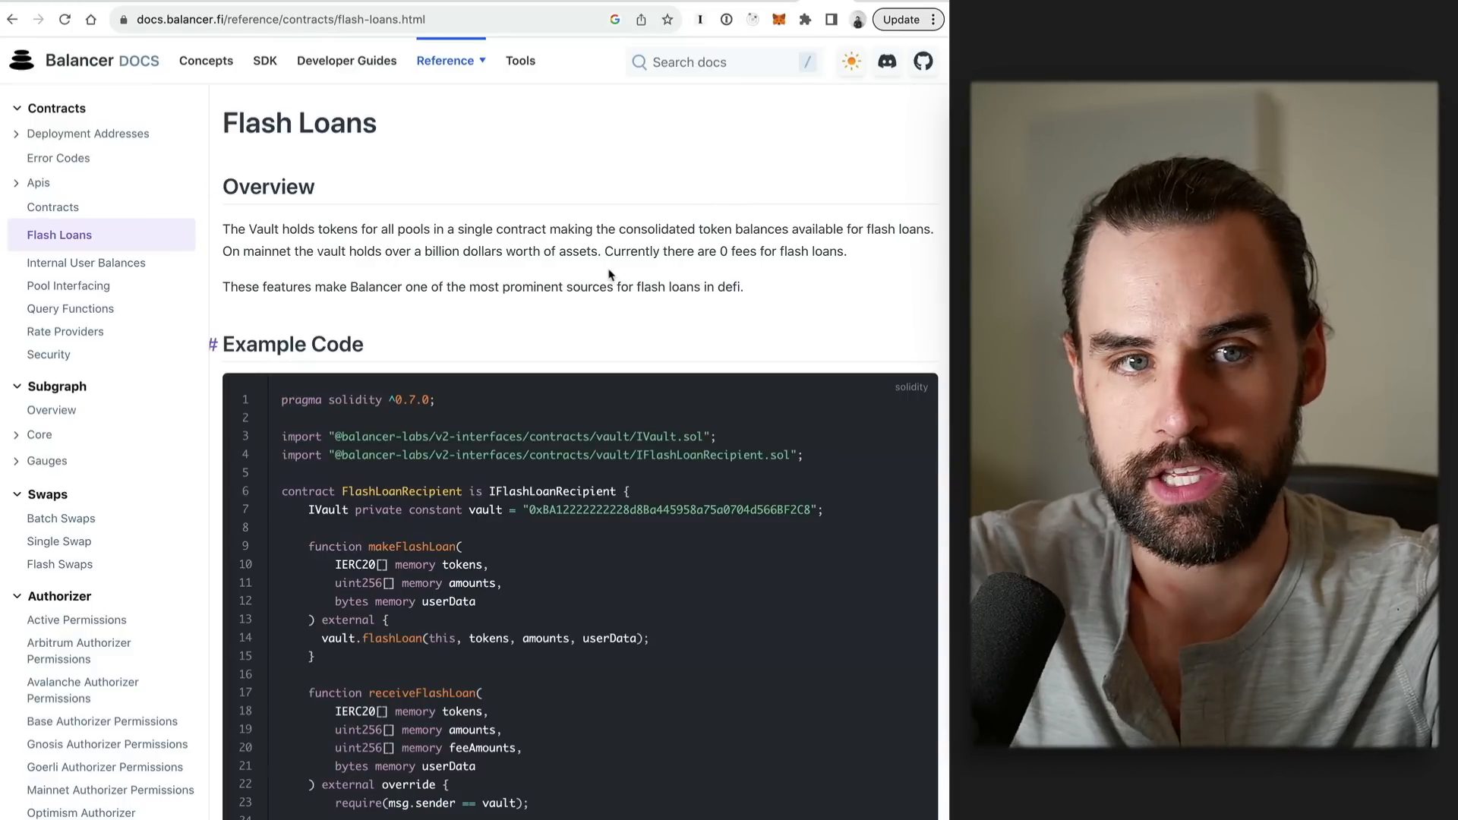
- Scroll to the Balancer flash loan example code and highlight FlashLoanRecipient and receiveFlashLoan
scroll(down, 3)
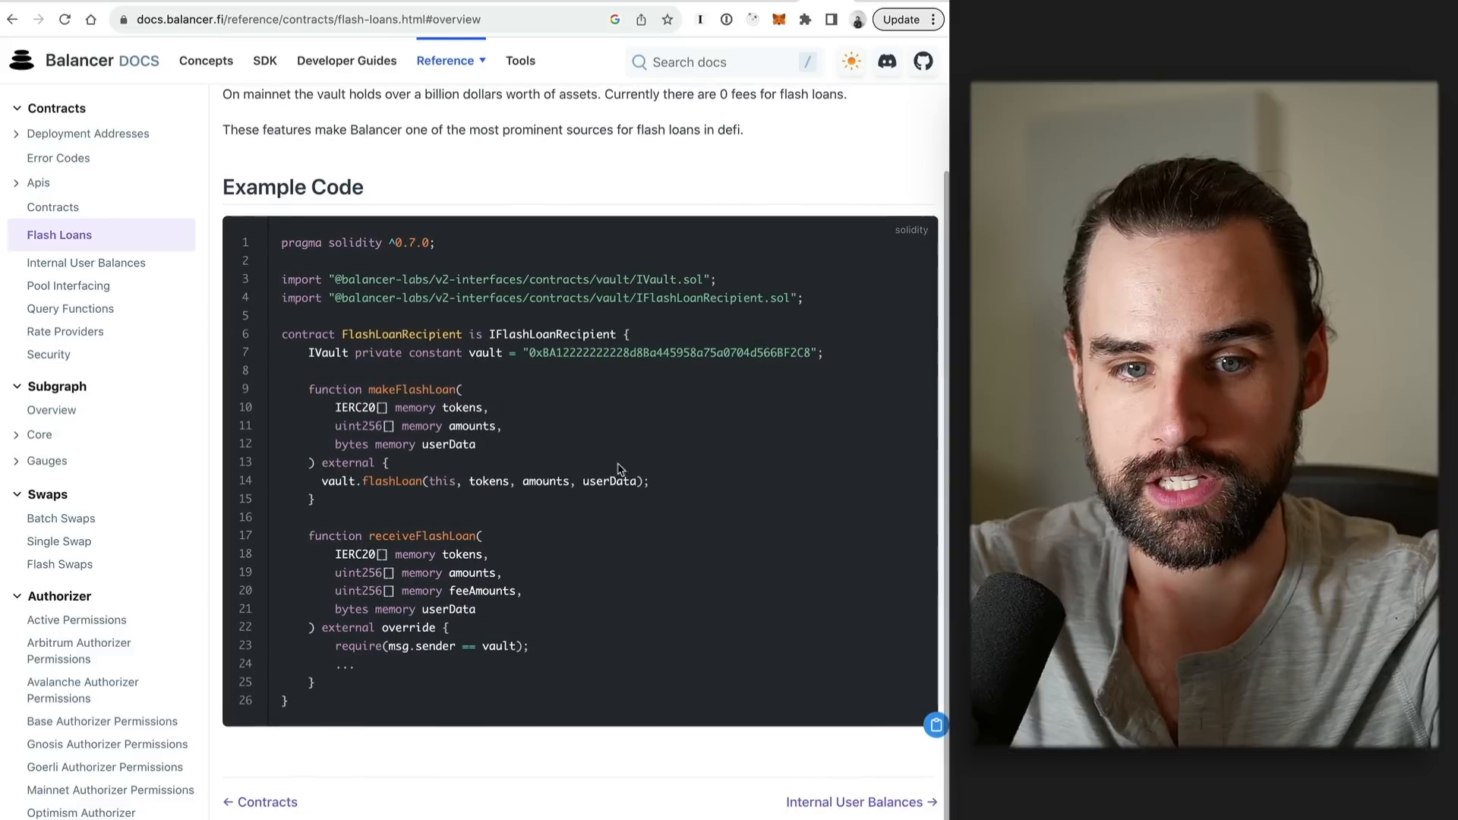
mouse_move(781, 336)
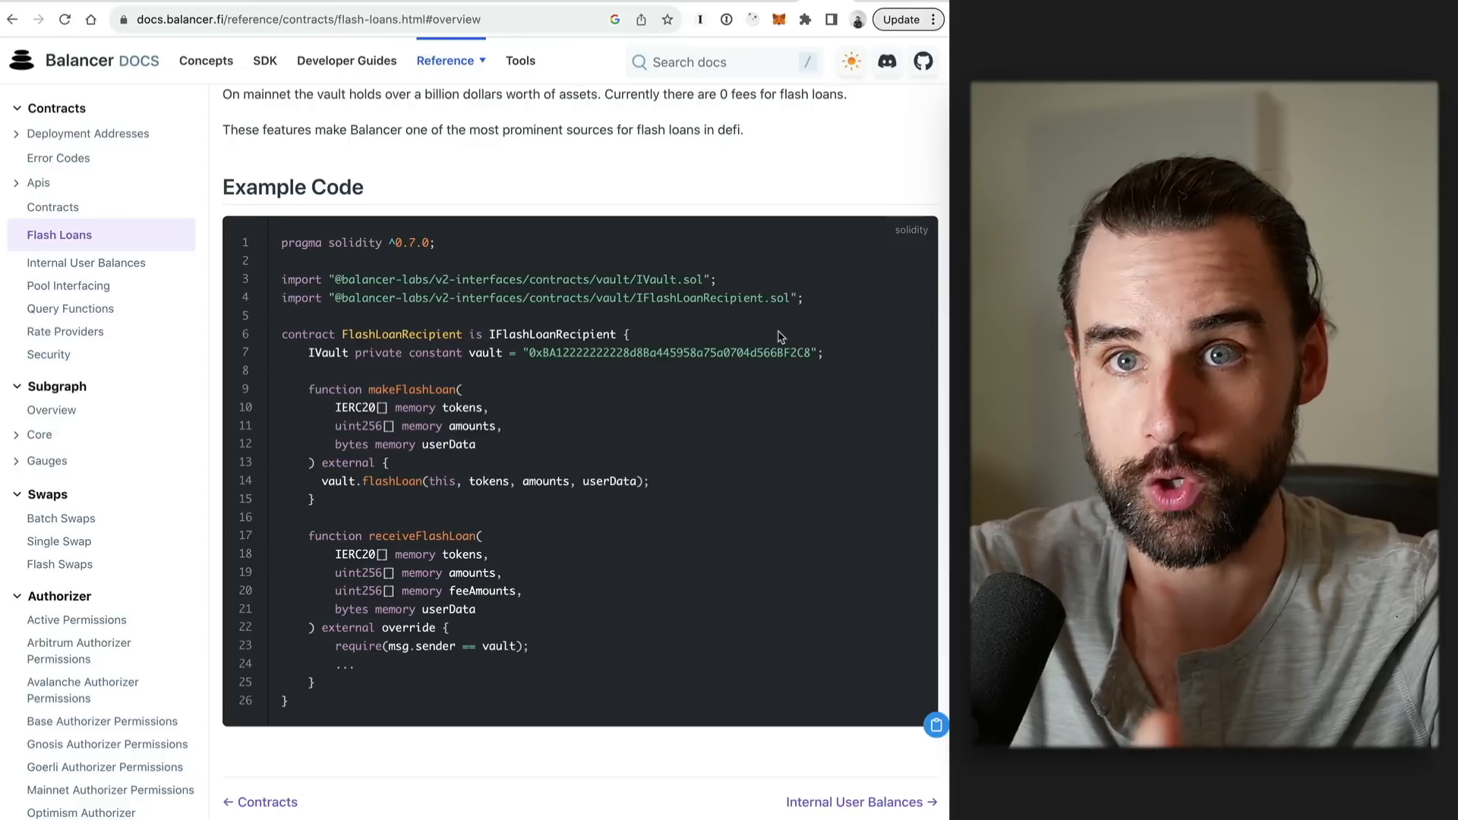
mouse_move(535, 371)
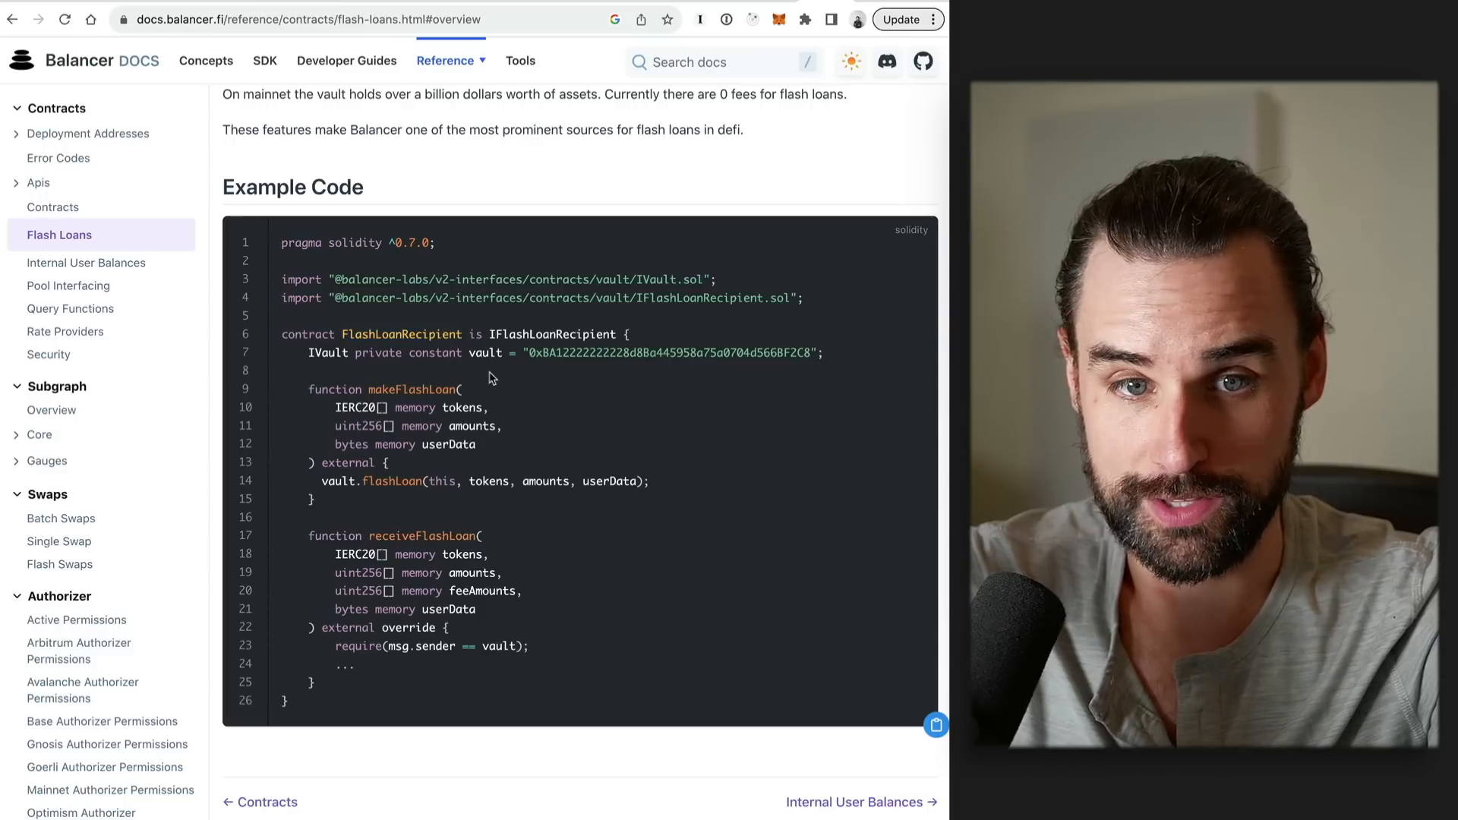
double_click(402, 335)
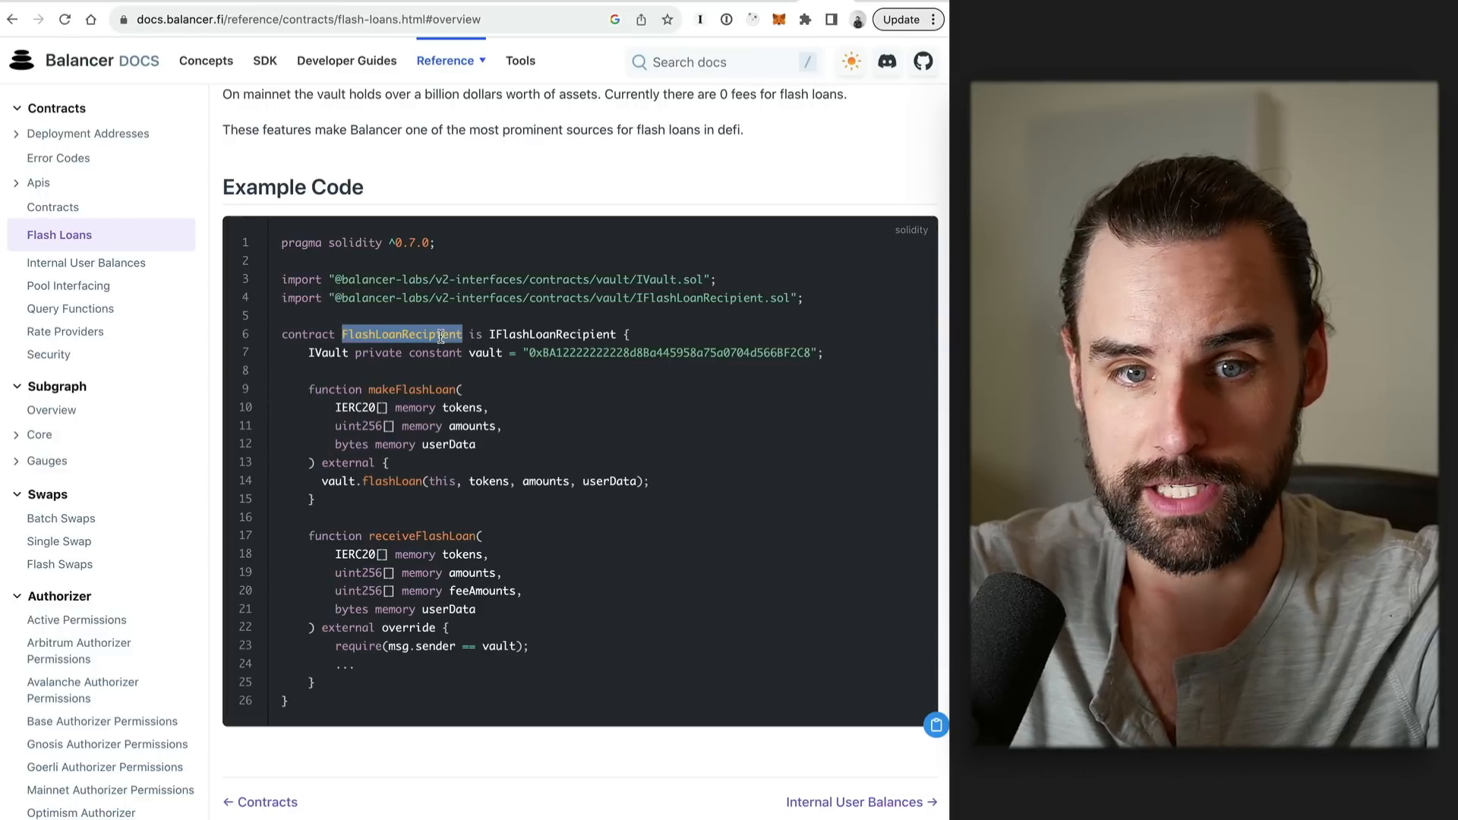
double_click(551, 334)
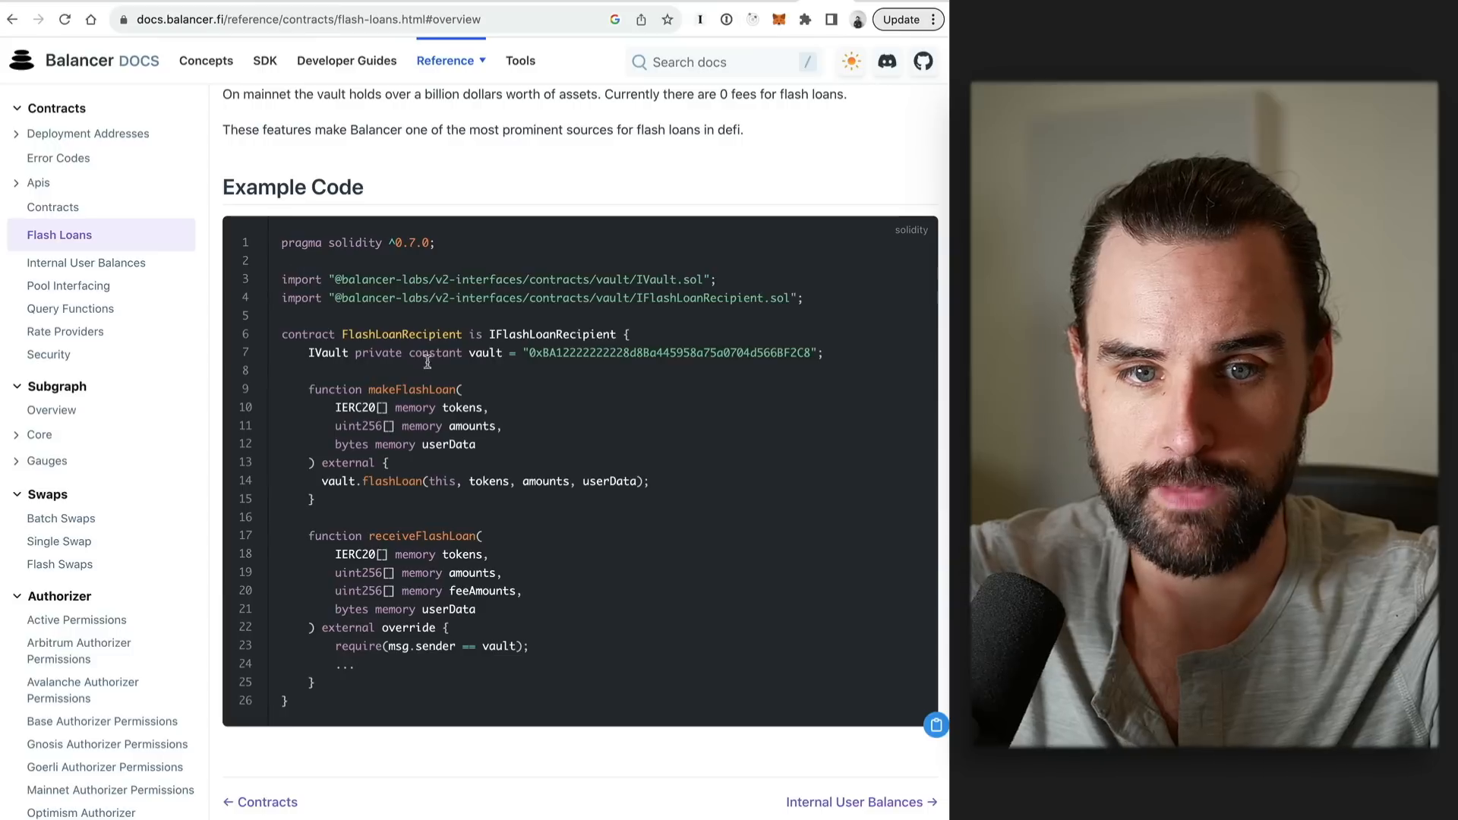
mouse_move(327, 505)
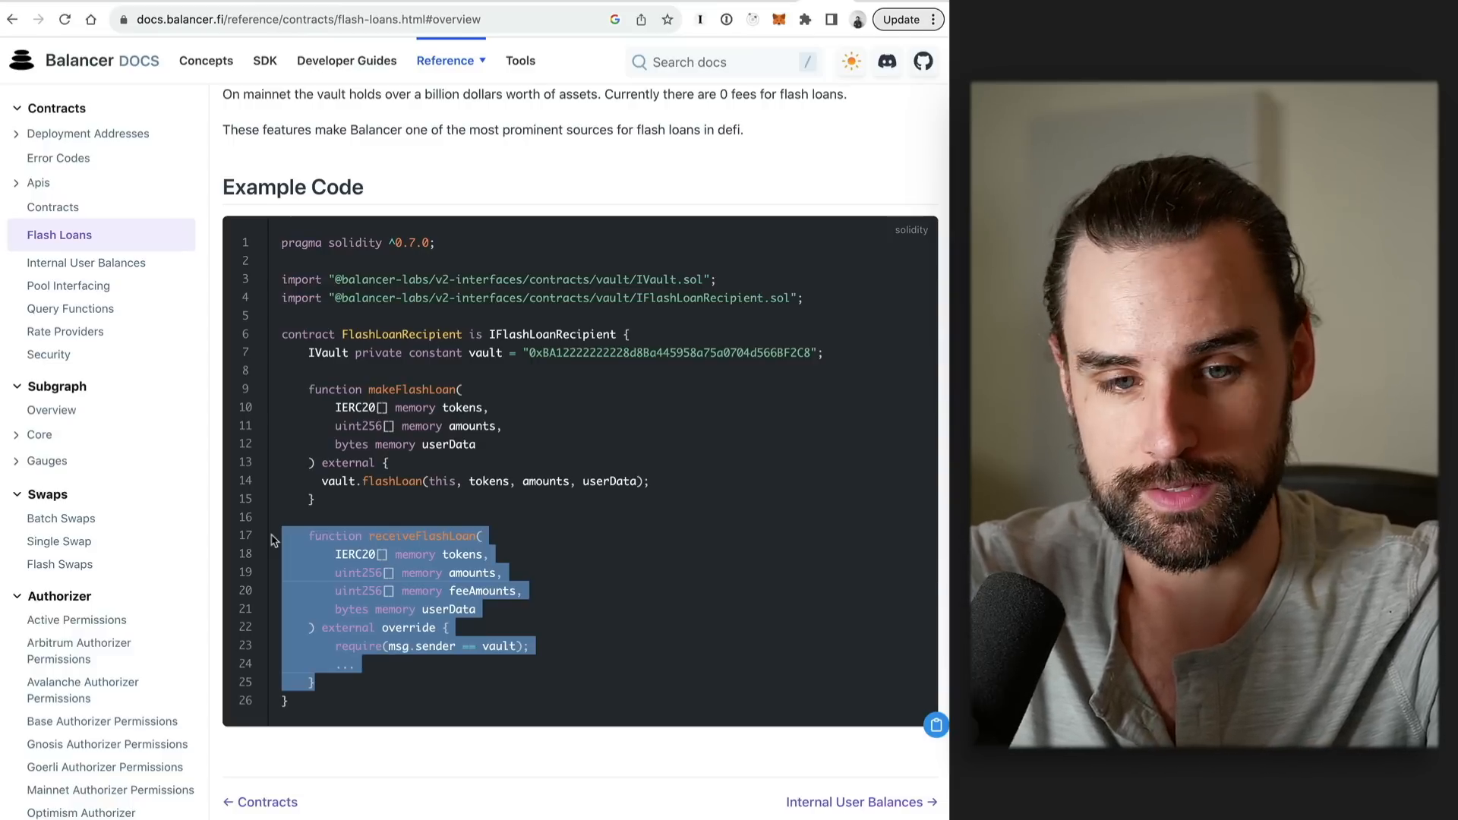
click(344, 663)
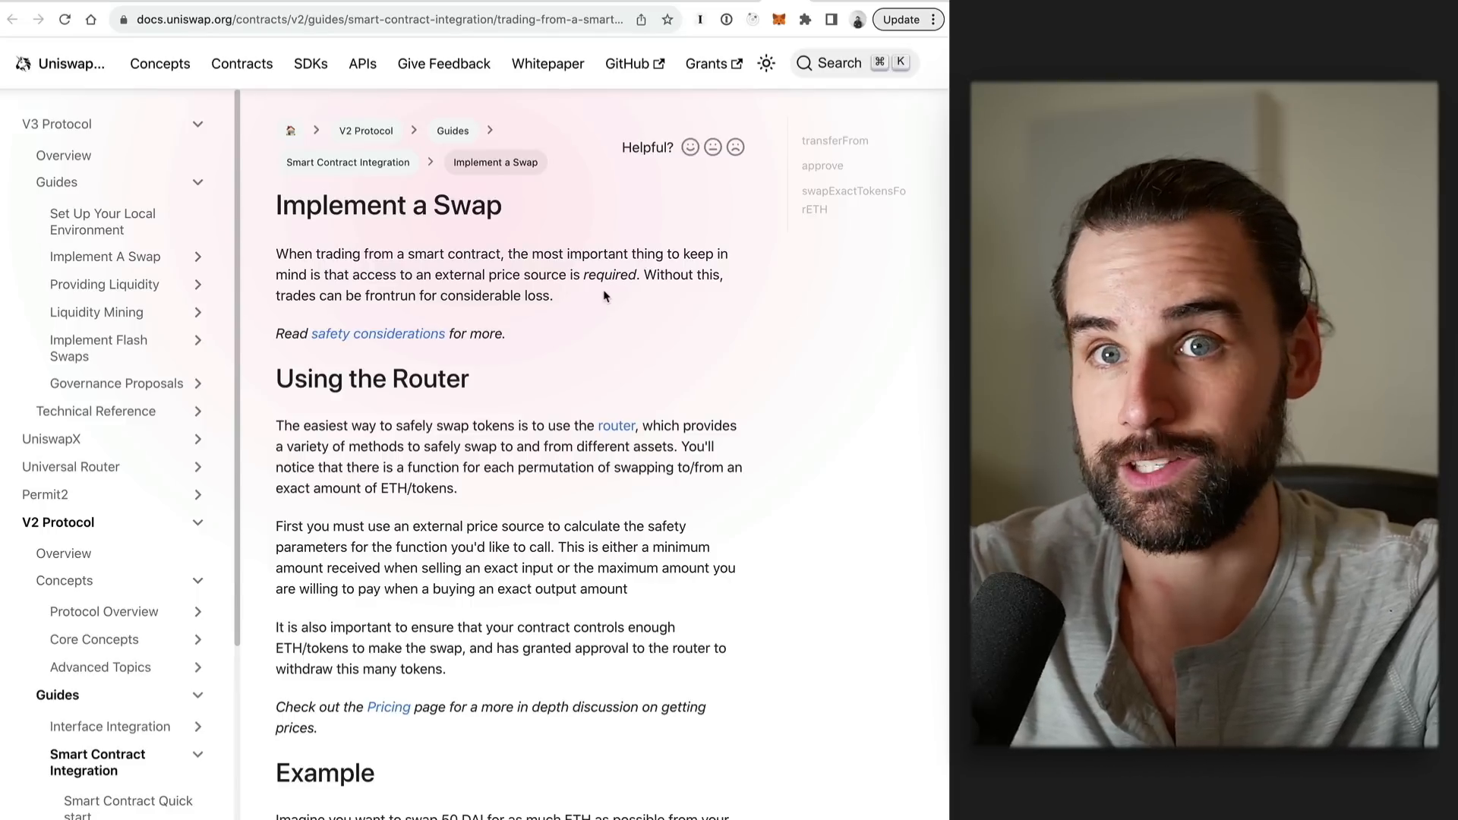
mouse_move(609, 343)
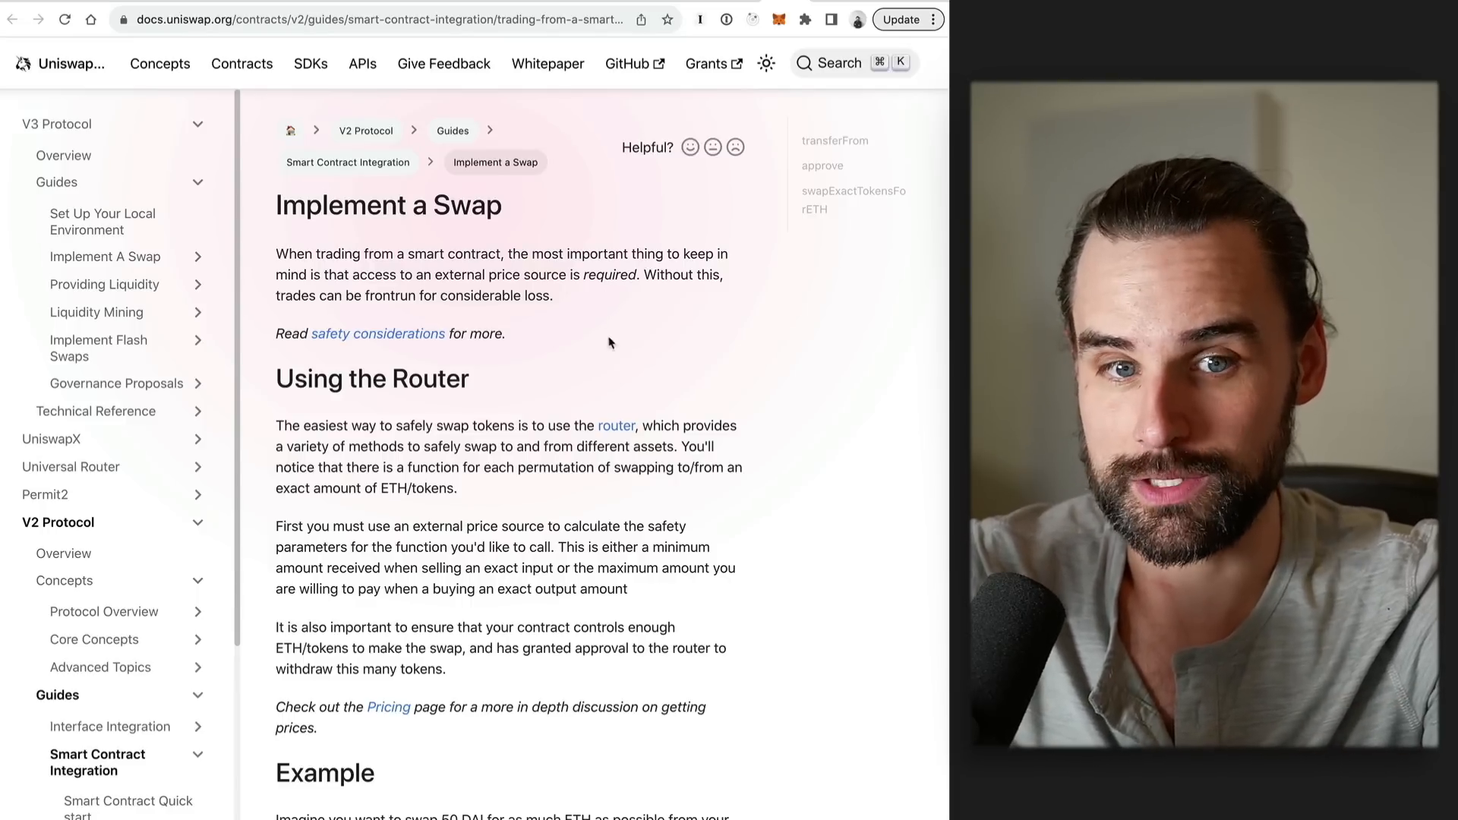
- Read down the Uniswap V2 'Implement a Swap' guide to Safety Considerations
scroll(down, 3)
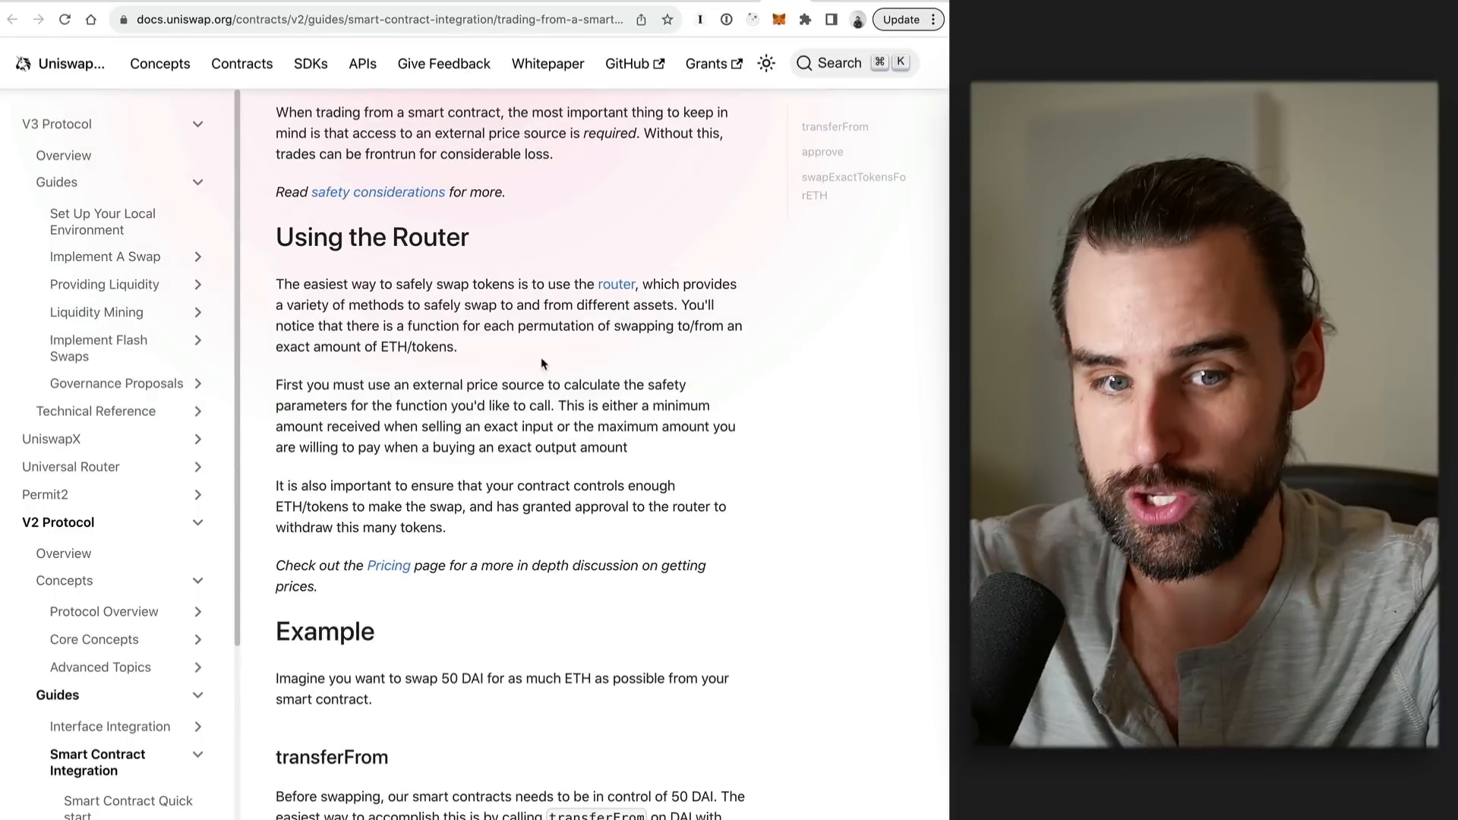
scroll(down, 3)
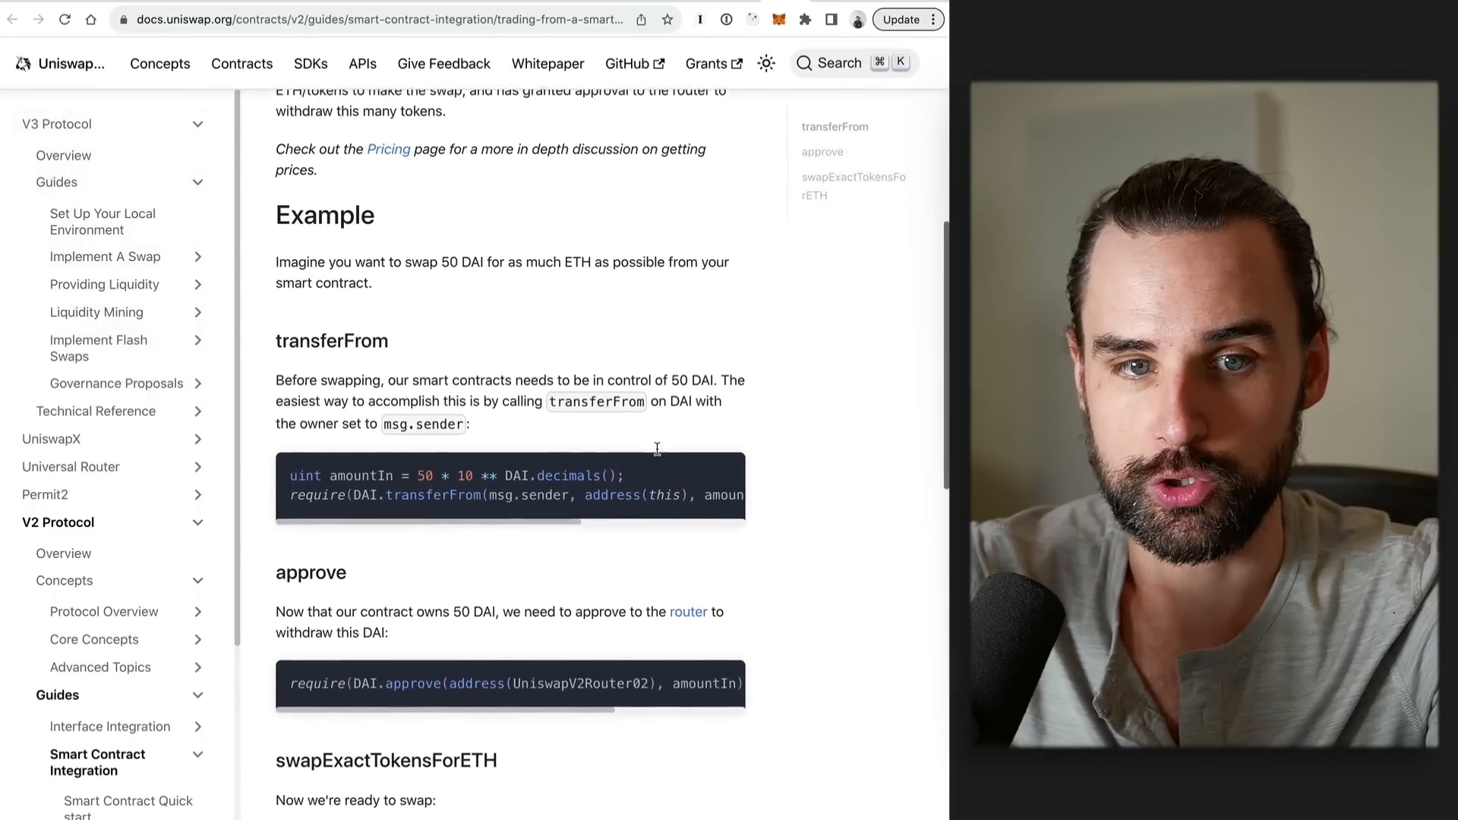
scroll(down, 3)
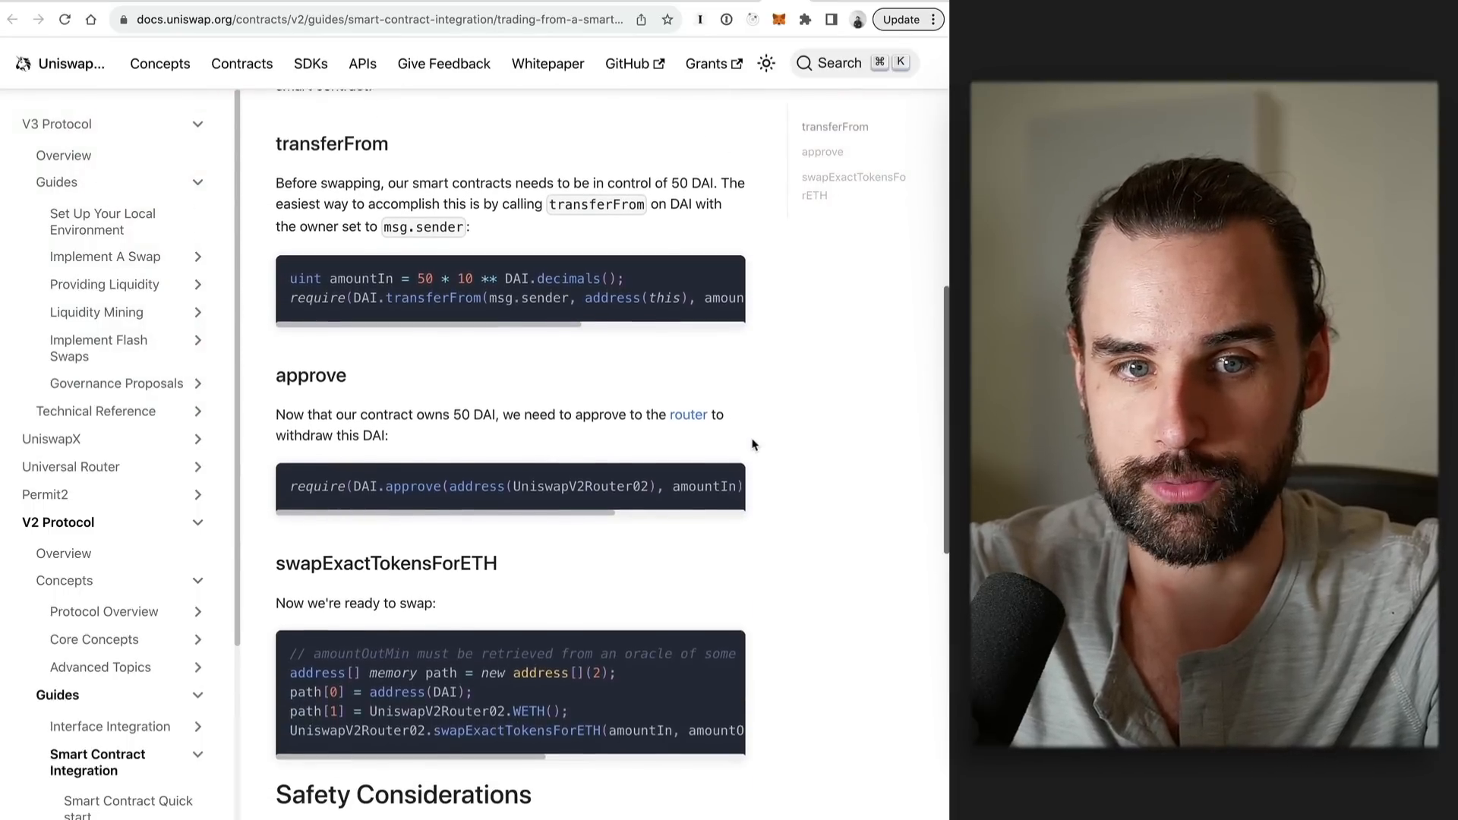
scroll(down, 3)
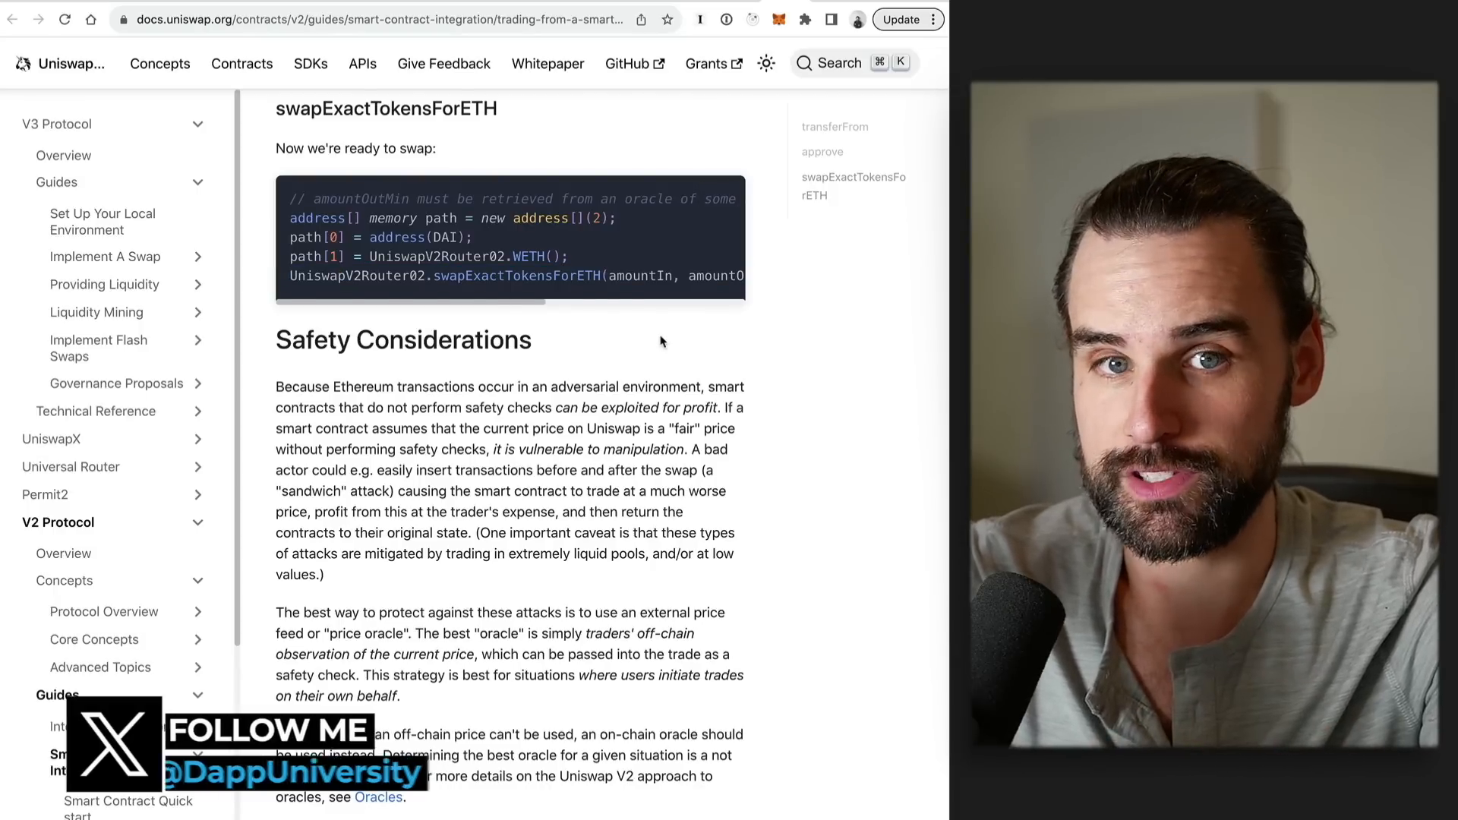
scroll(up, 3)
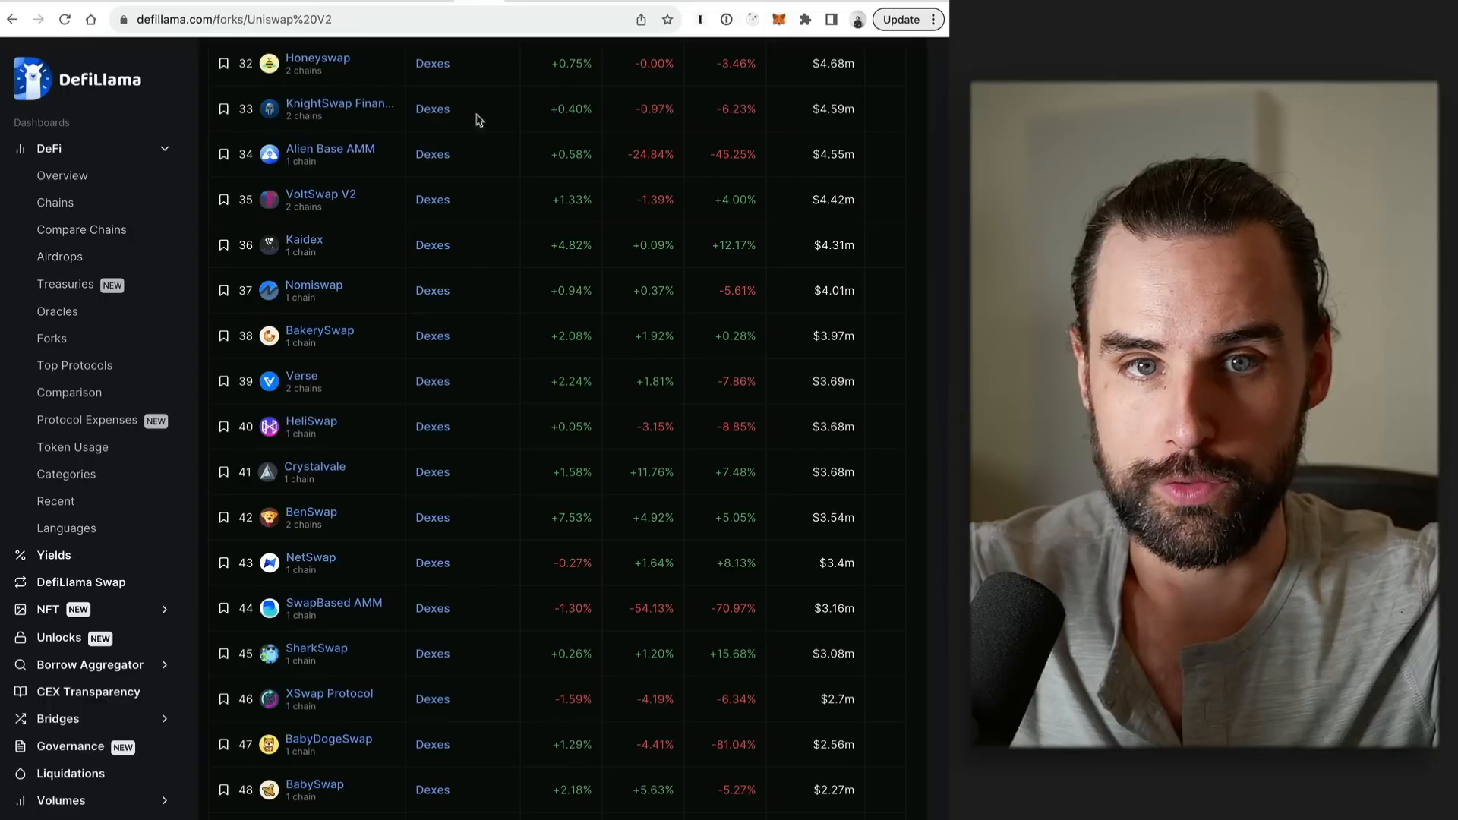
- Scroll the Uniswap V2 forks table back to the top
scroll(up, 3)
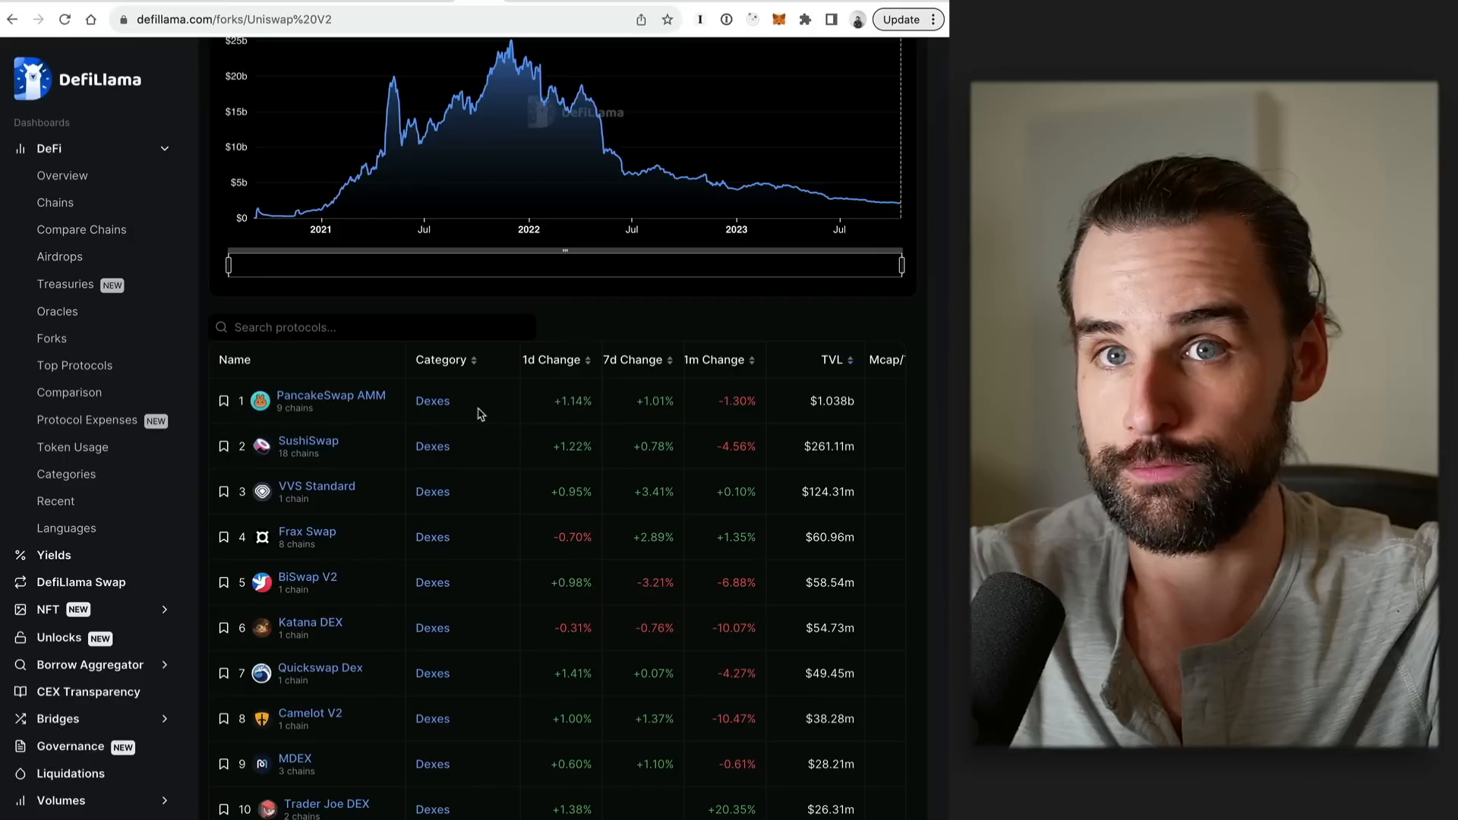
mouse_move(695, 168)
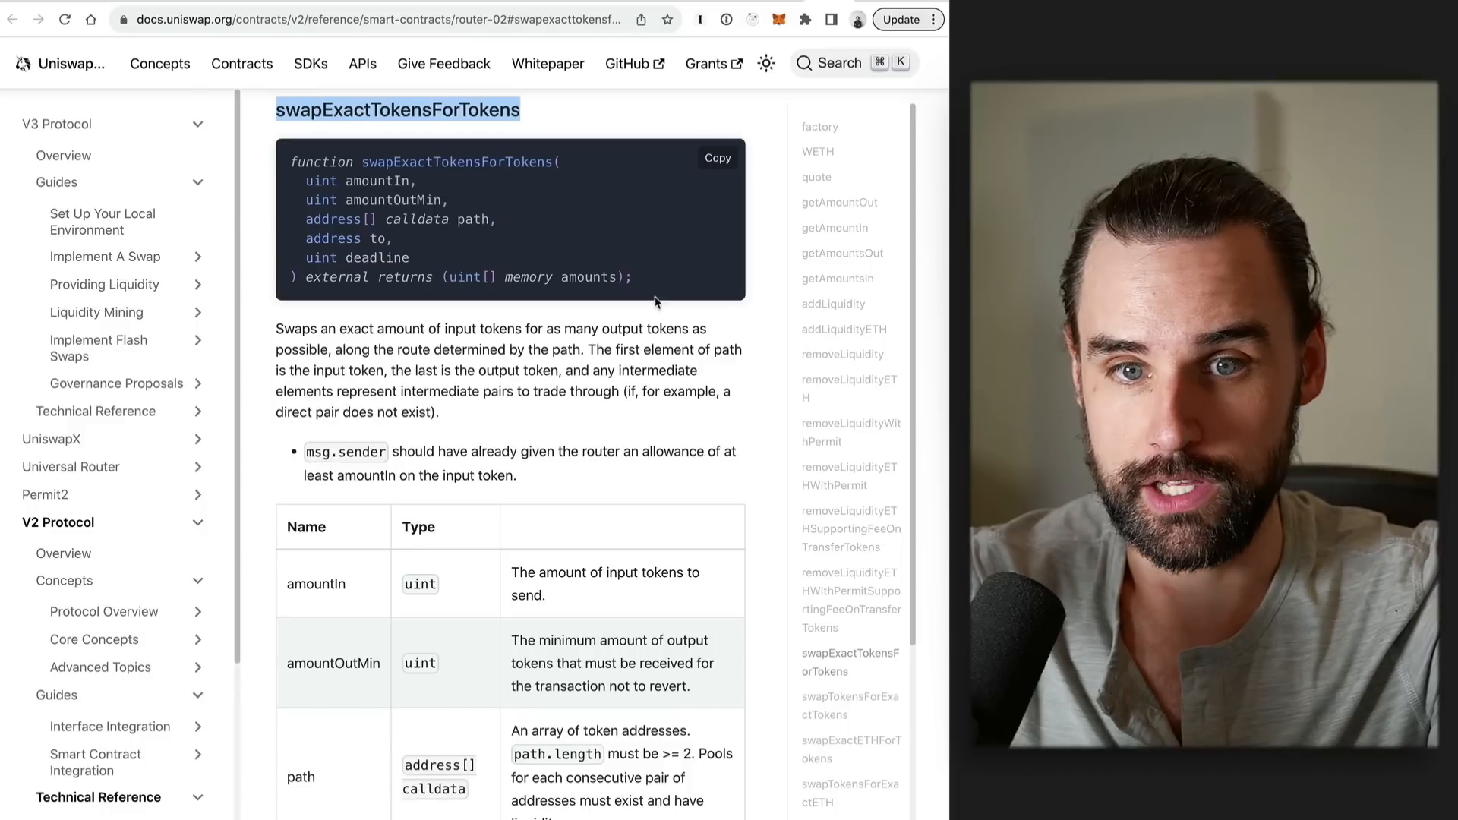
mouse_move(659, 307)
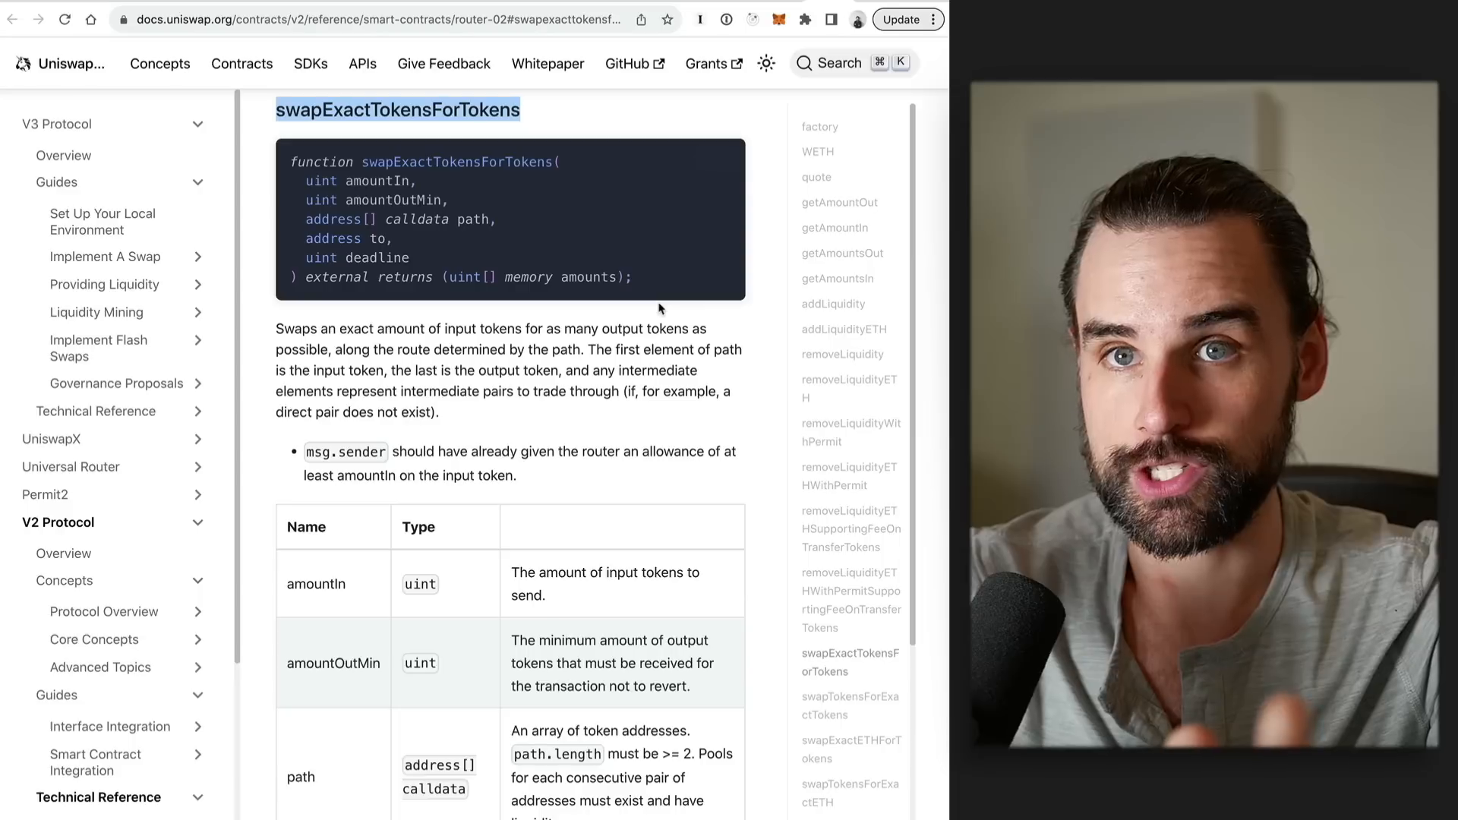
mouse_move(602, 273)
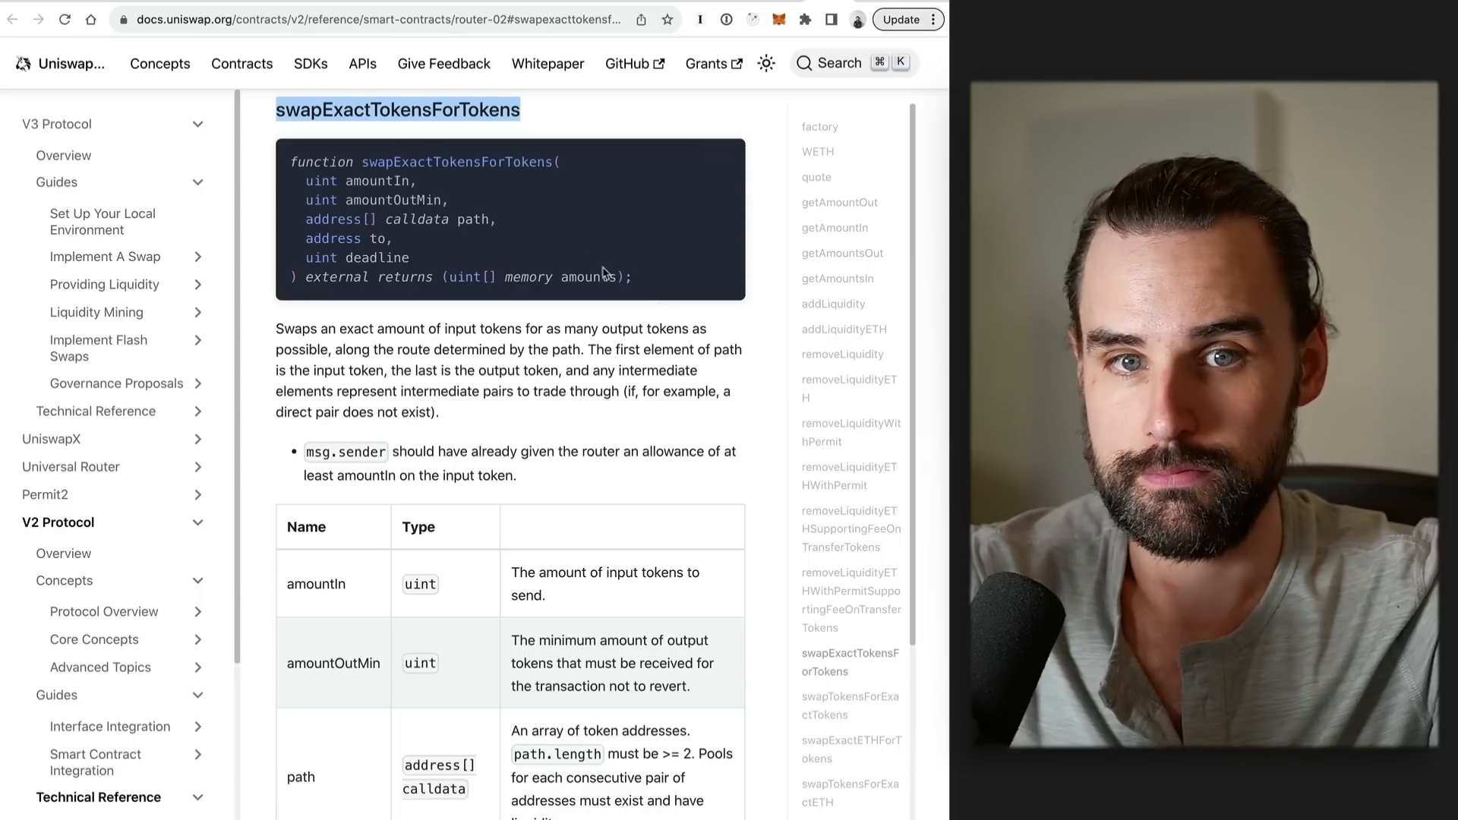
mouse_move(464, 276)
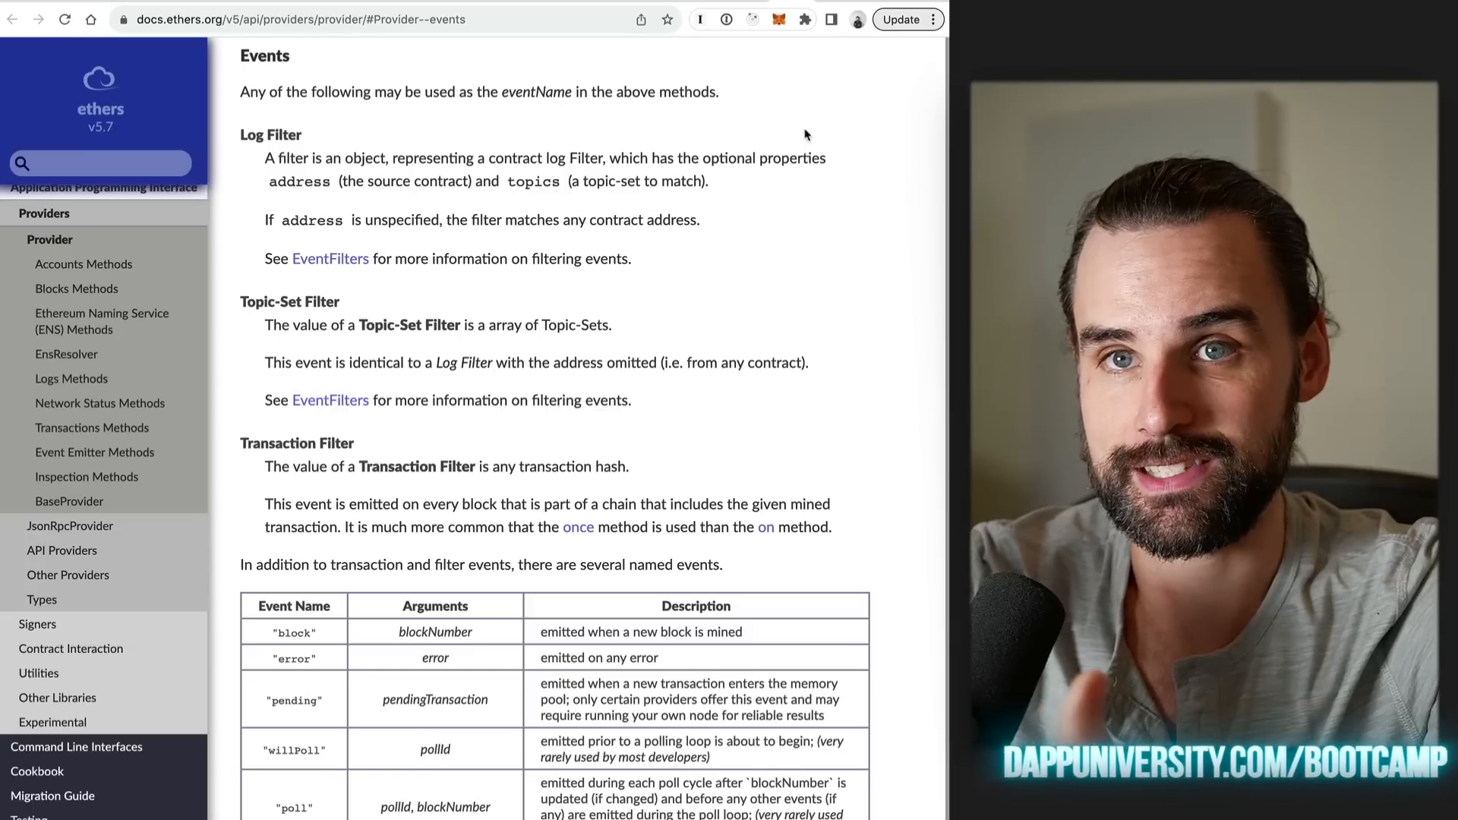
mouse_move(364, 113)
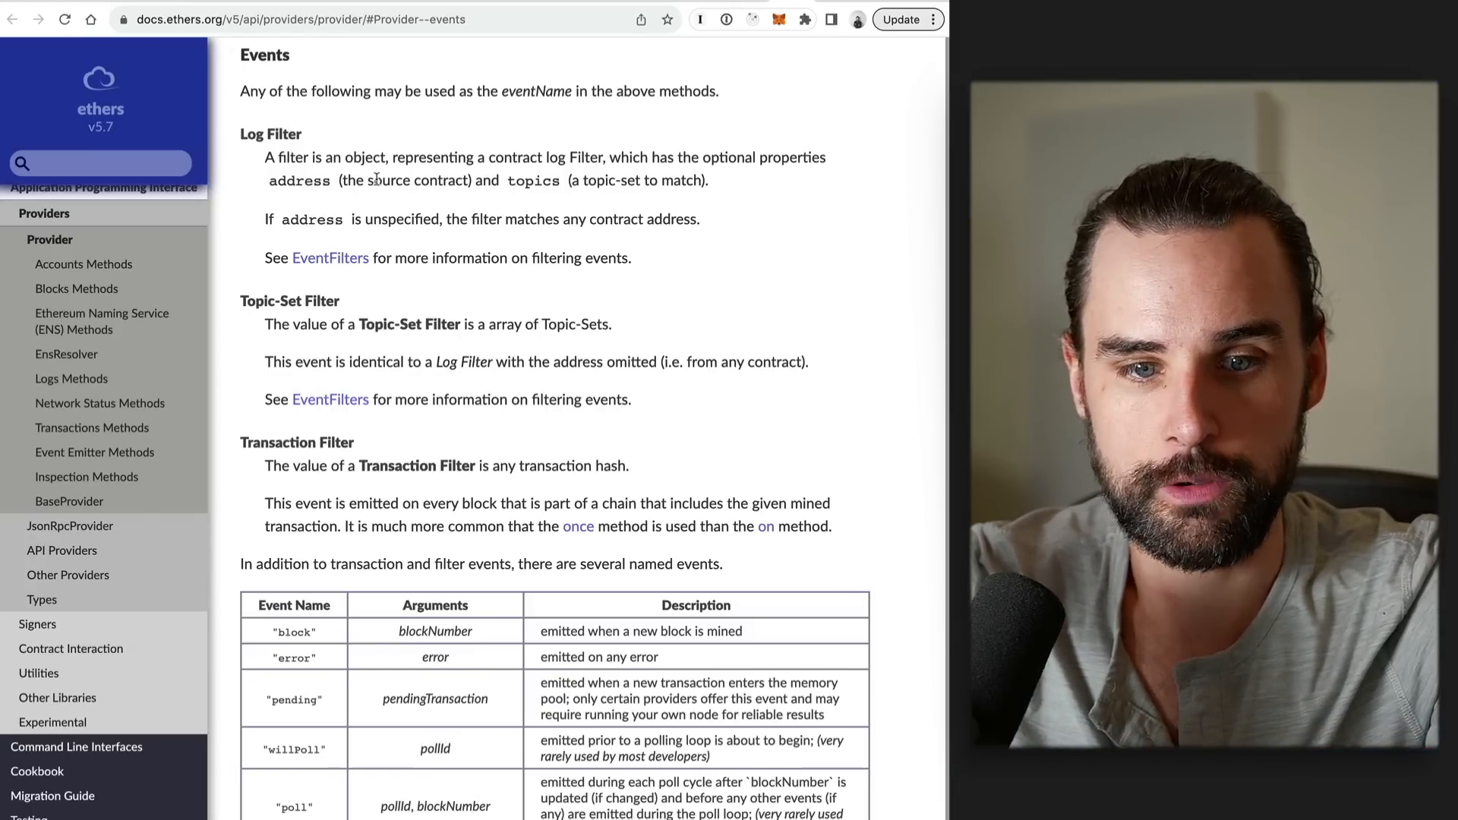
- Scroll the ethers.js Provider docs through the named events table to the listener examples
scroll(down, 3)
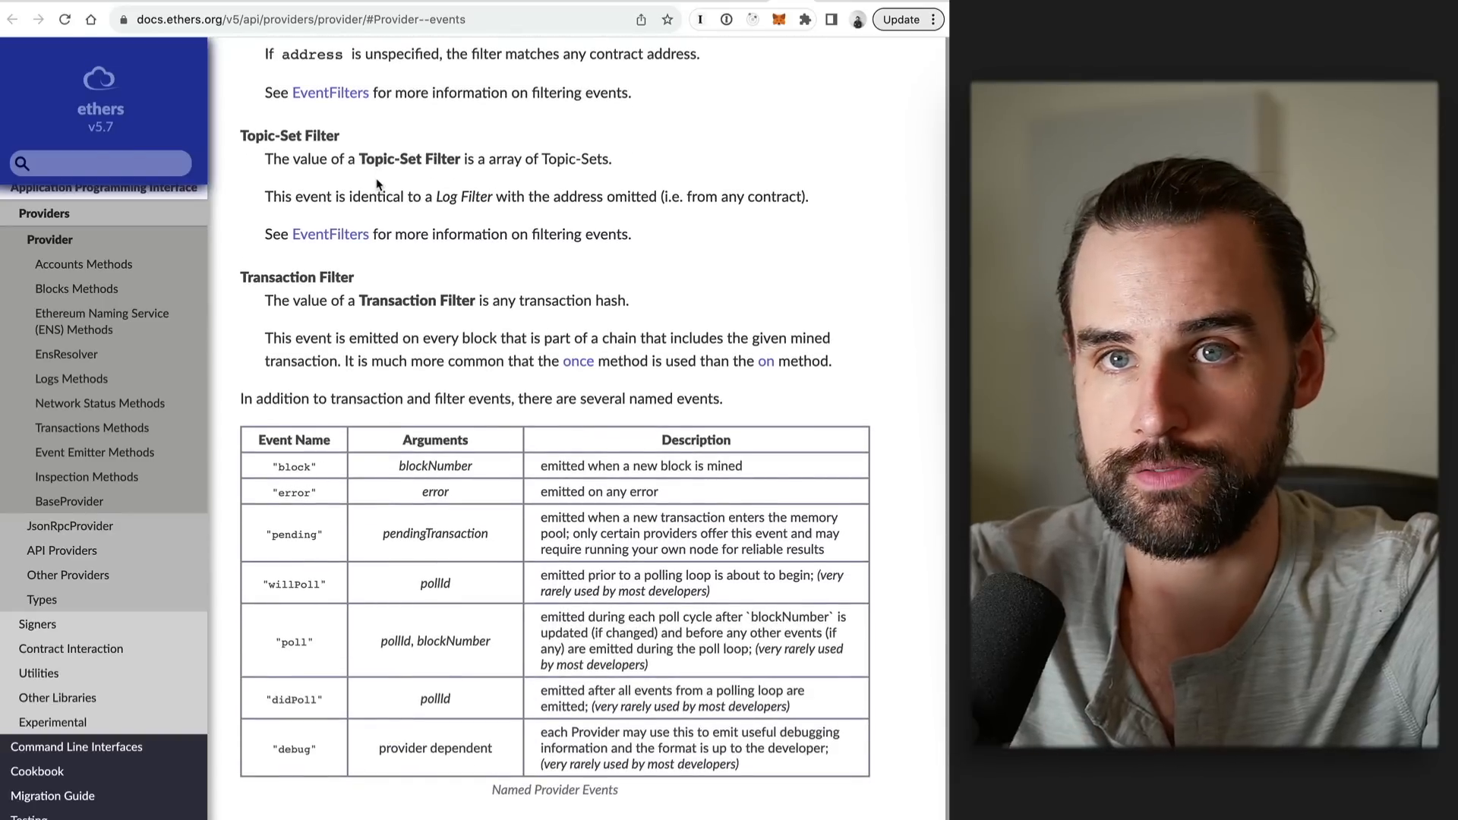
scroll(down, 3)
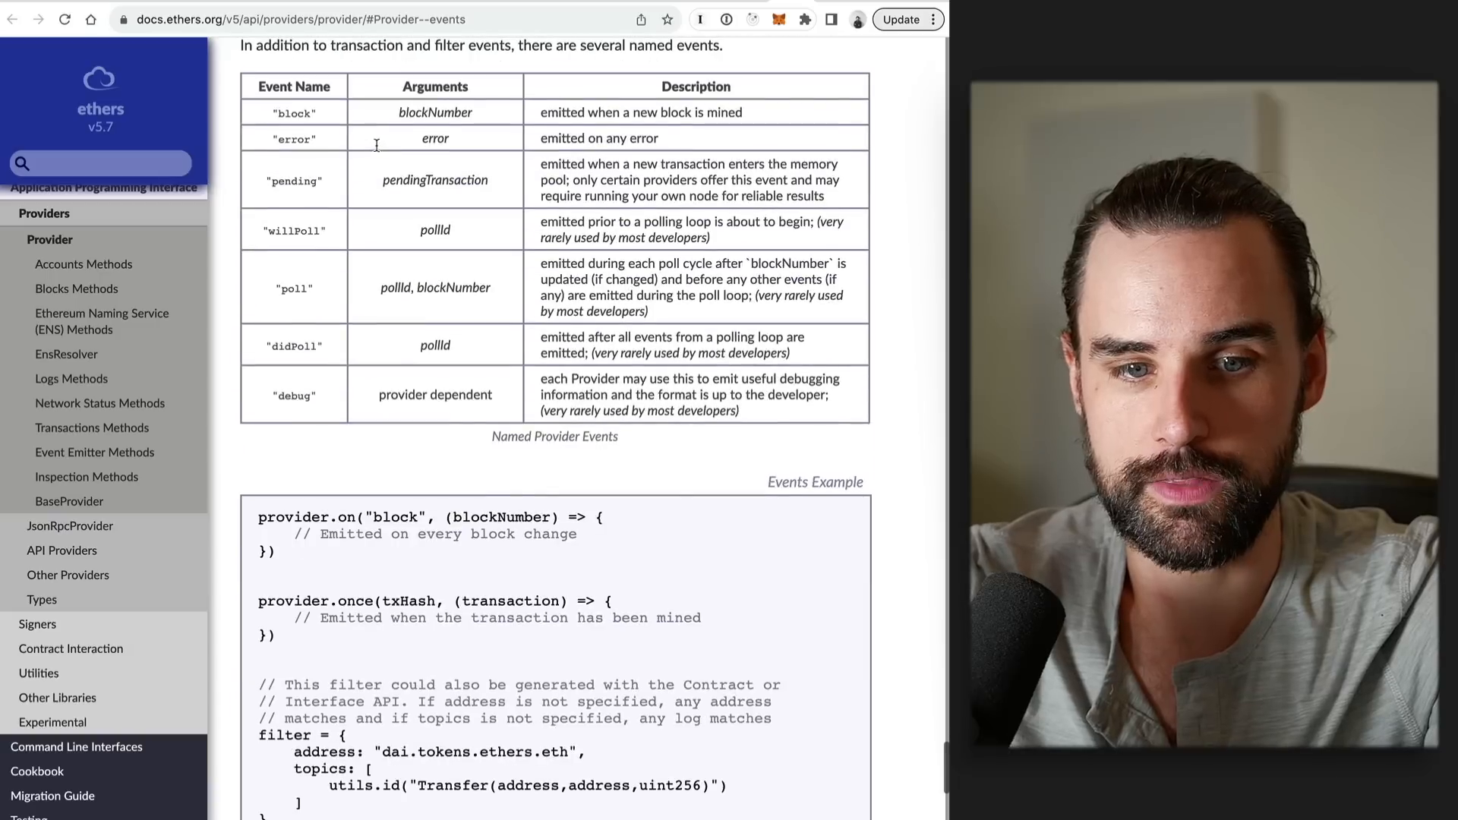
scroll(down, 3)
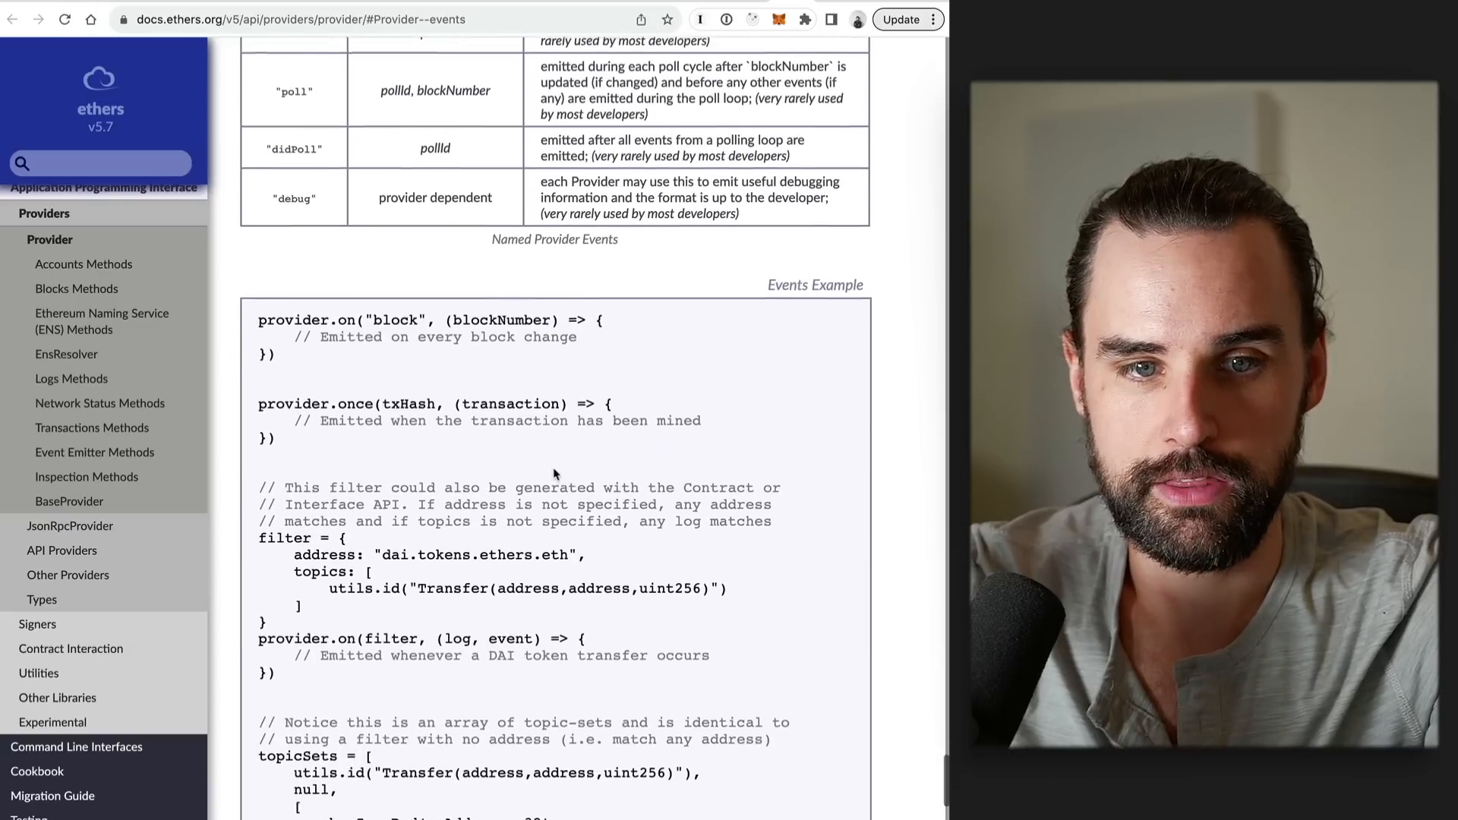
click(71, 648)
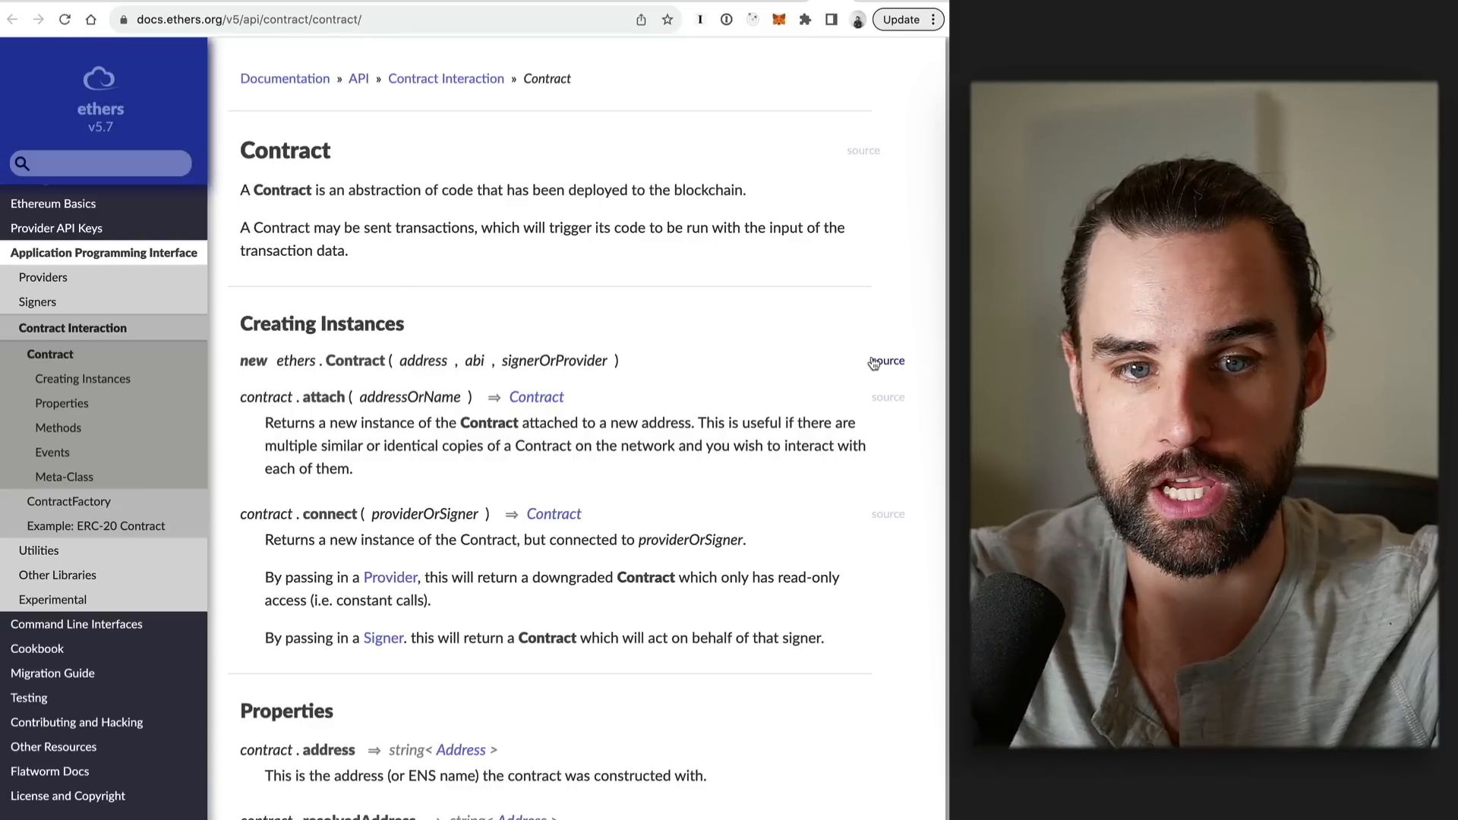
mouse_move(845, 364)
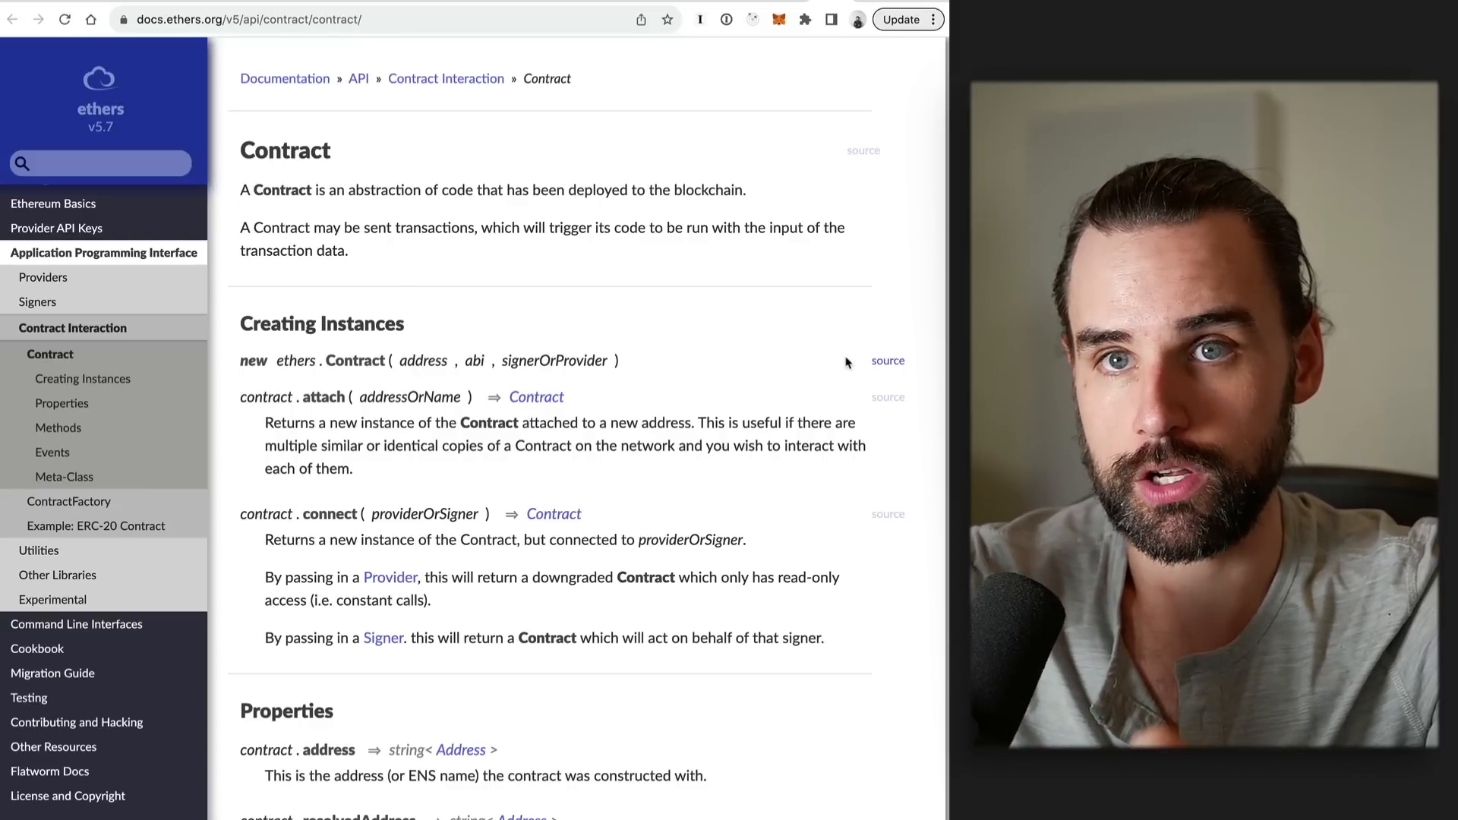
- Scroll the ethers.js Contract page through Properties, Methods and Events, including queryFilter and listenerCount
scroll(down, 3)
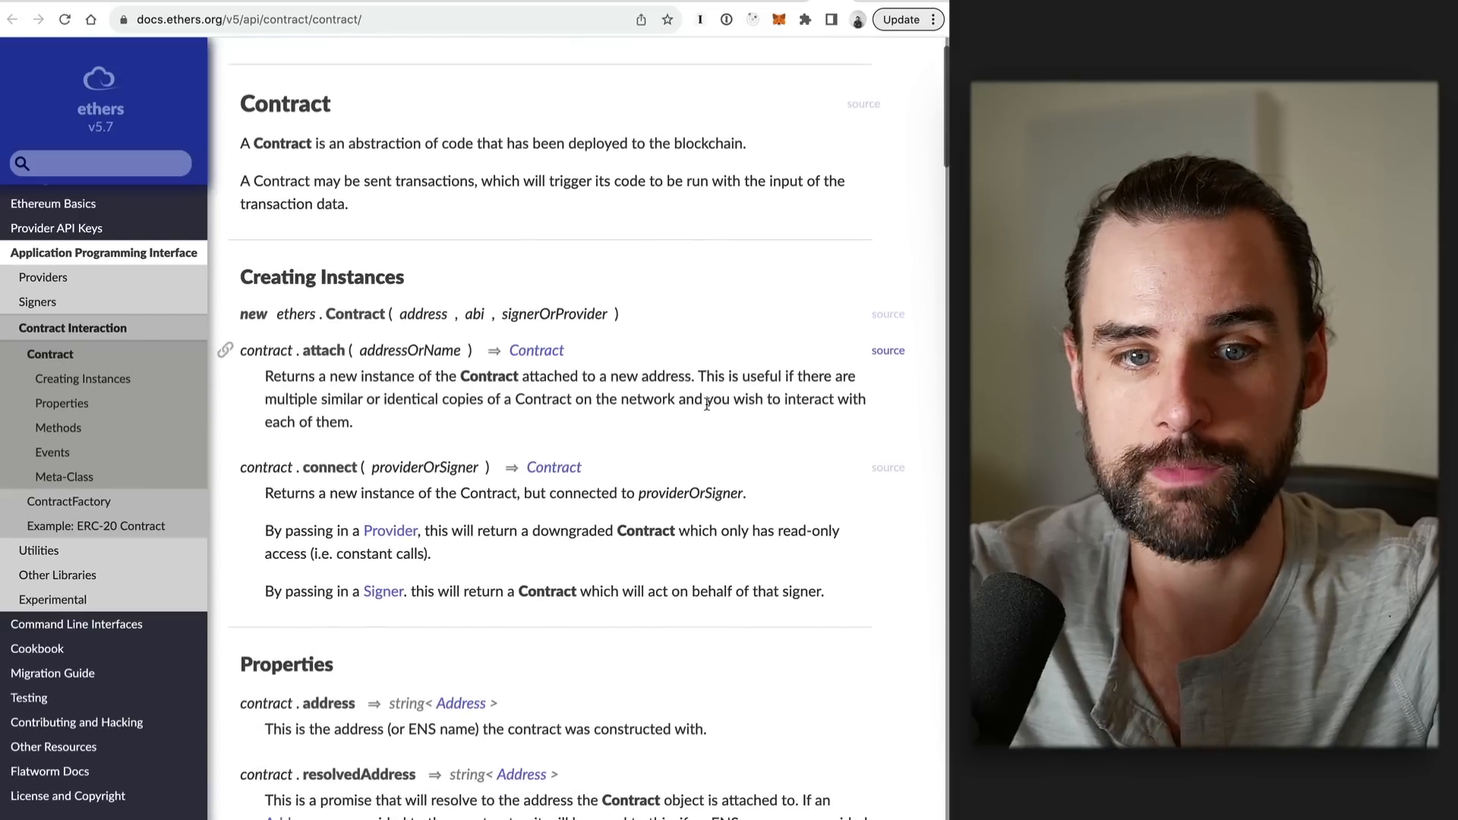
mouse_move(521, 277)
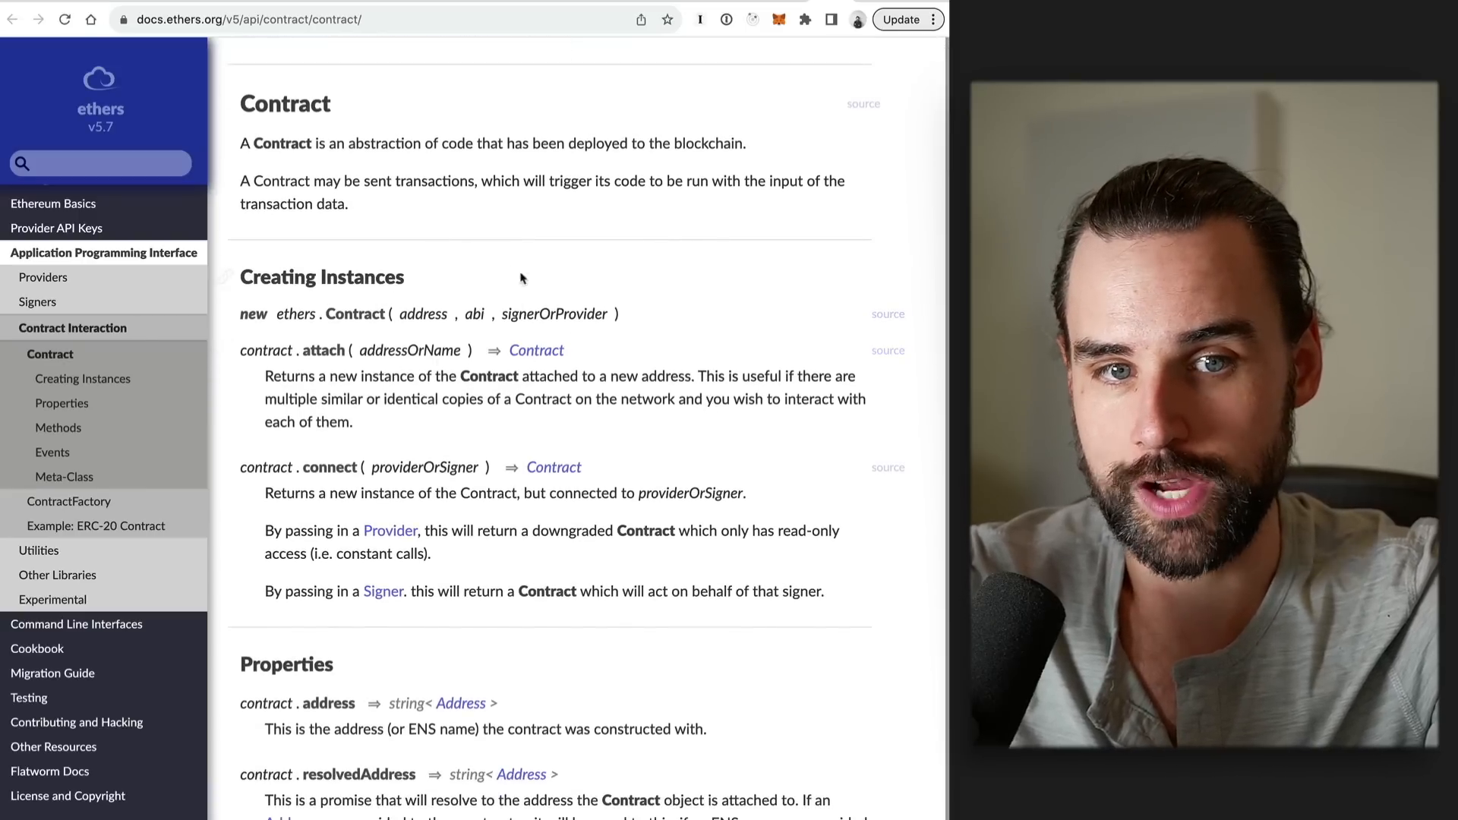
mouse_move(423, 268)
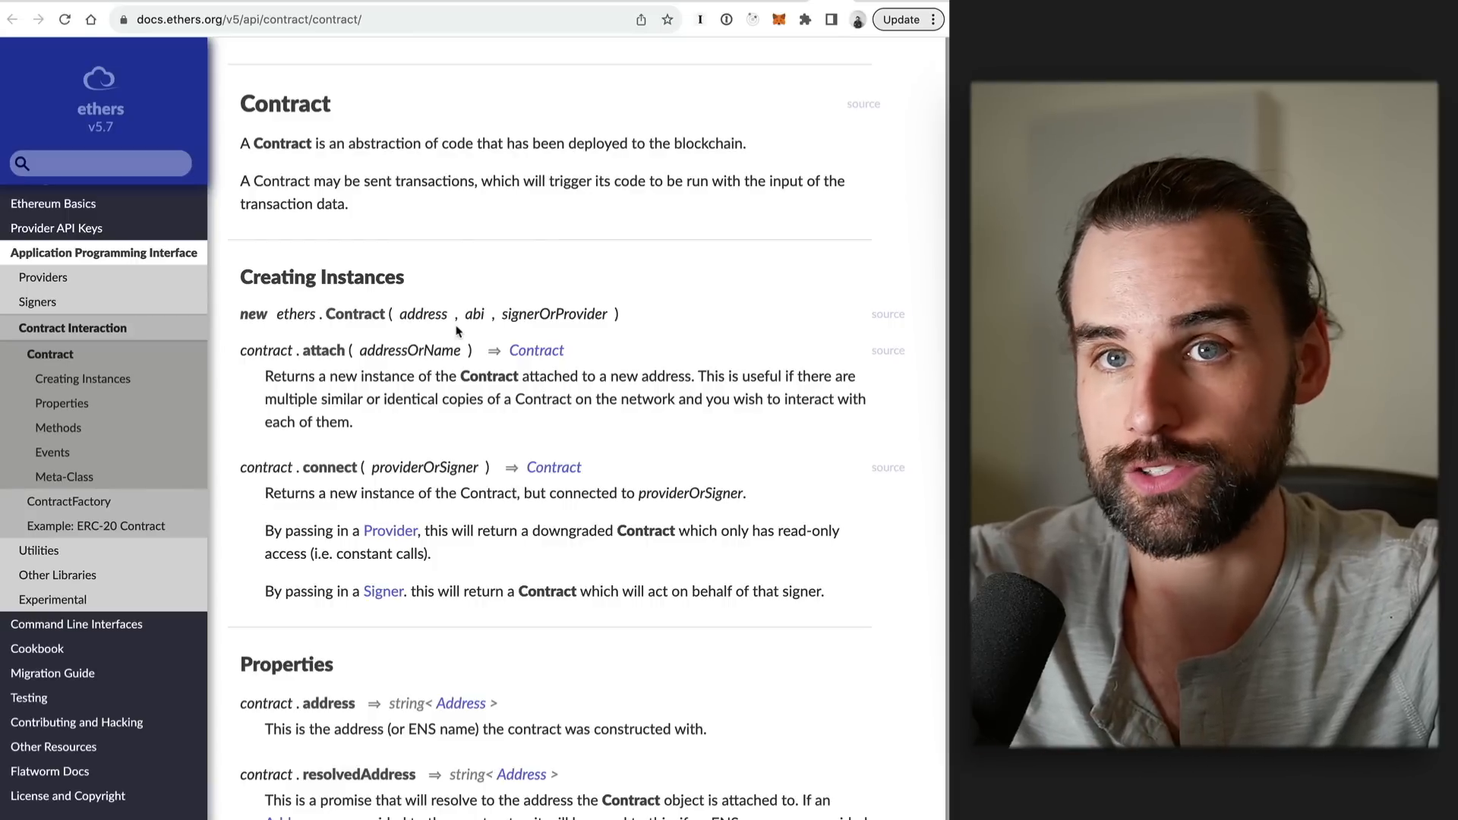
mouse_move(531, 440)
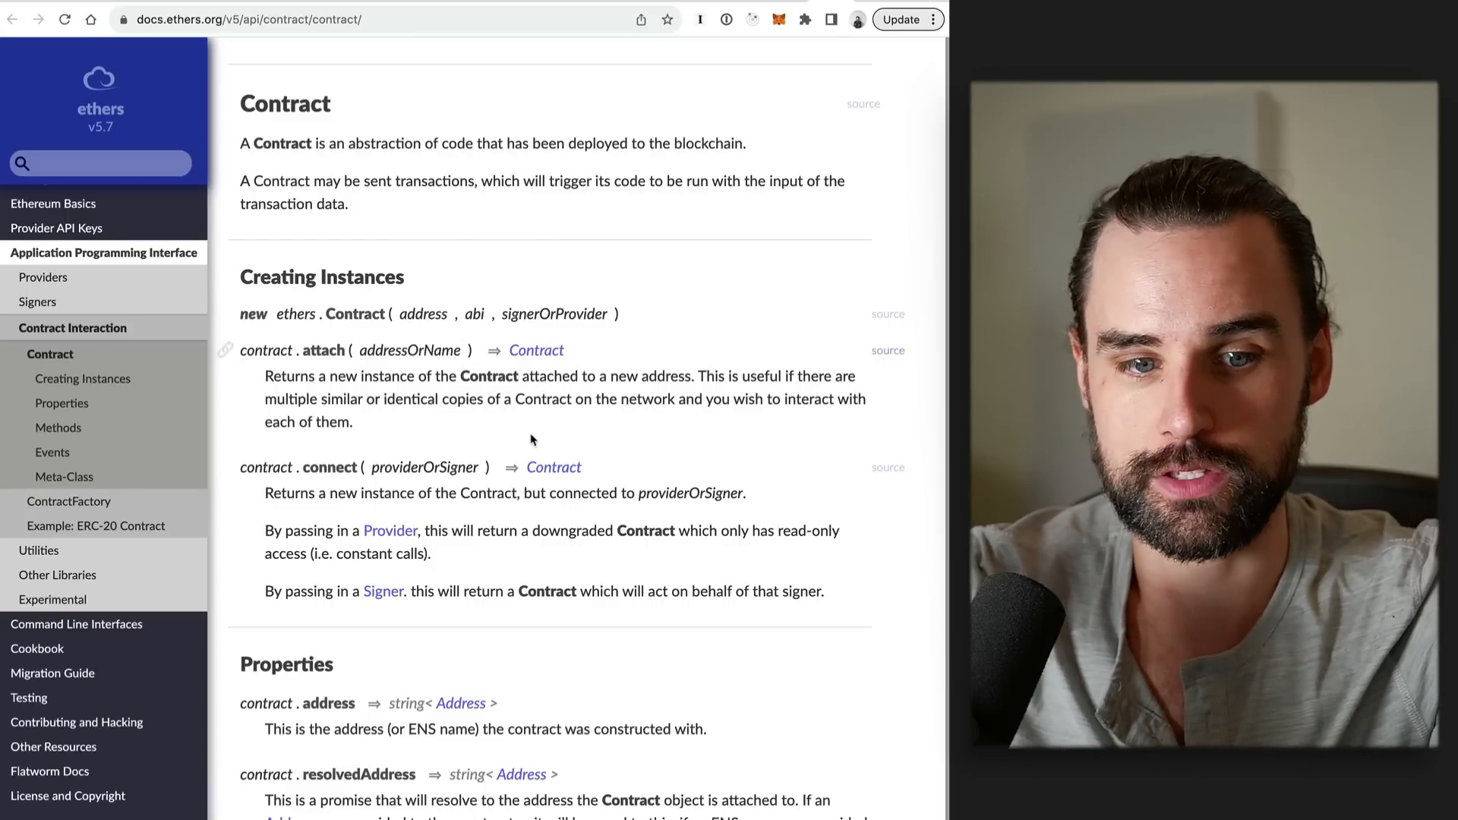
scroll(down, 3)
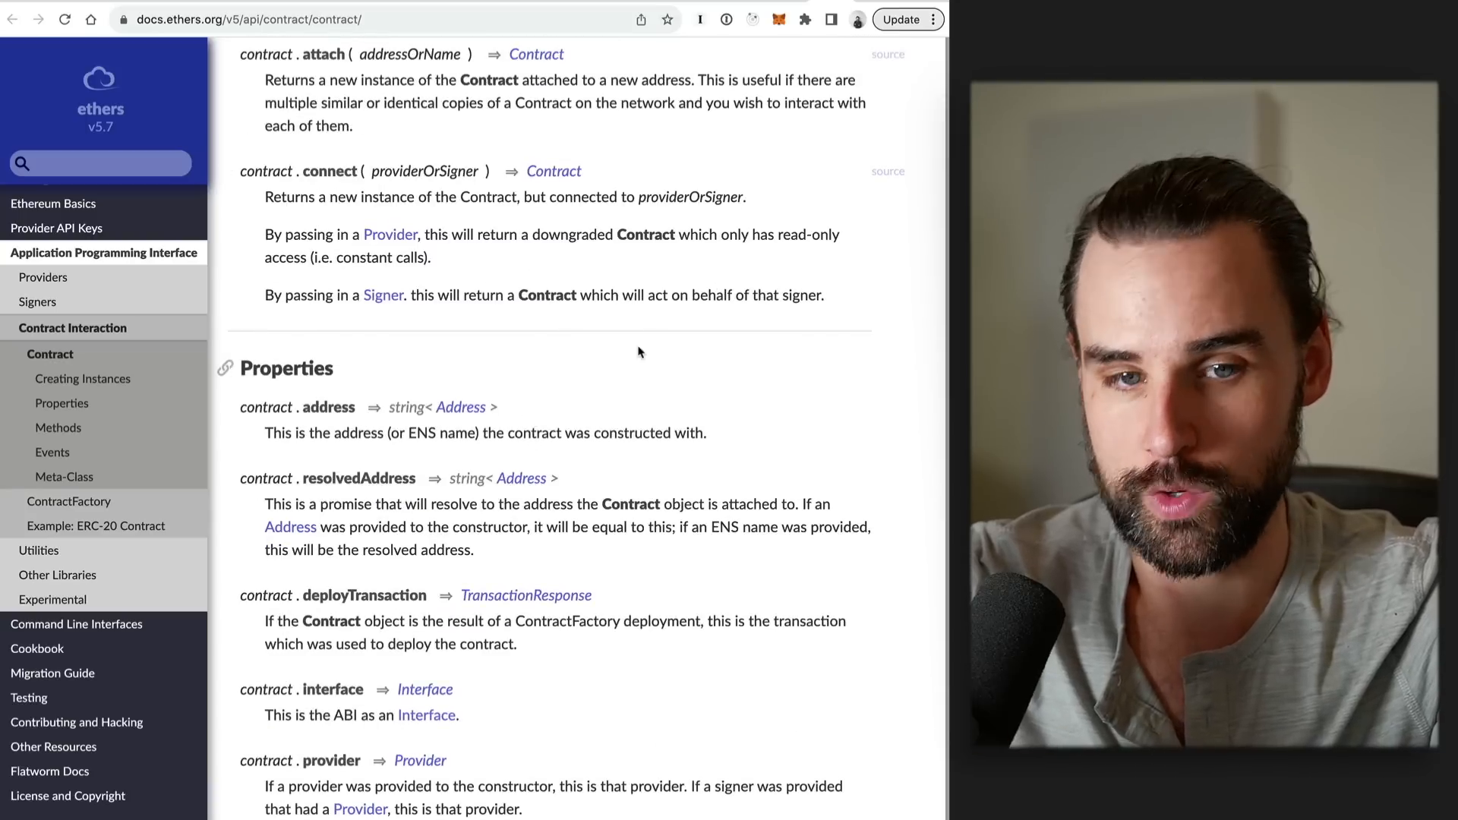
scroll(down, 3)
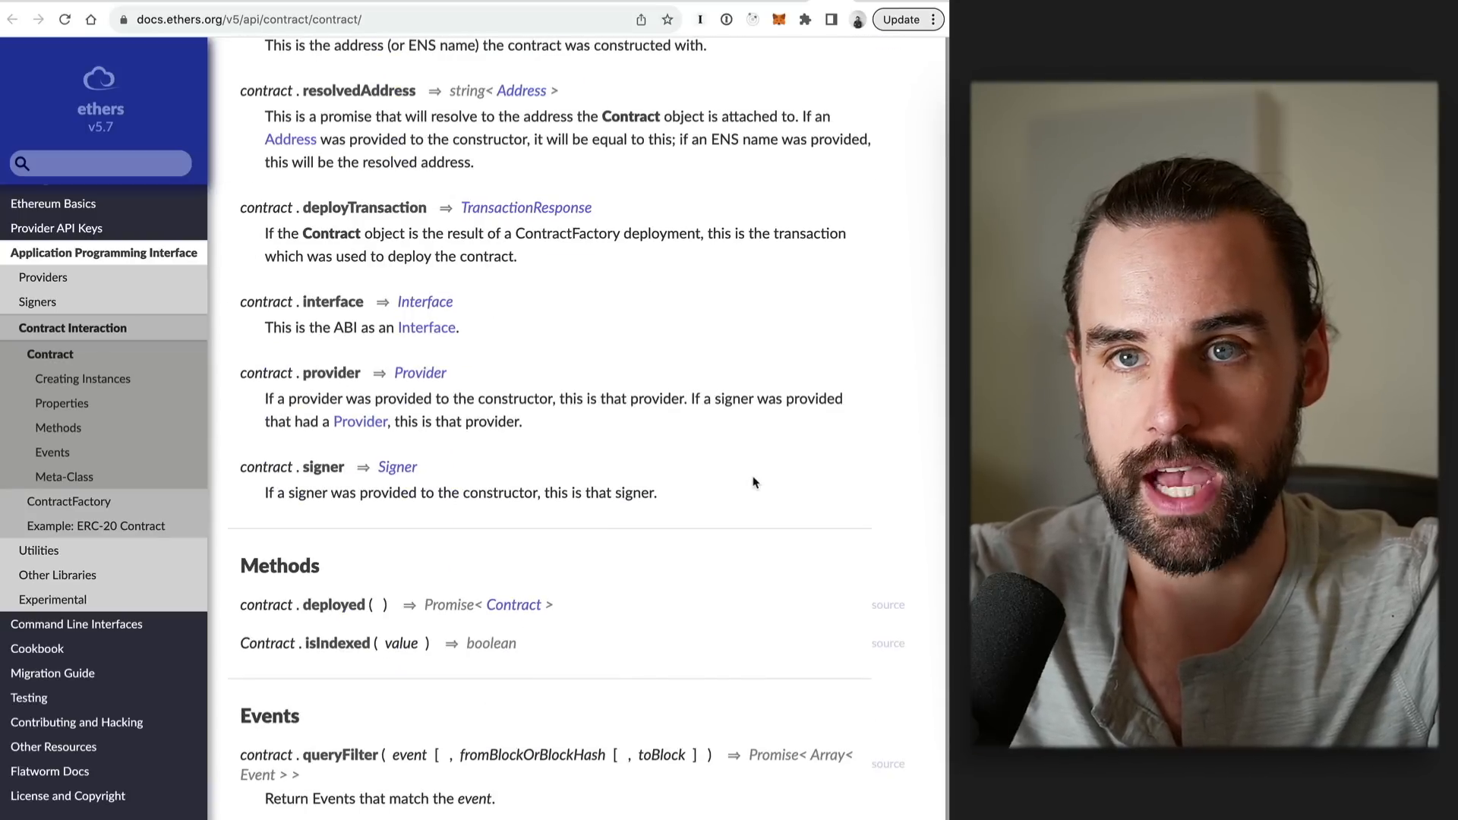
scroll(down, 3)
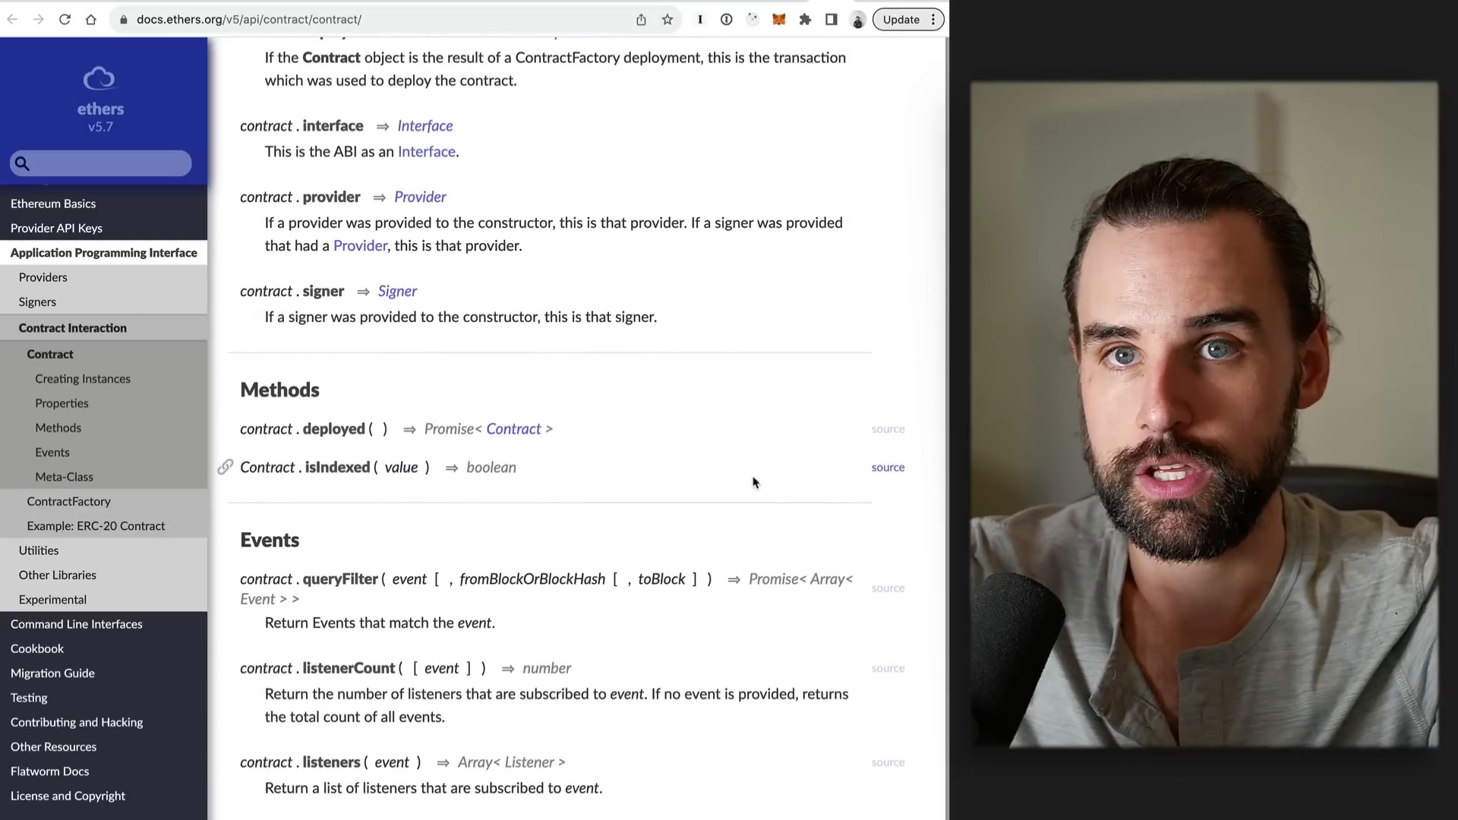